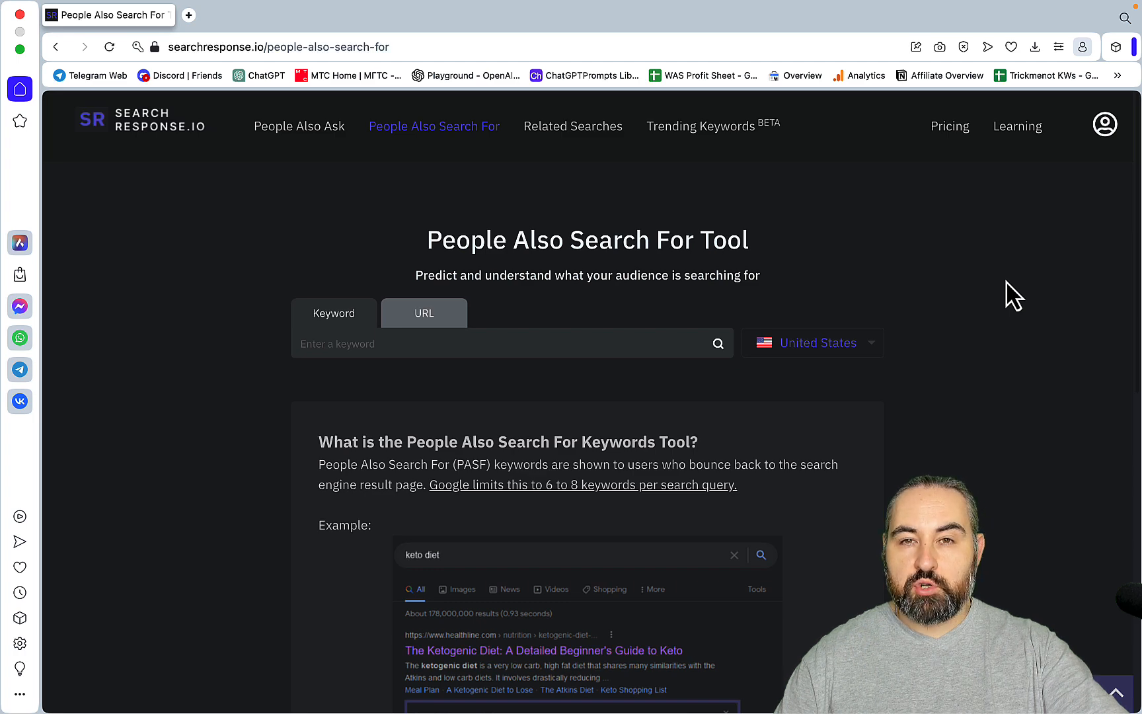
mouse_move(303, 171)
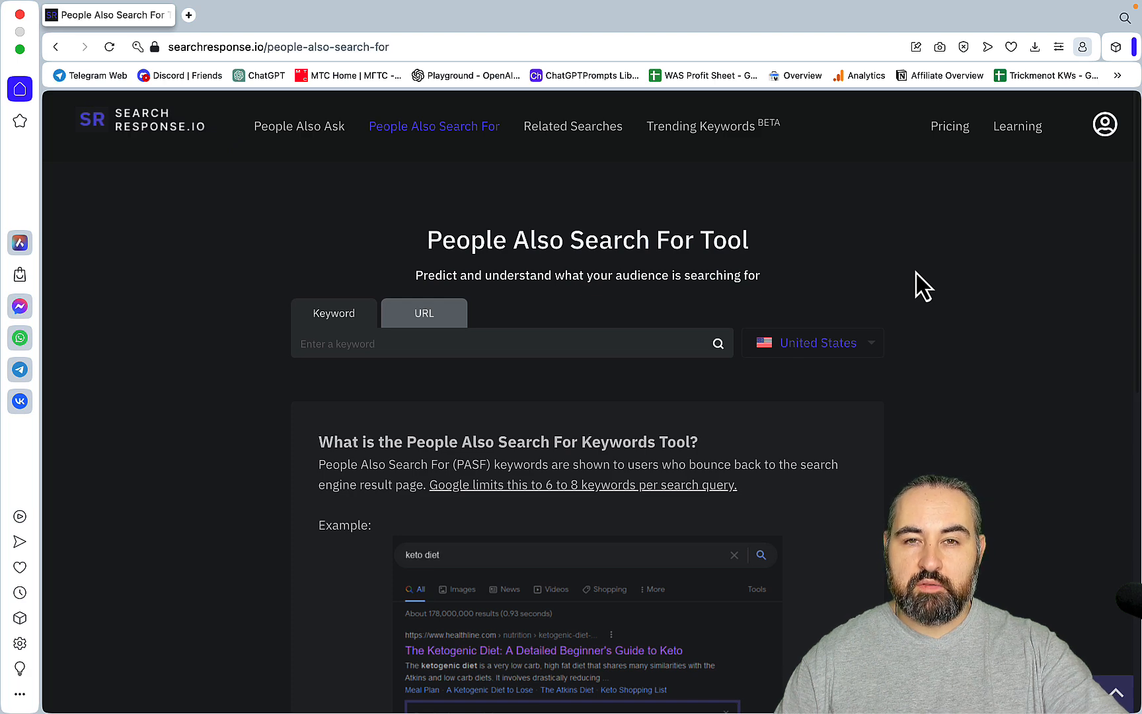
mouse_move(888, 250)
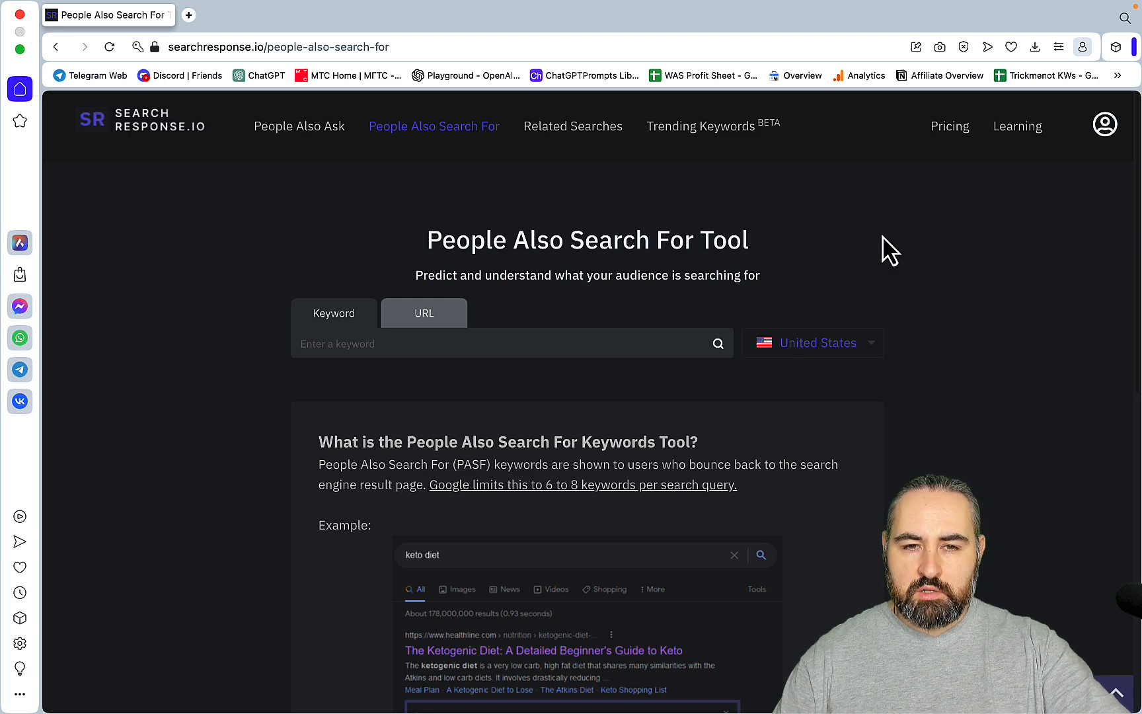
mouse_move(1079, 203)
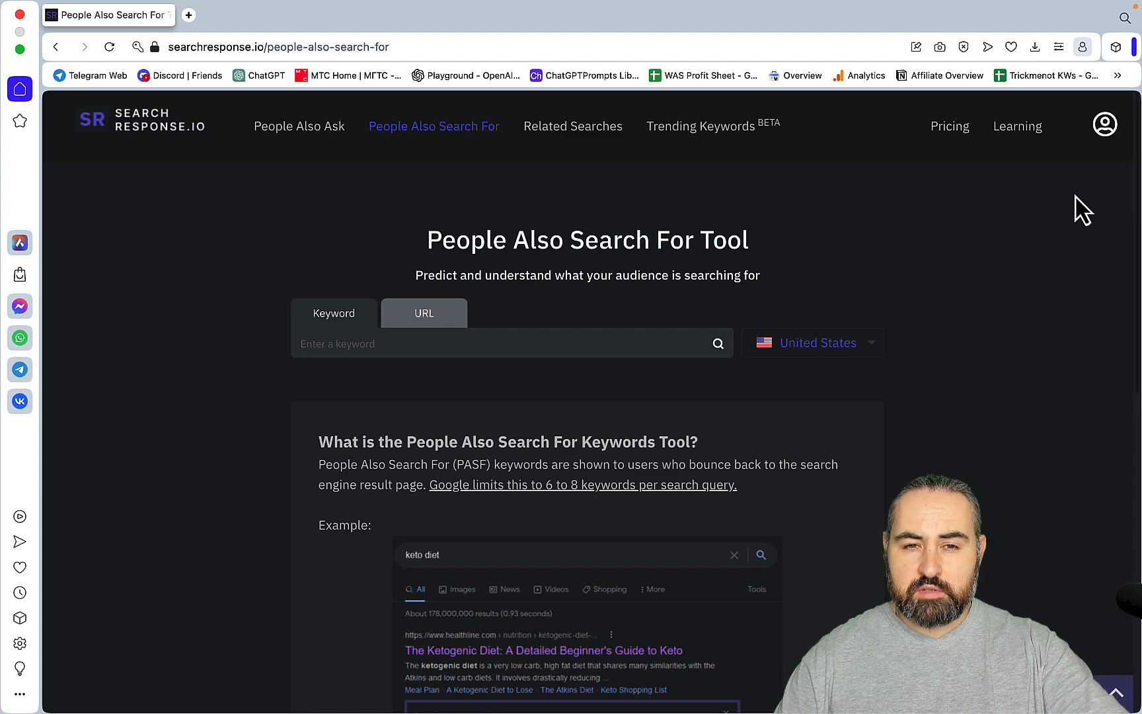
mouse_move(888, 288)
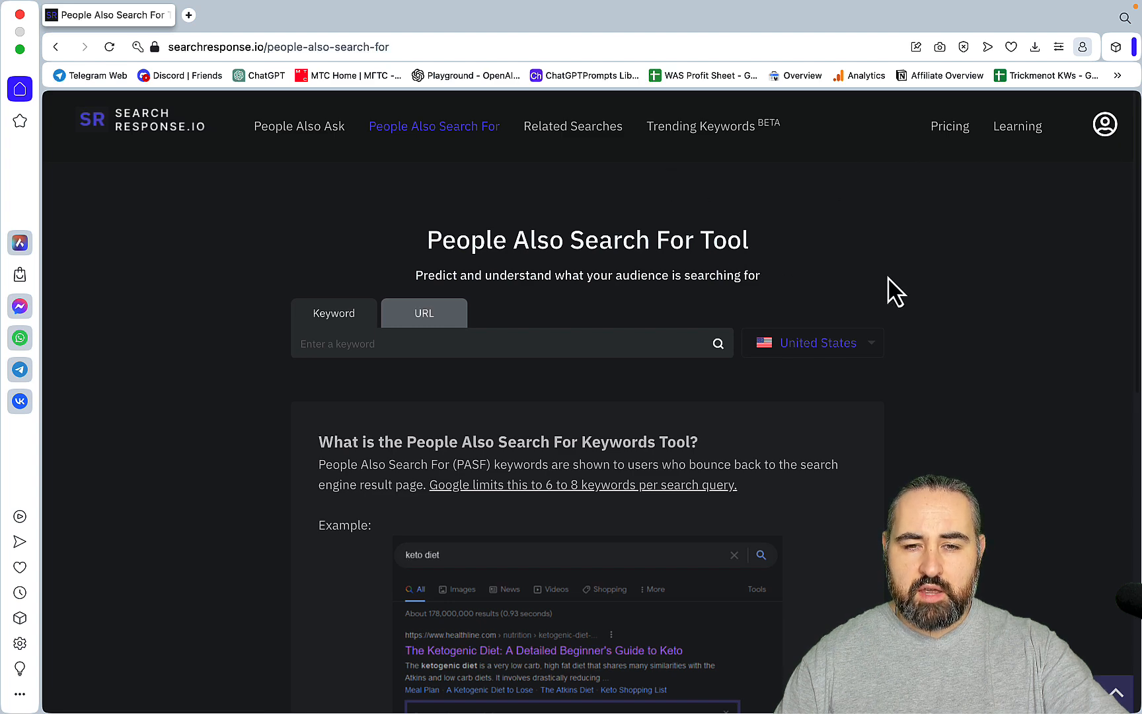
mouse_move(915, 283)
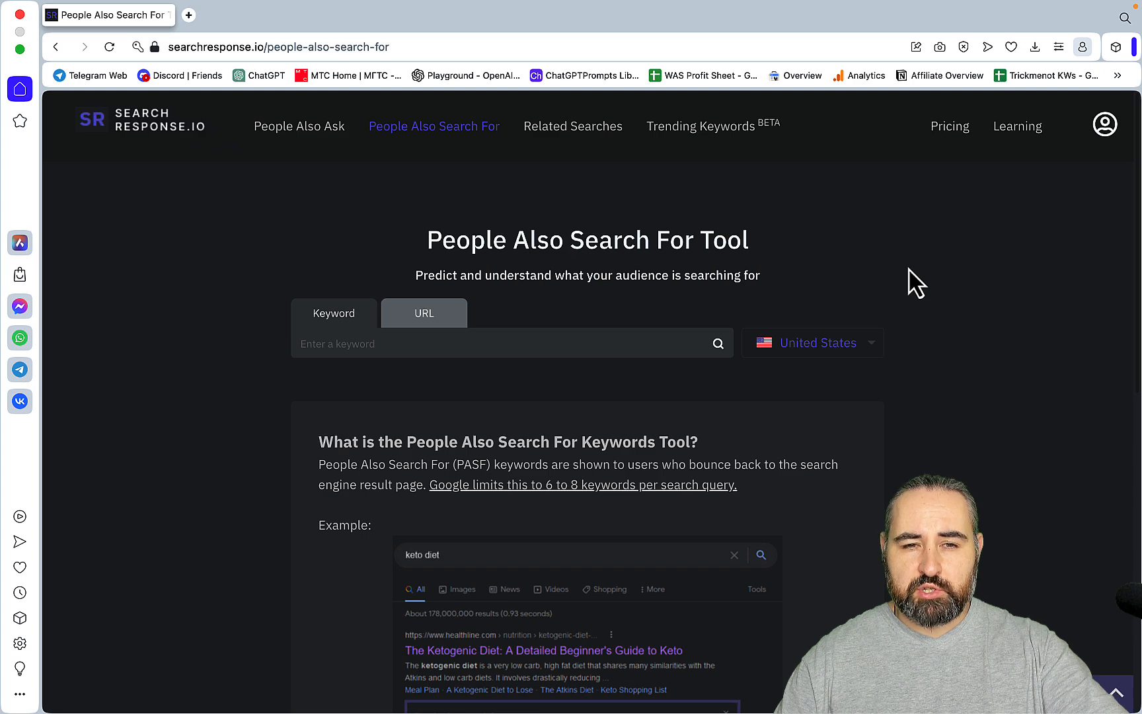
mouse_move(337, 146)
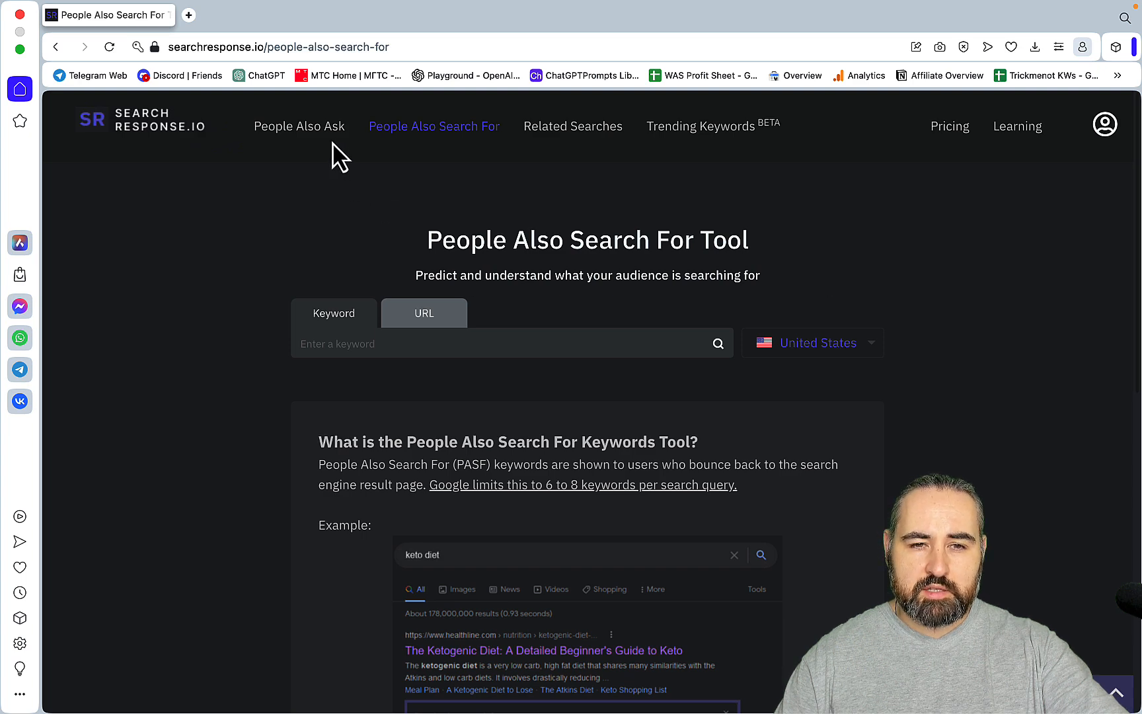
Search People Also Ask for CAN DOGS, returning about 27,314 ranked US questions.
left_click(299, 126)
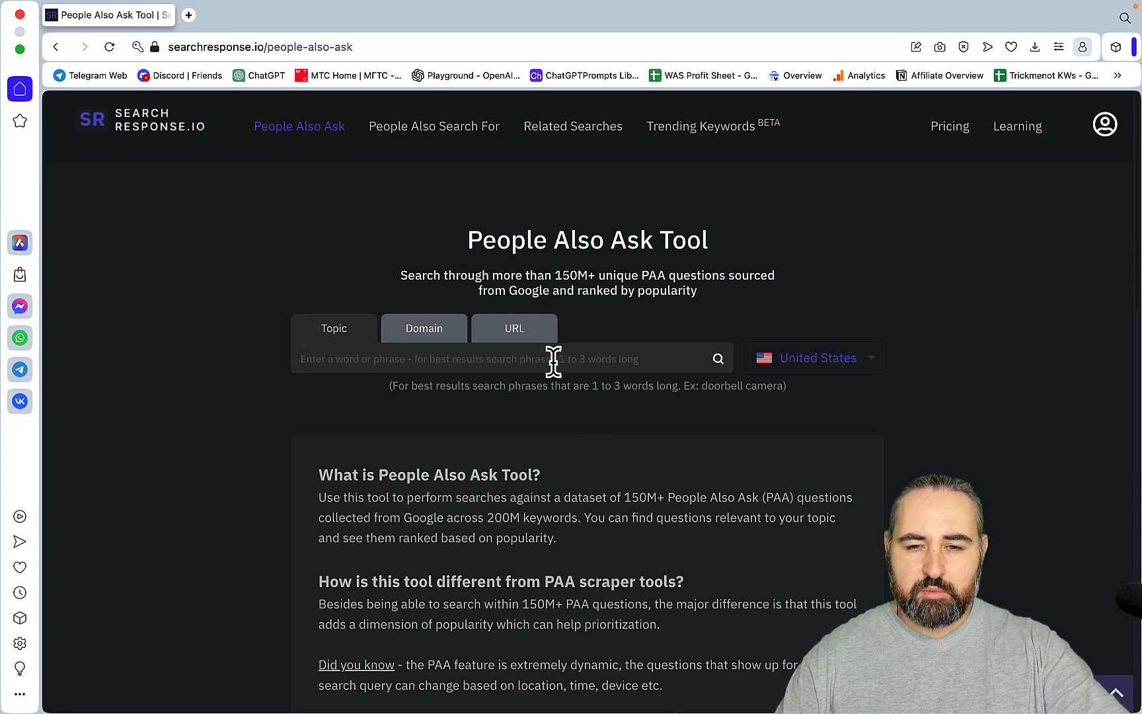
mouse_move(392, 351)
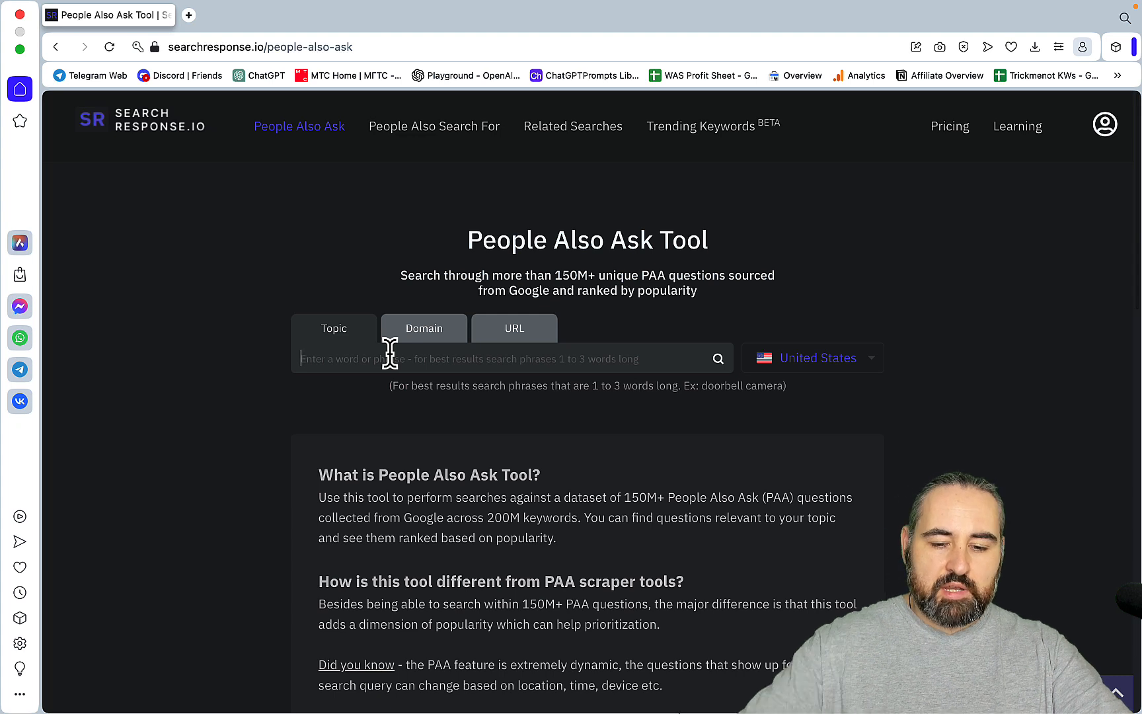
type("CAN")
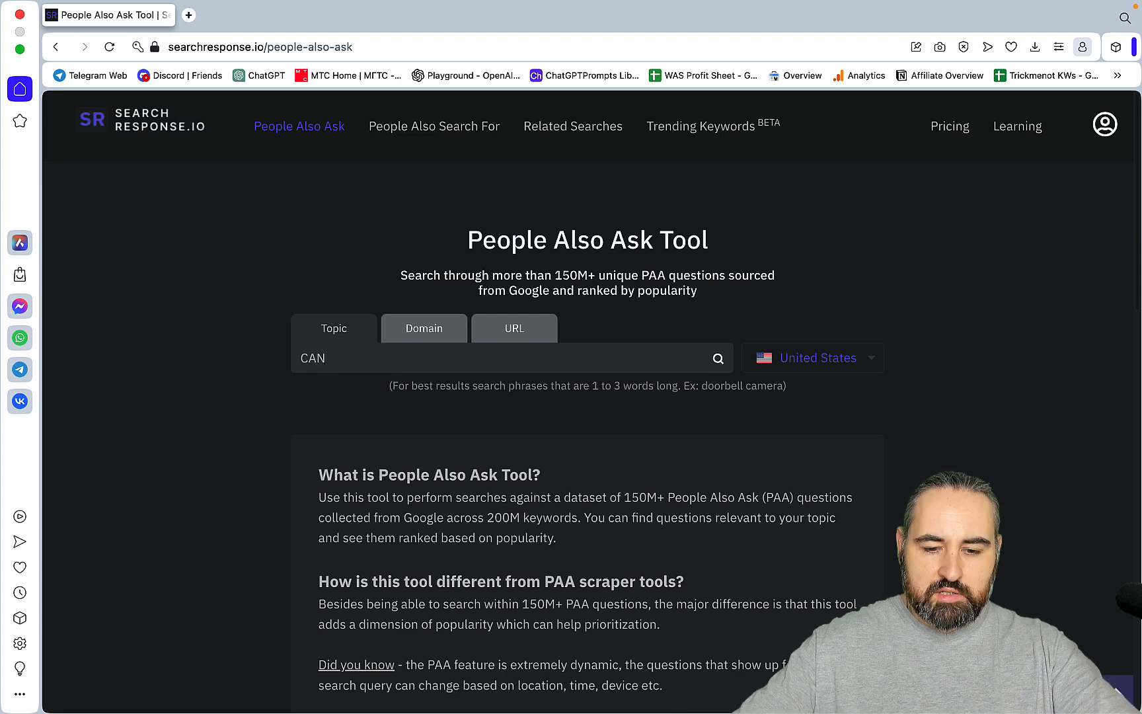
type("DOGS")
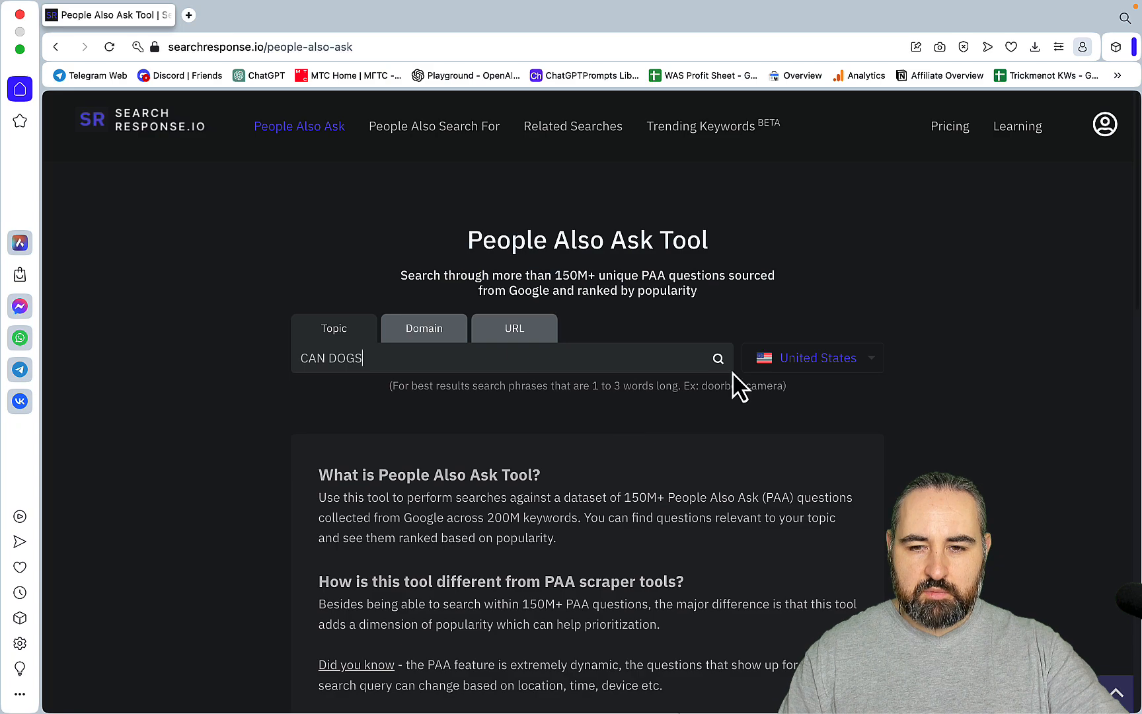
left_click(718, 359)
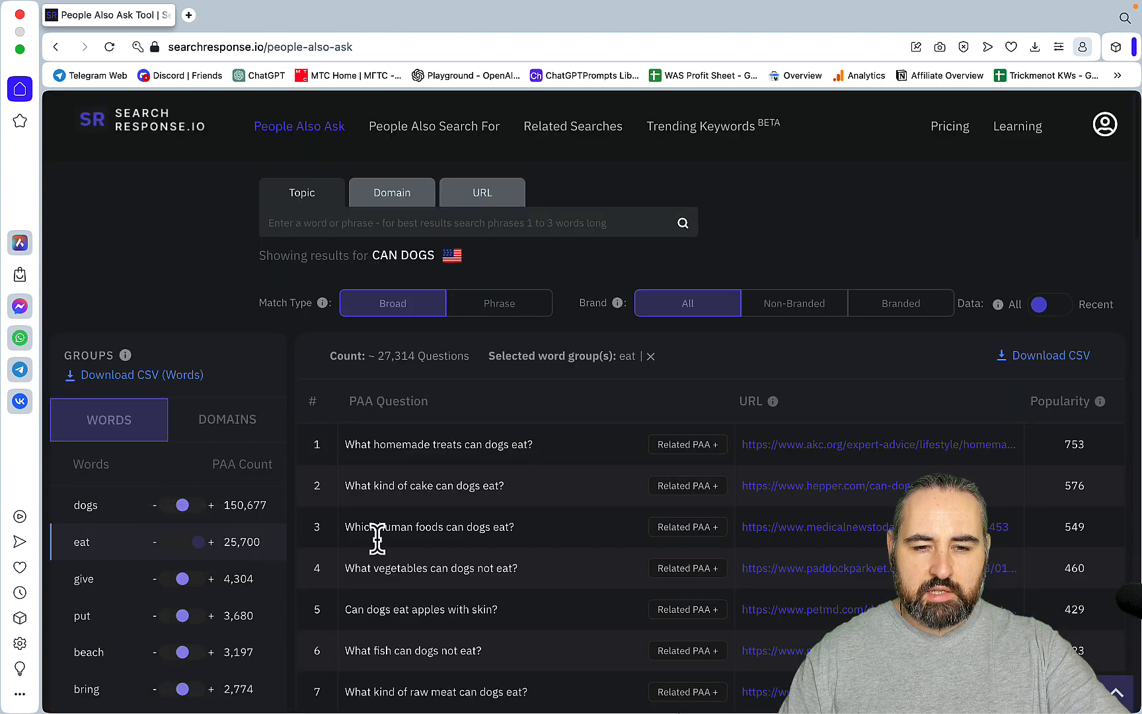
mouse_move(404, 521)
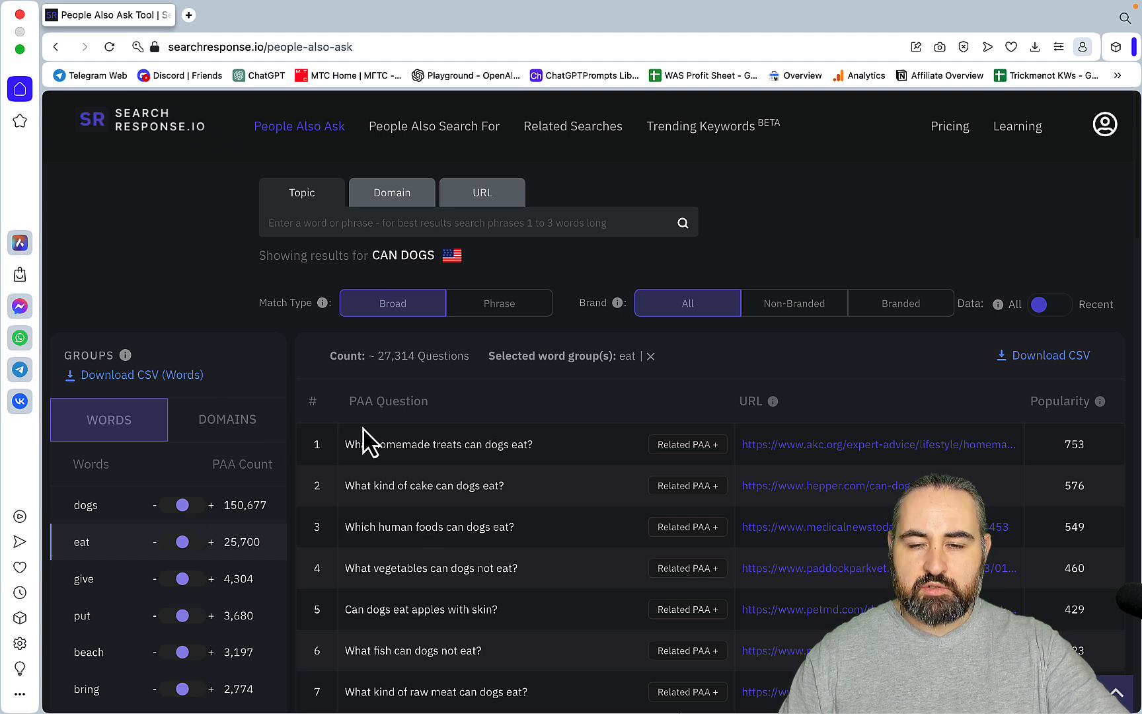
mouse_move(738, 431)
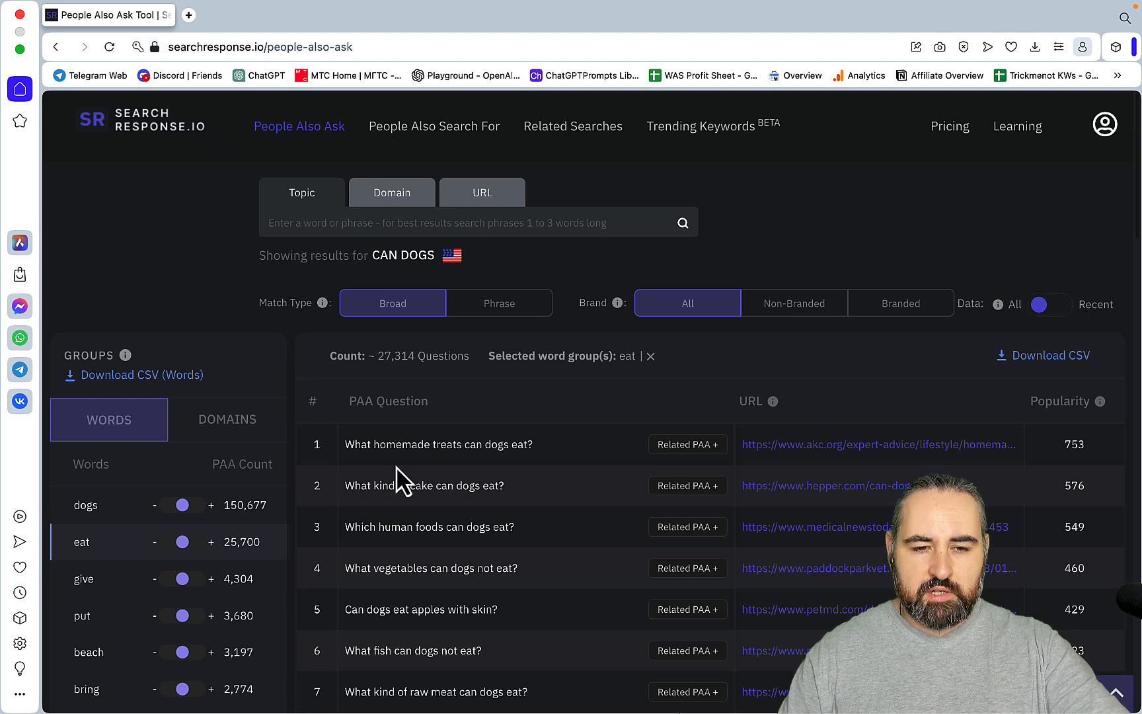
mouse_move(388, 483)
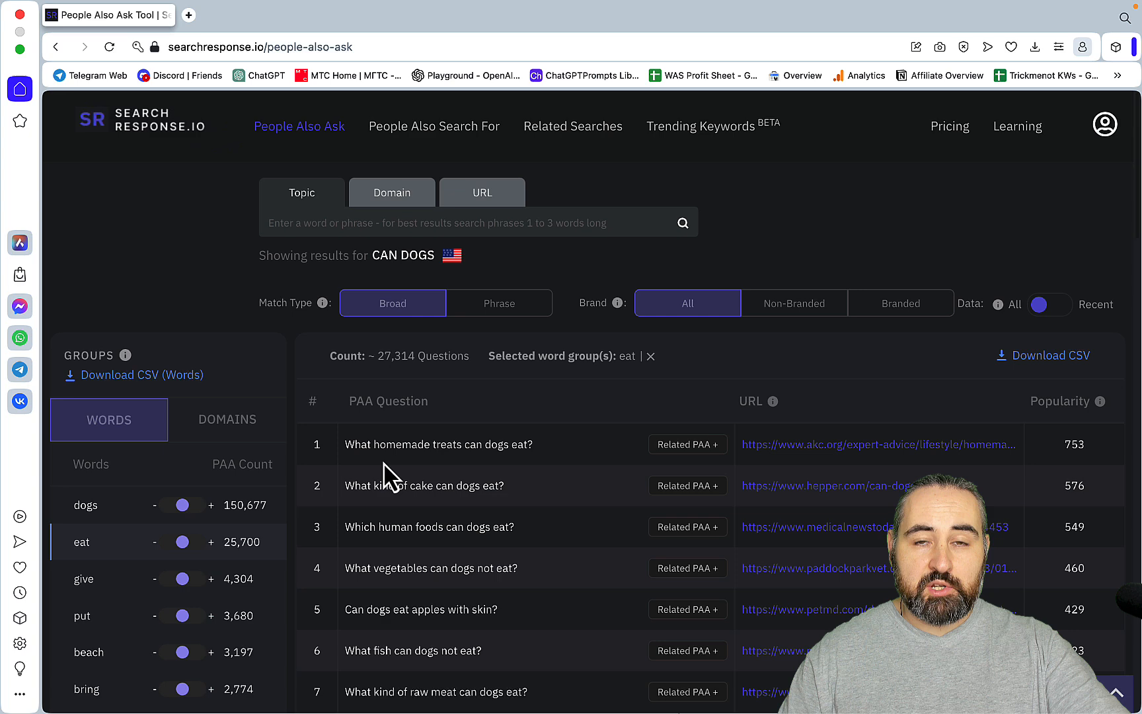
Narrow the CAN DOGS eat questions to the quora.com domain, leaving about 126.
left_click(227, 421)
type("quo")
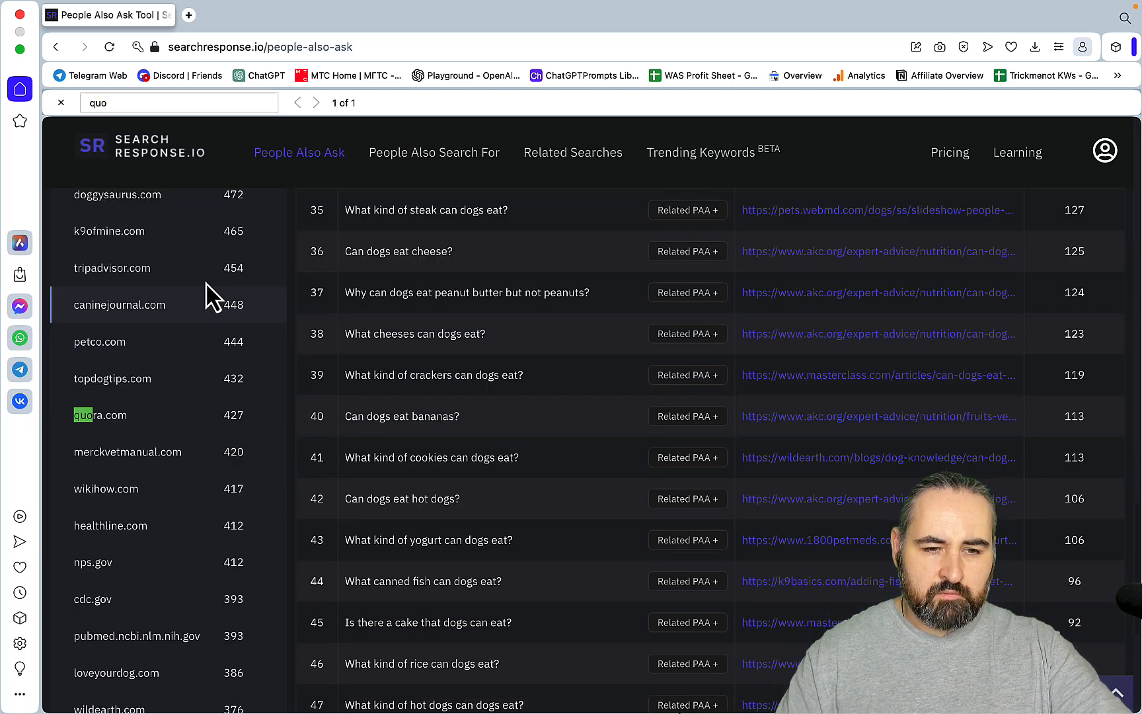
mouse_move(191, 407)
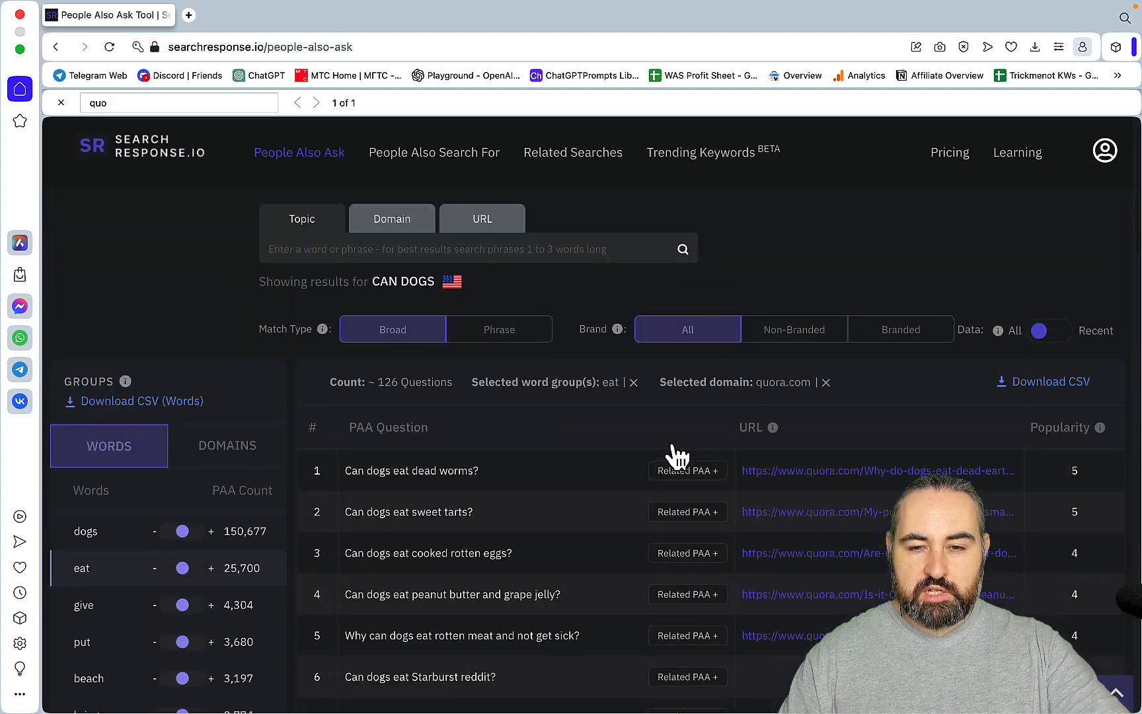
scroll("down", 3)
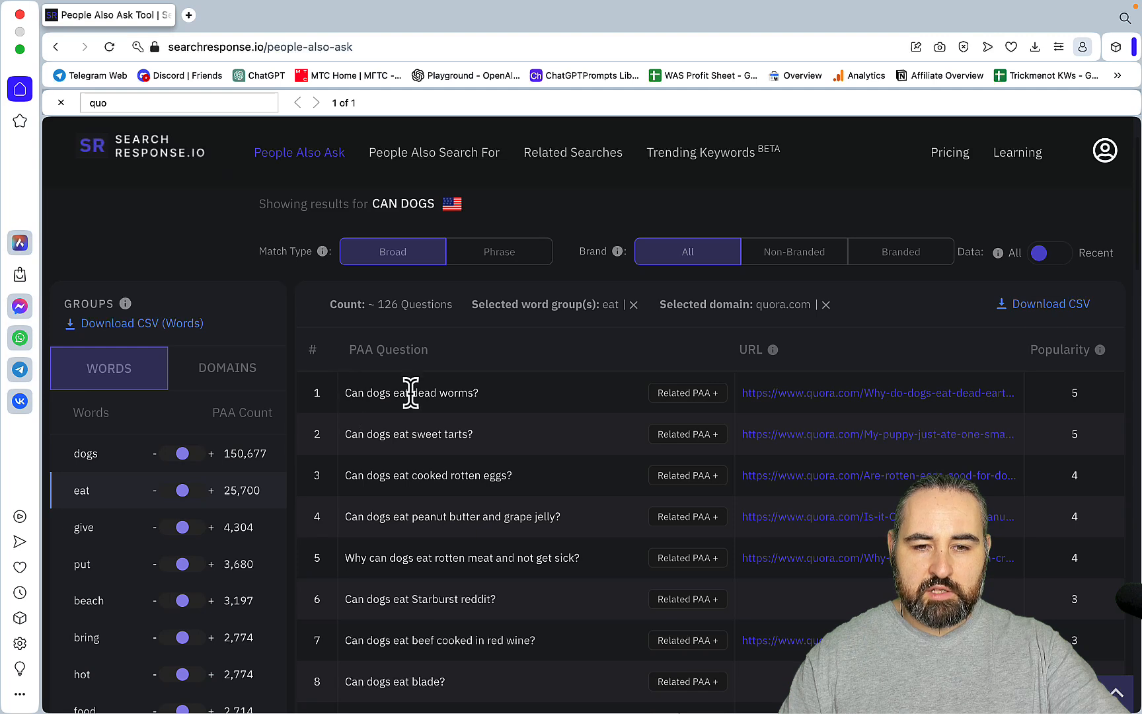
mouse_move(518, 490)
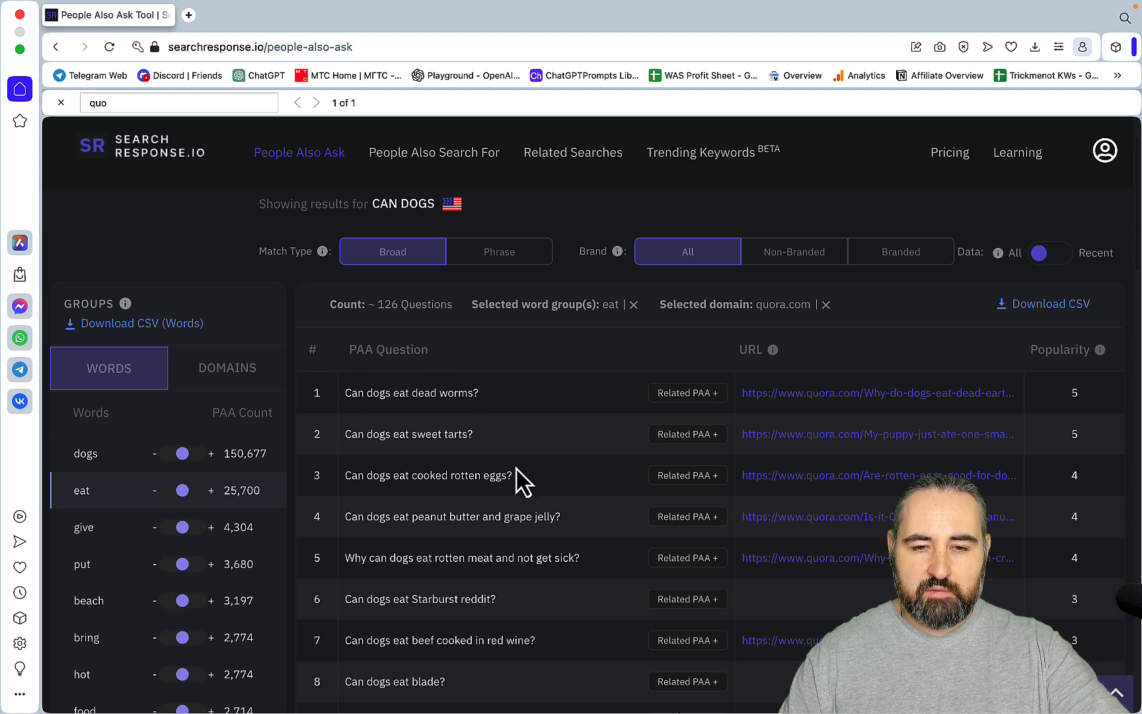
mouse_move(447, 394)
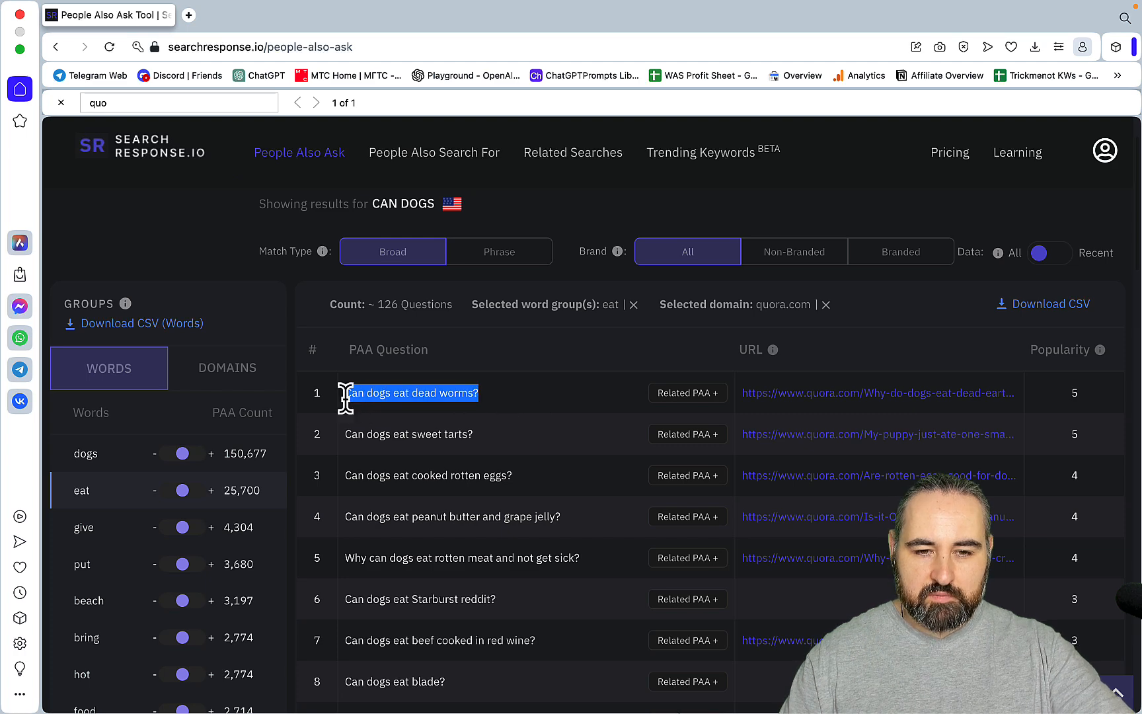
Search Google in a new tab for 'Can dogs eat dead worms?'.
left_click(189, 14)
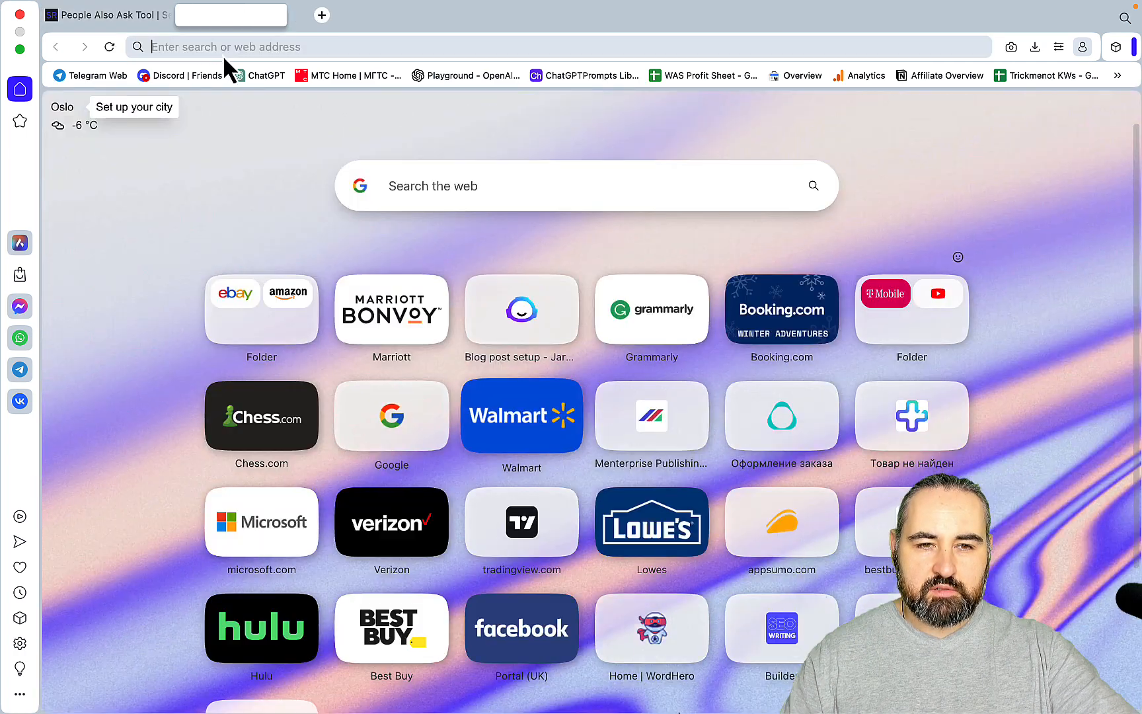
type("Can dogs eat dead worms?")
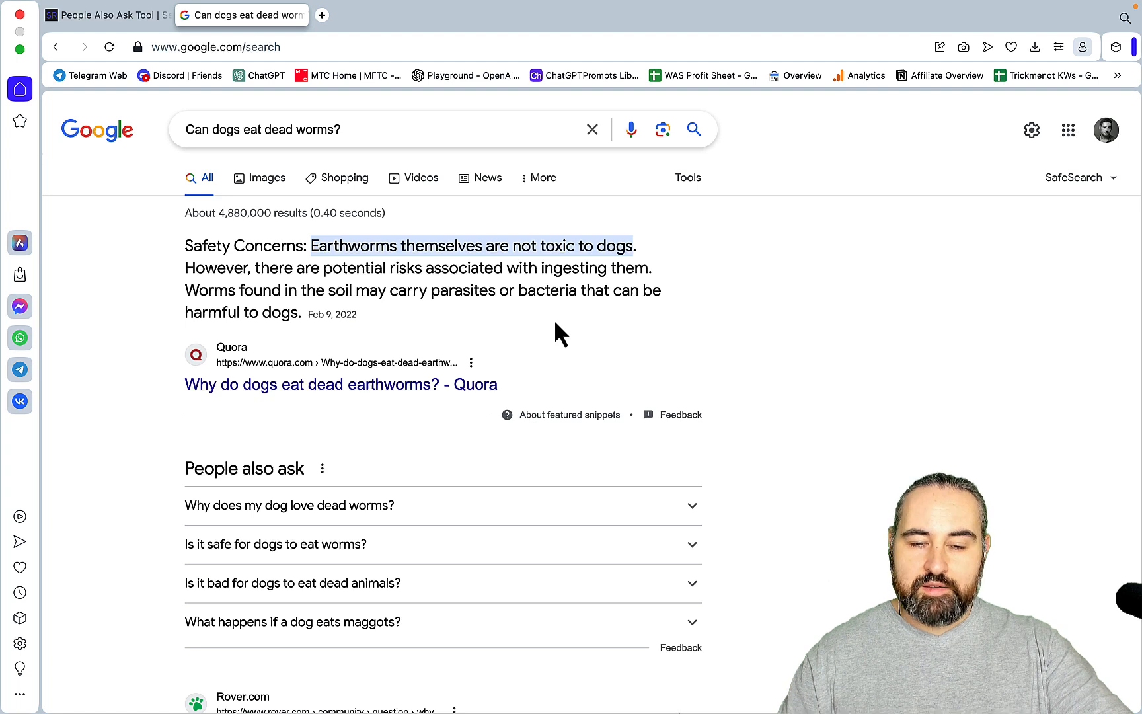
mouse_move(378, 267)
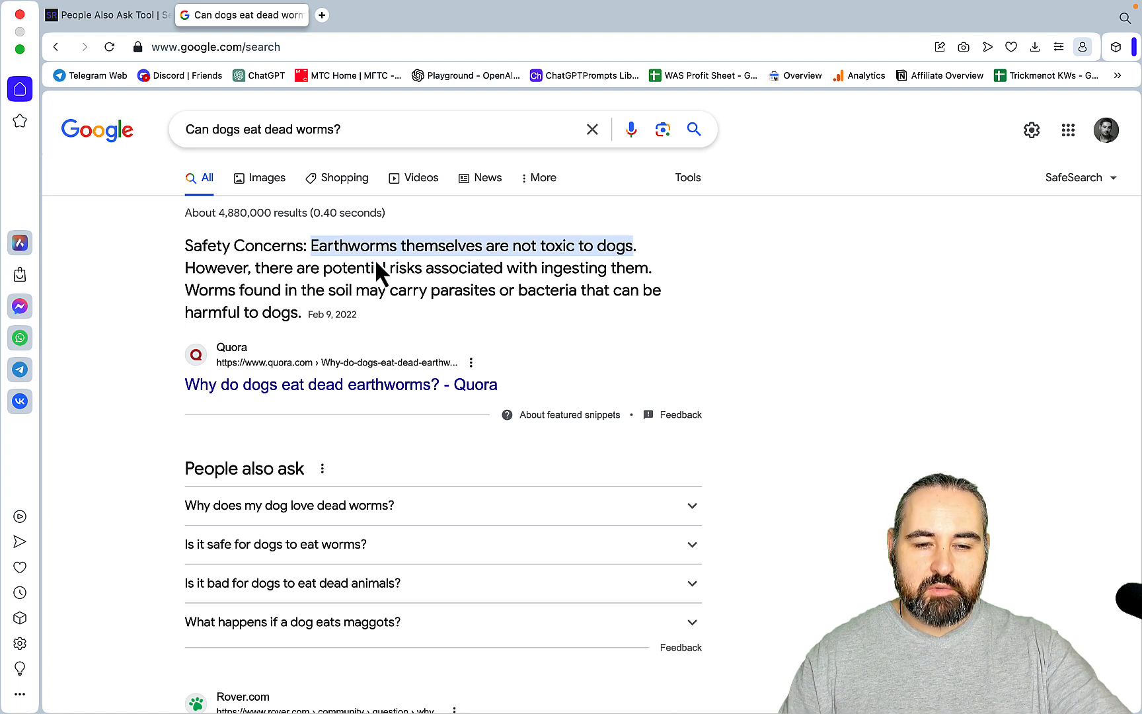
mouse_move(275, 399)
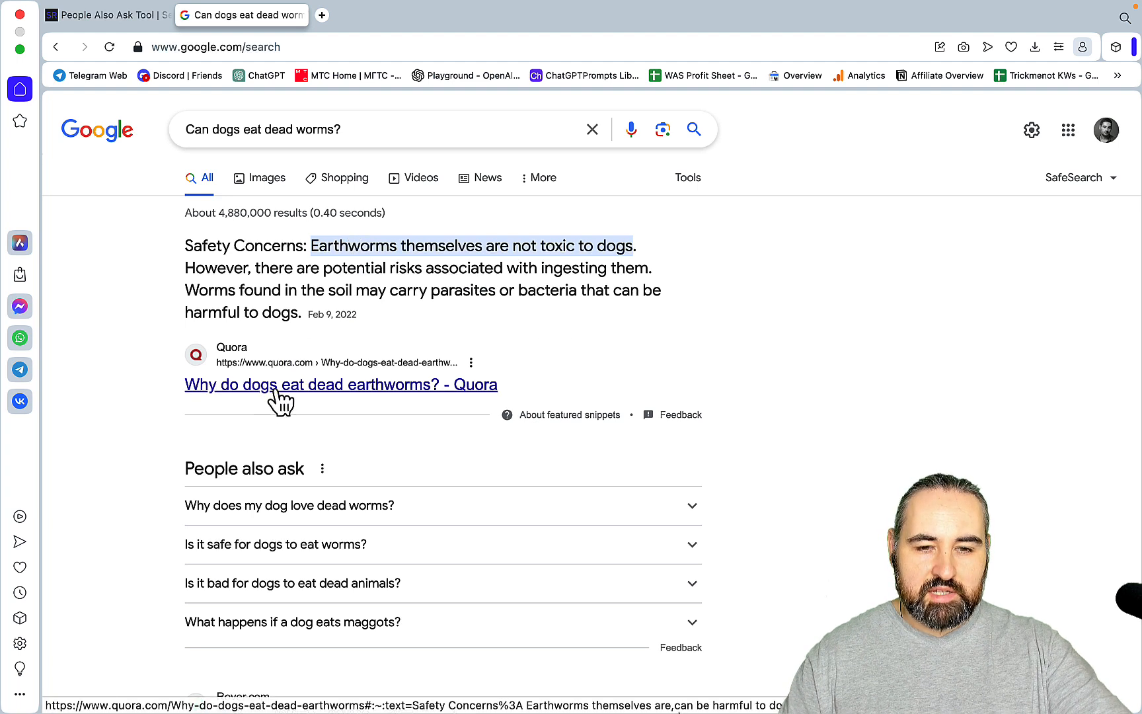
Read the full Quora answer on dogs eating earthworms from the featured snippet.
left_click(341, 385)
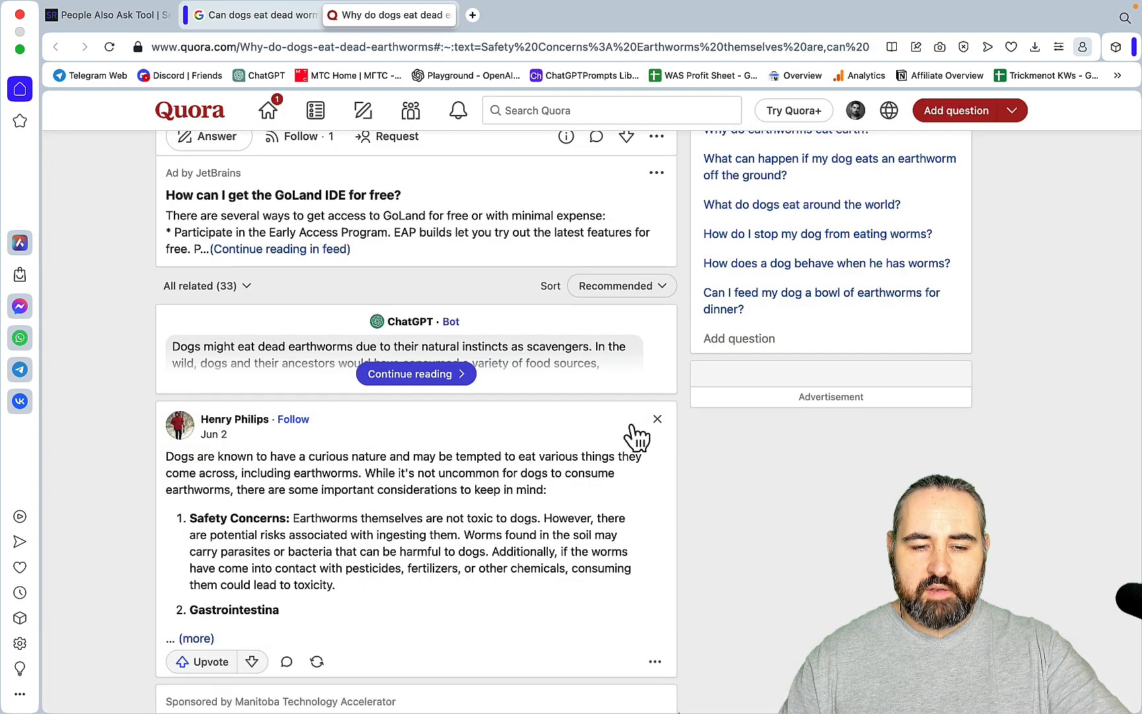
scroll("down", 3)
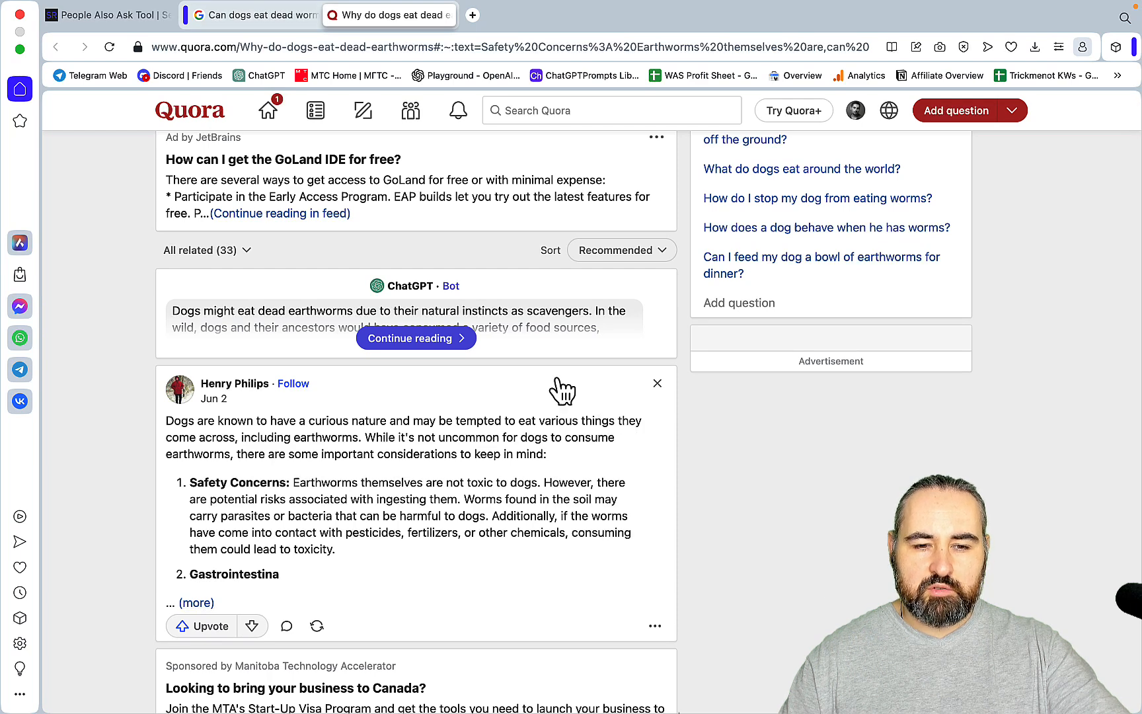
mouse_move(324, 536)
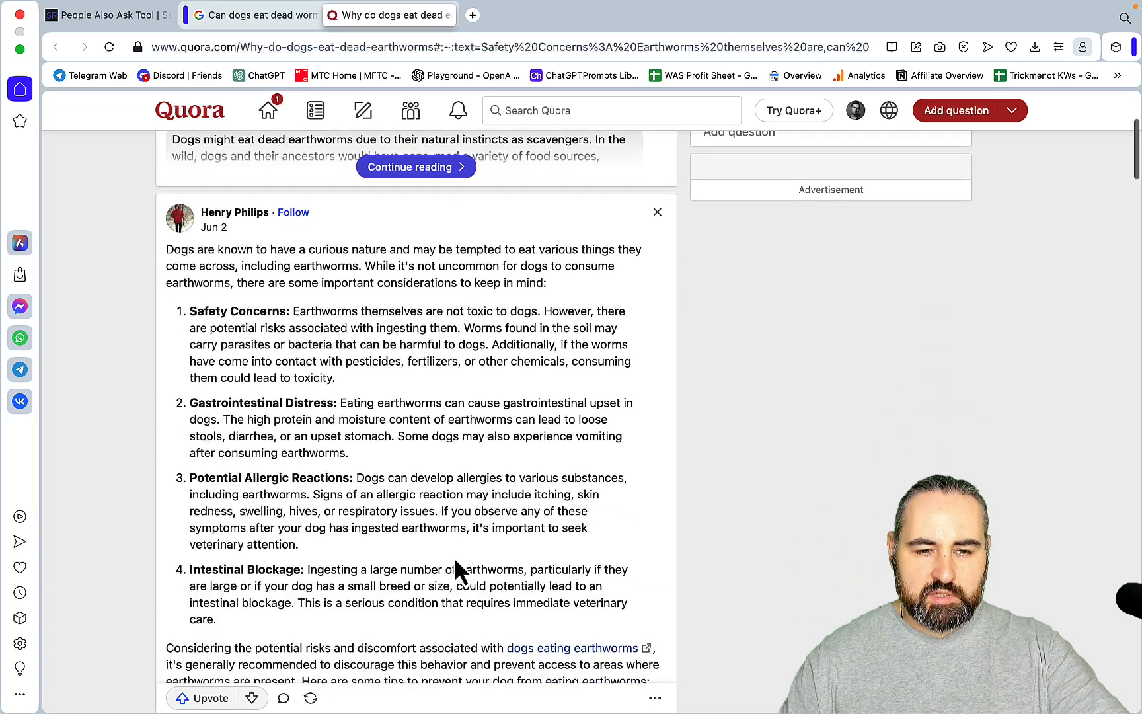
scroll("down", 3)
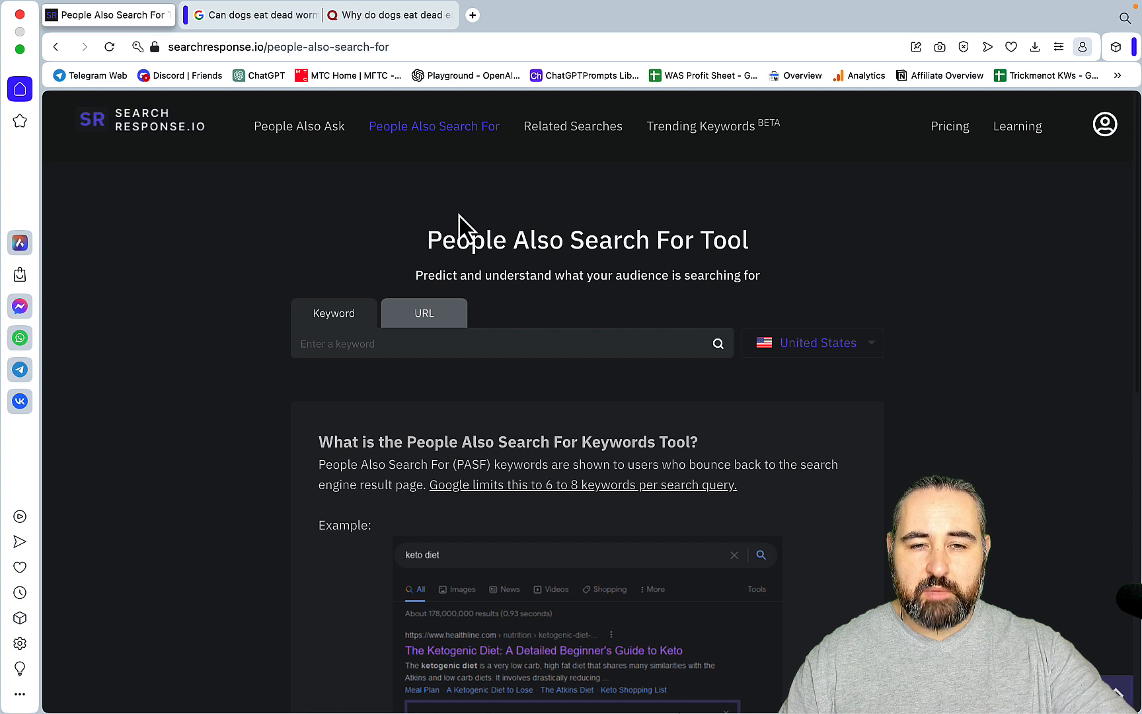
mouse_move(385, 209)
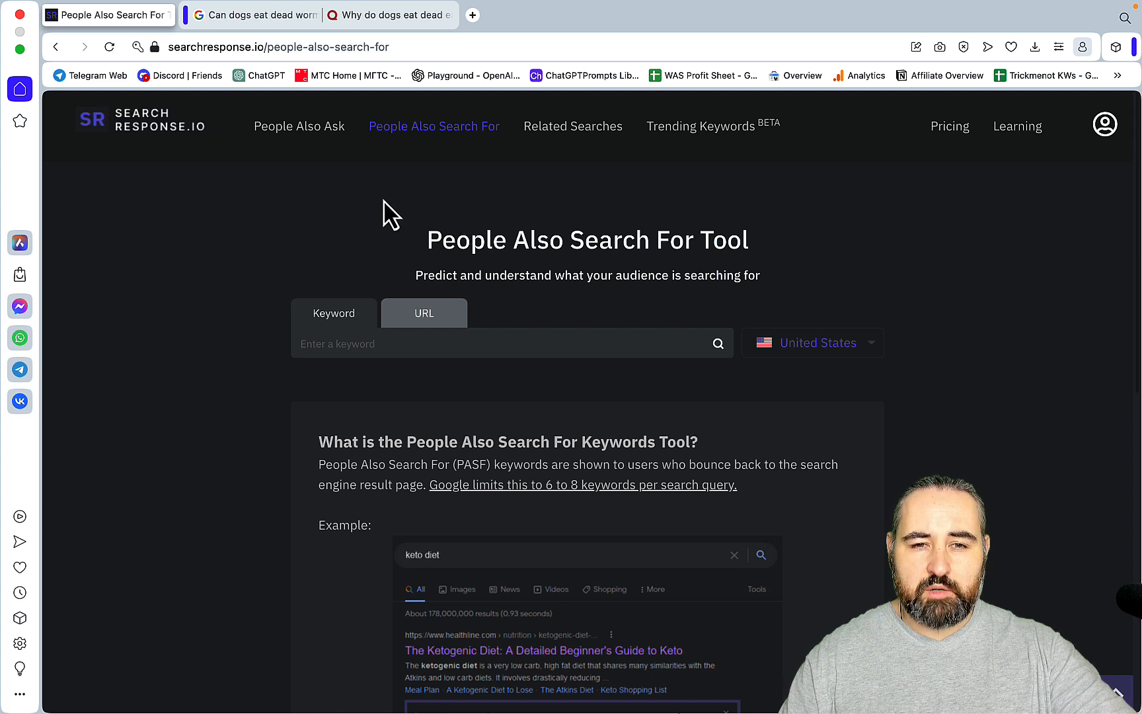
mouse_move(412, 151)
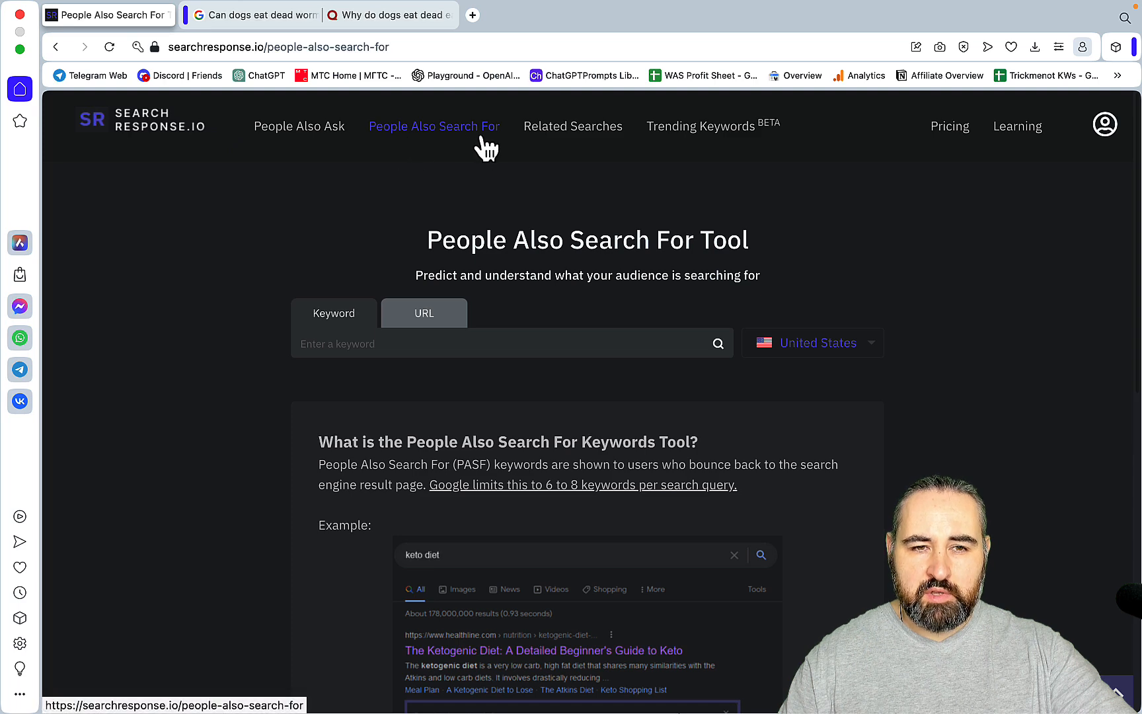
Bring 'Can dogs eat dead worms?' from the Google tab into the People Also Search For keyword box.
left_click(259, 14)
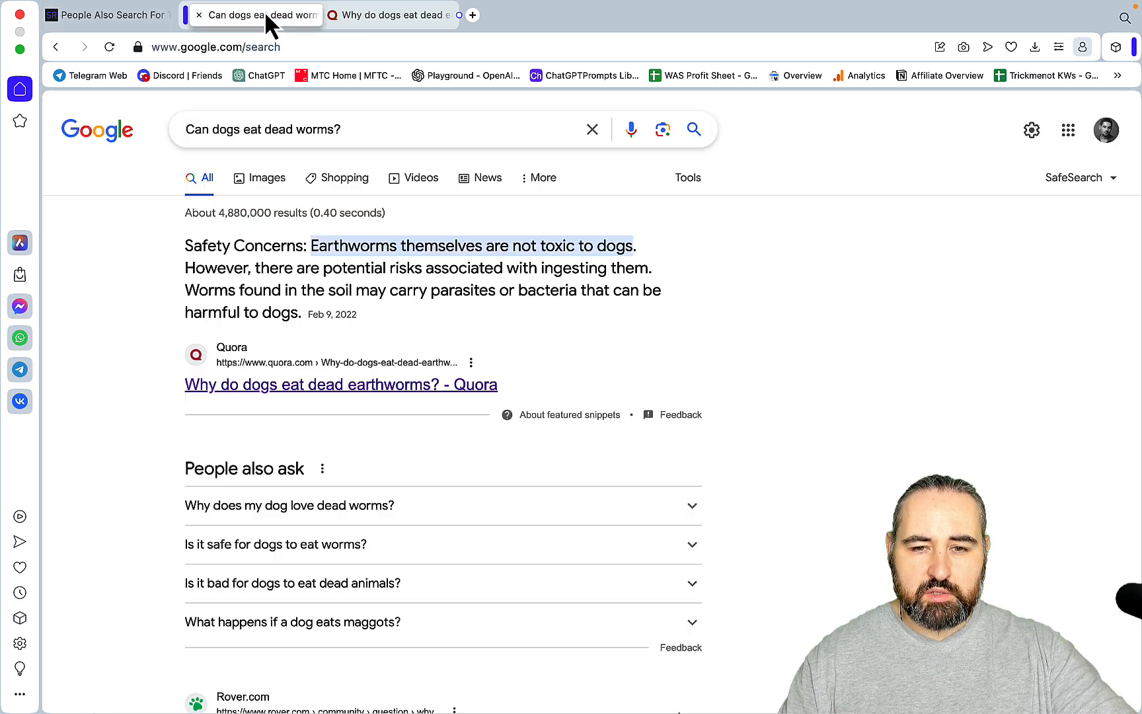
scroll("down", 3)
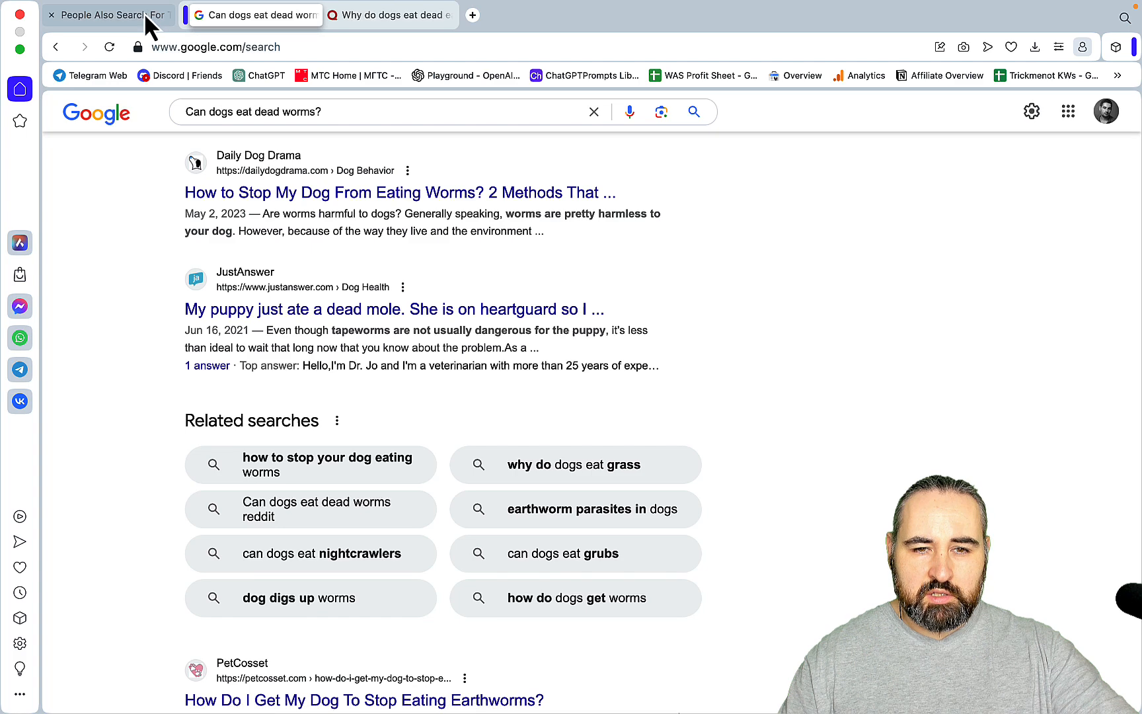
left_click(106, 14)
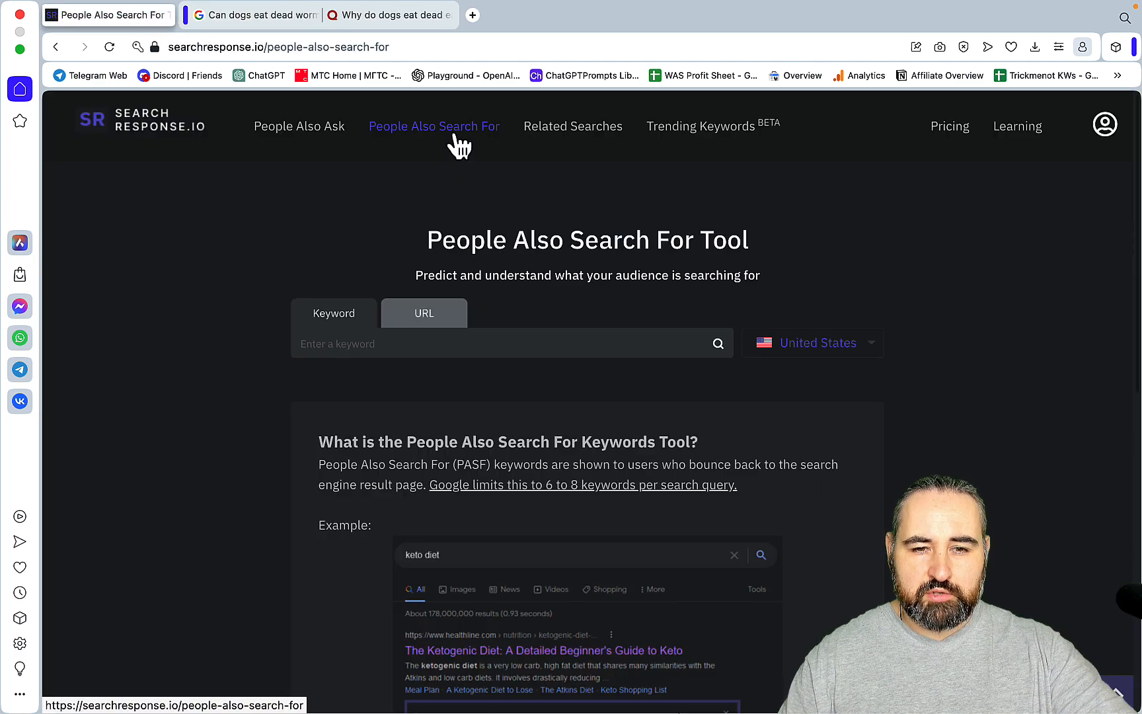
type("Can dogs eat dead worms?")
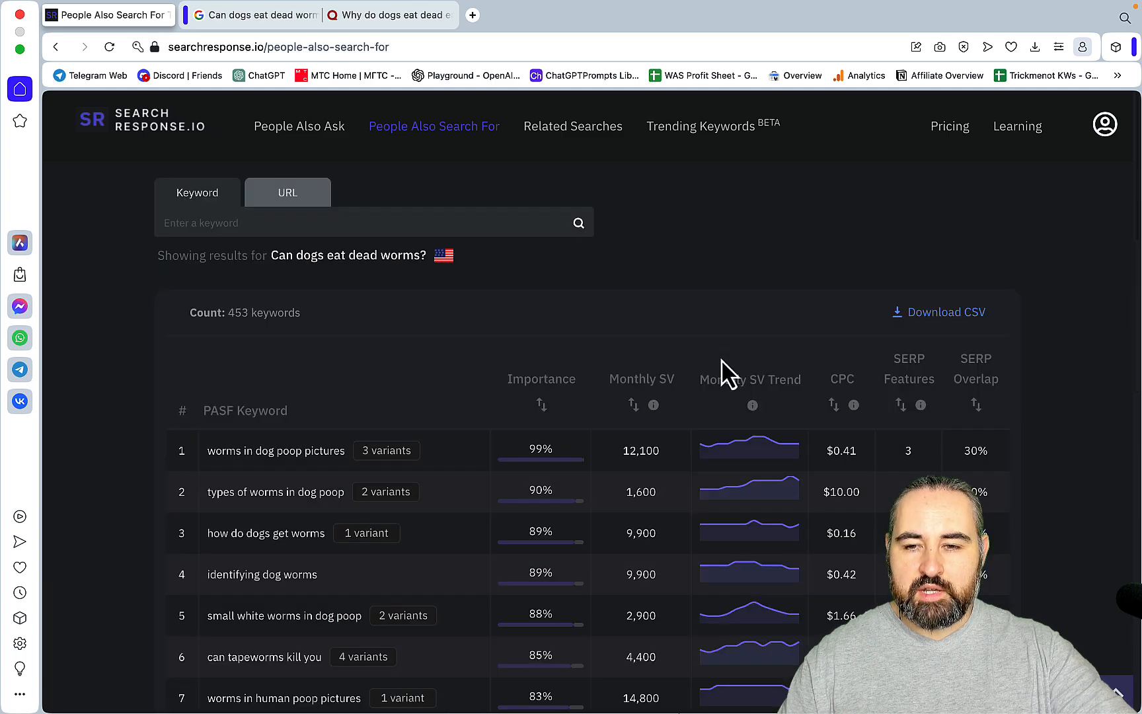
mouse_move(974, 404)
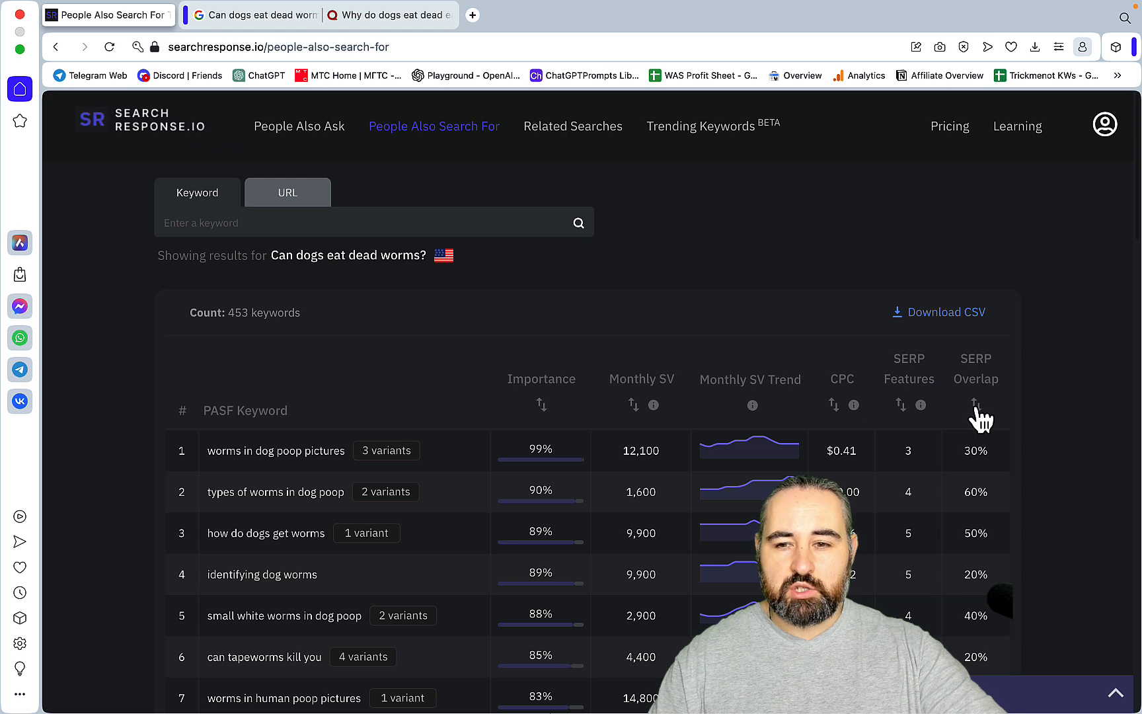
mouse_move(427, 479)
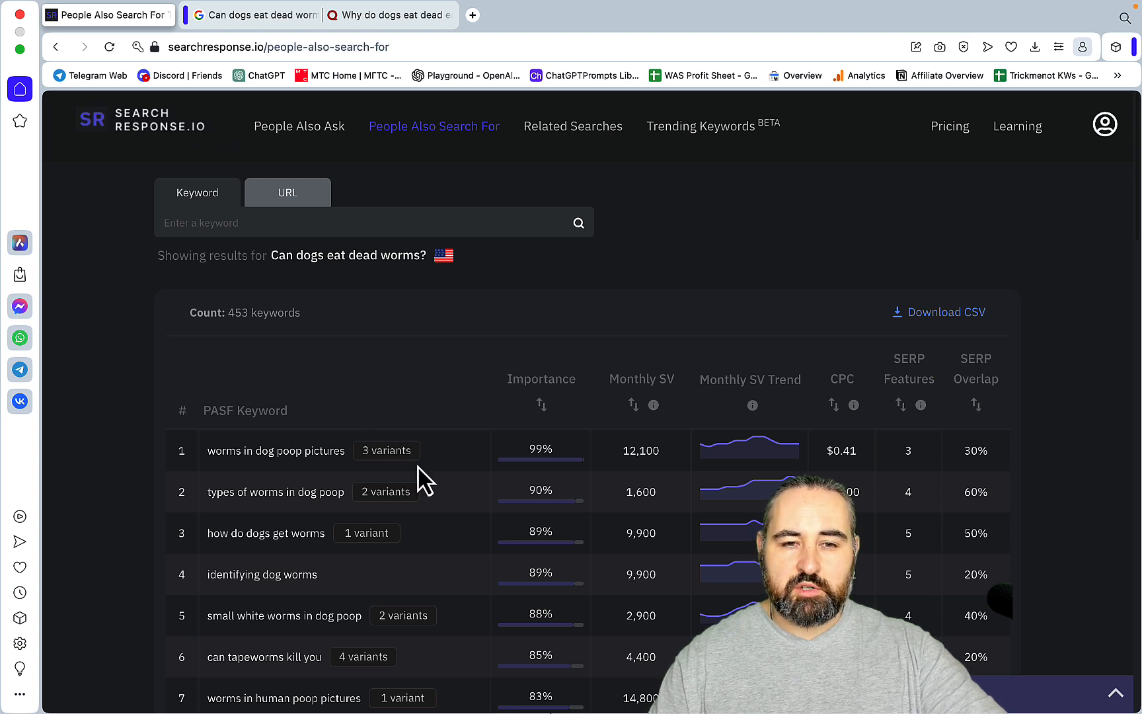
mouse_move(443, 489)
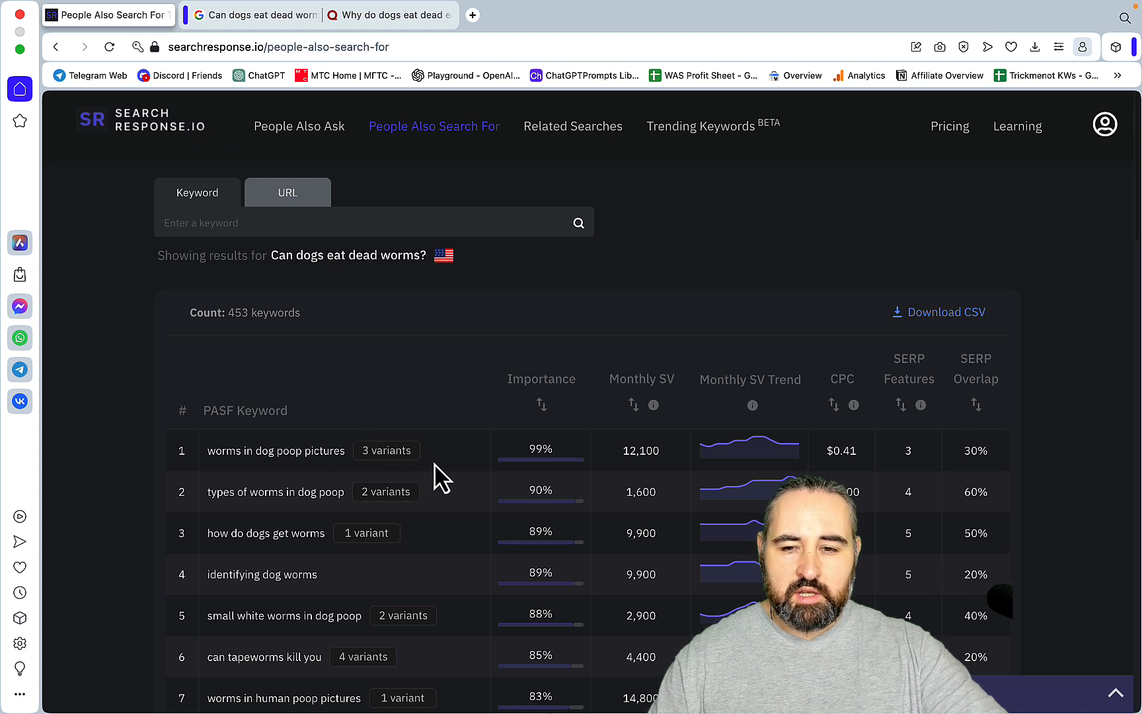
mouse_move(1024, 462)
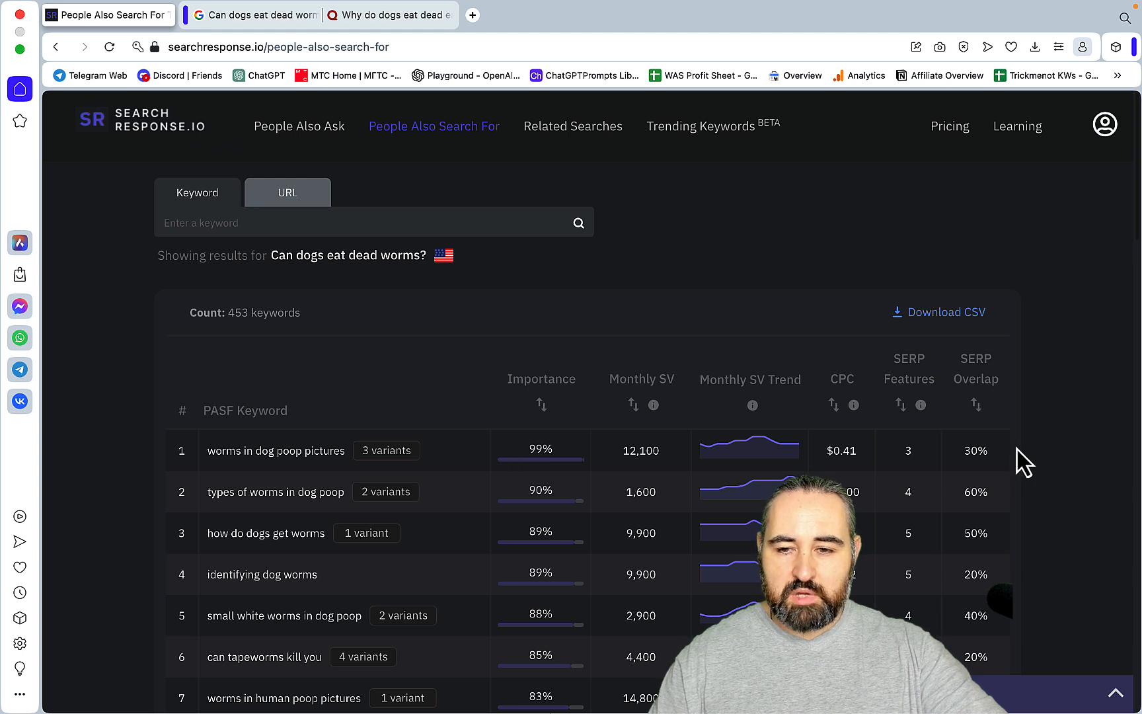
mouse_move(1007, 451)
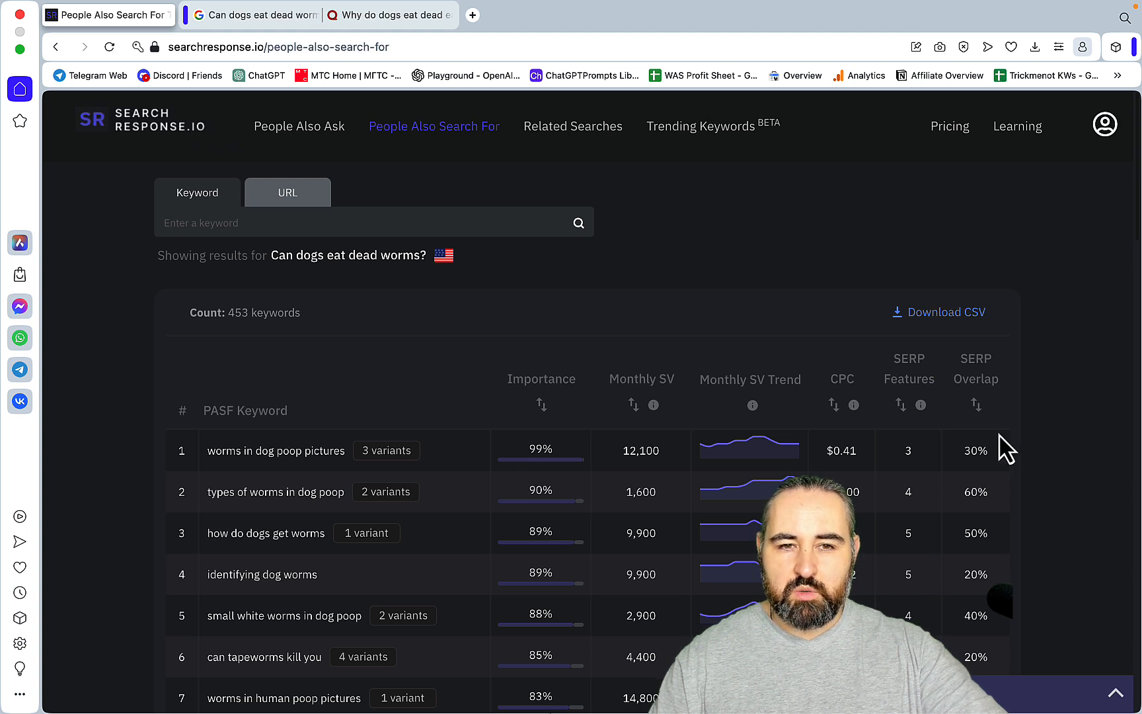
mouse_move(1034, 390)
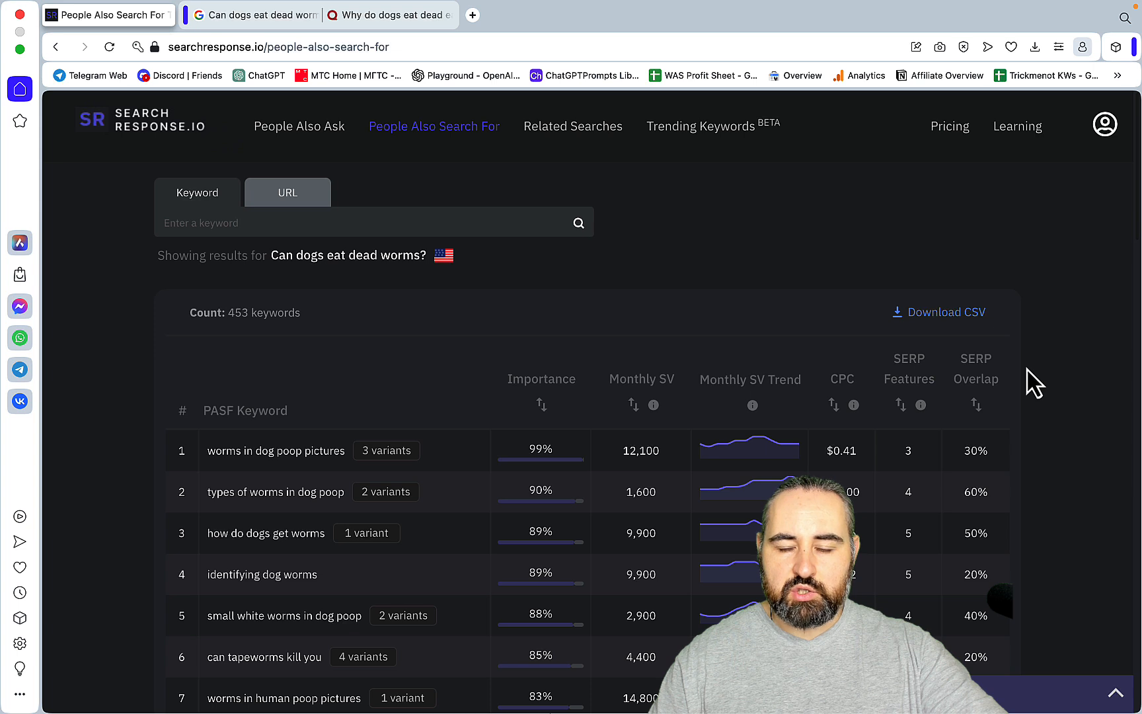
mouse_move(260, 27)
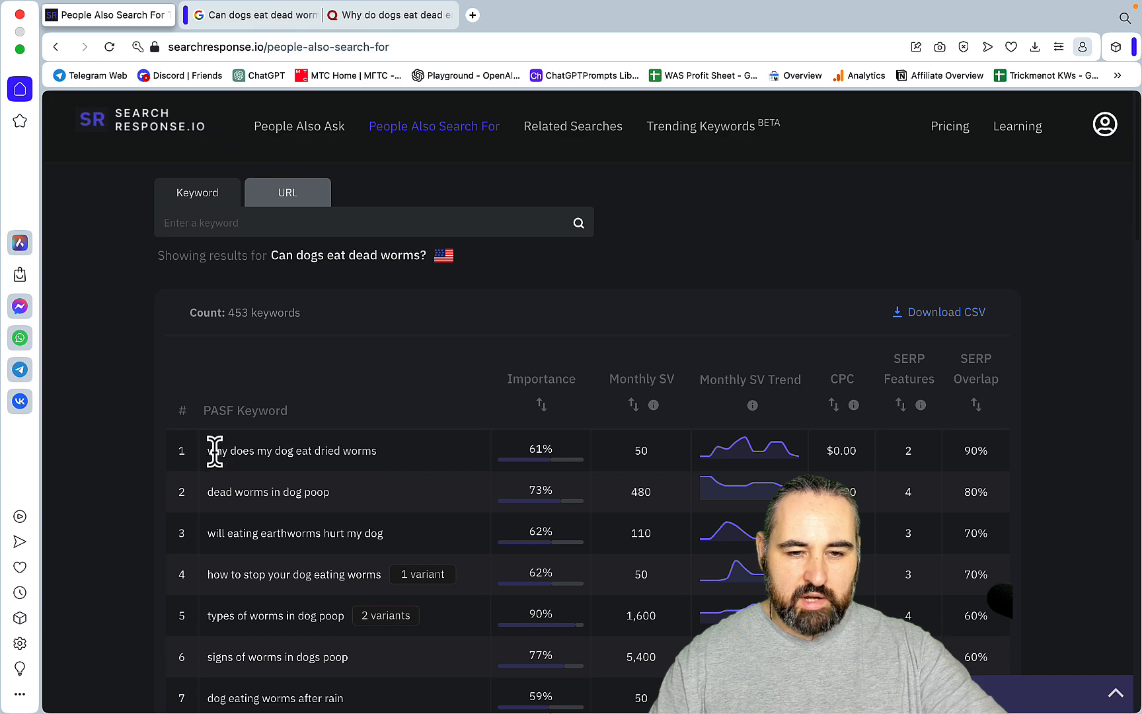
mouse_move(235, 492)
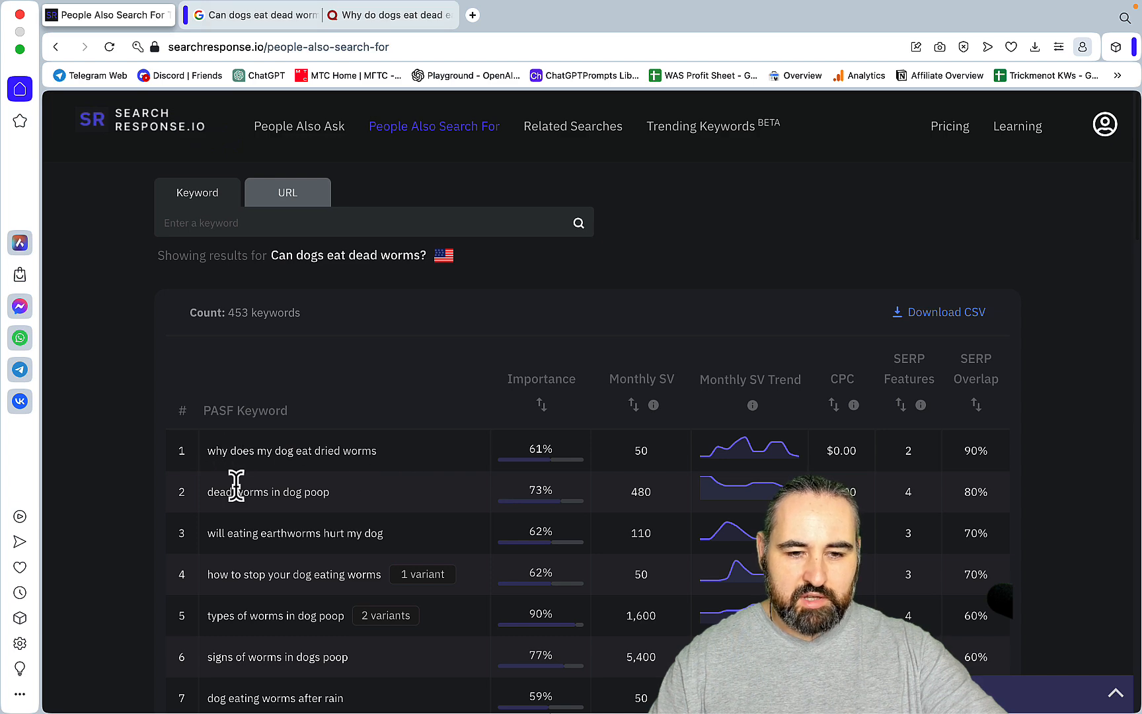
scroll("down", 3)
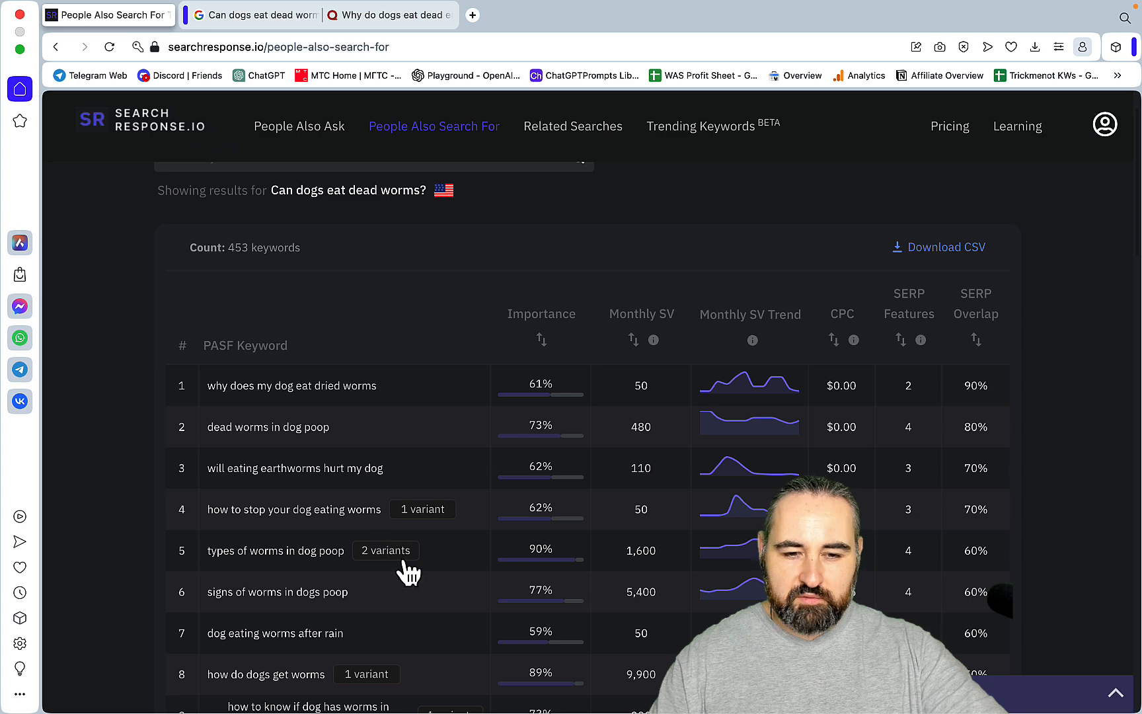
scroll("down", 3)
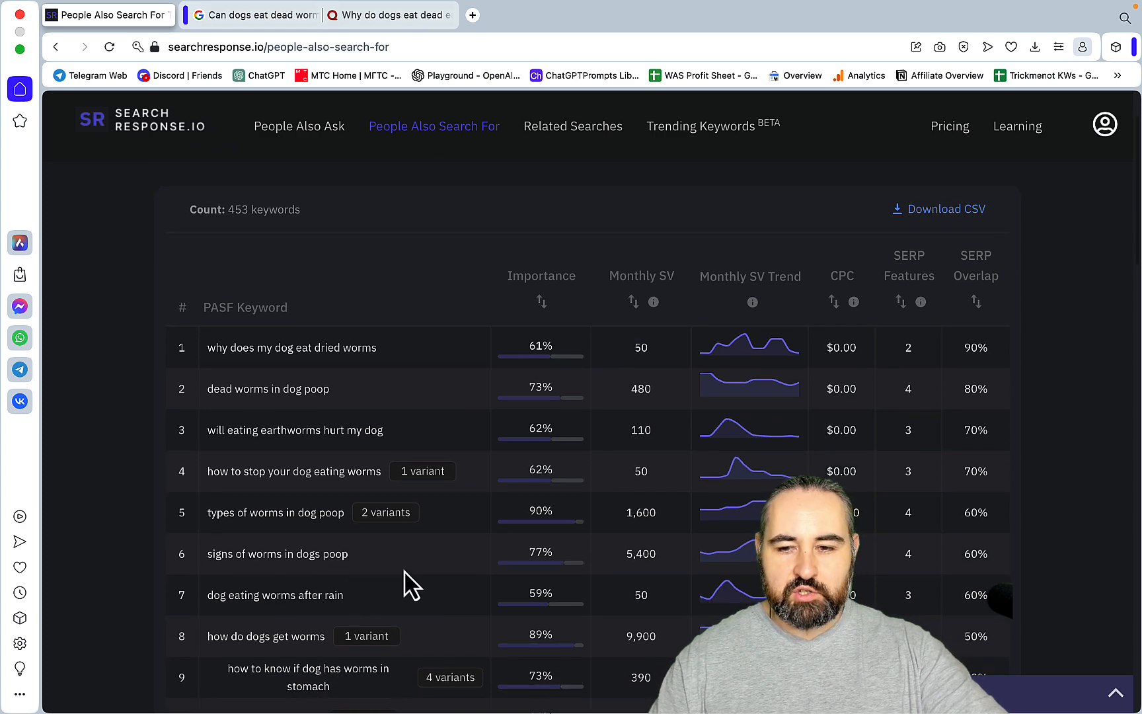
scroll("down", 3)
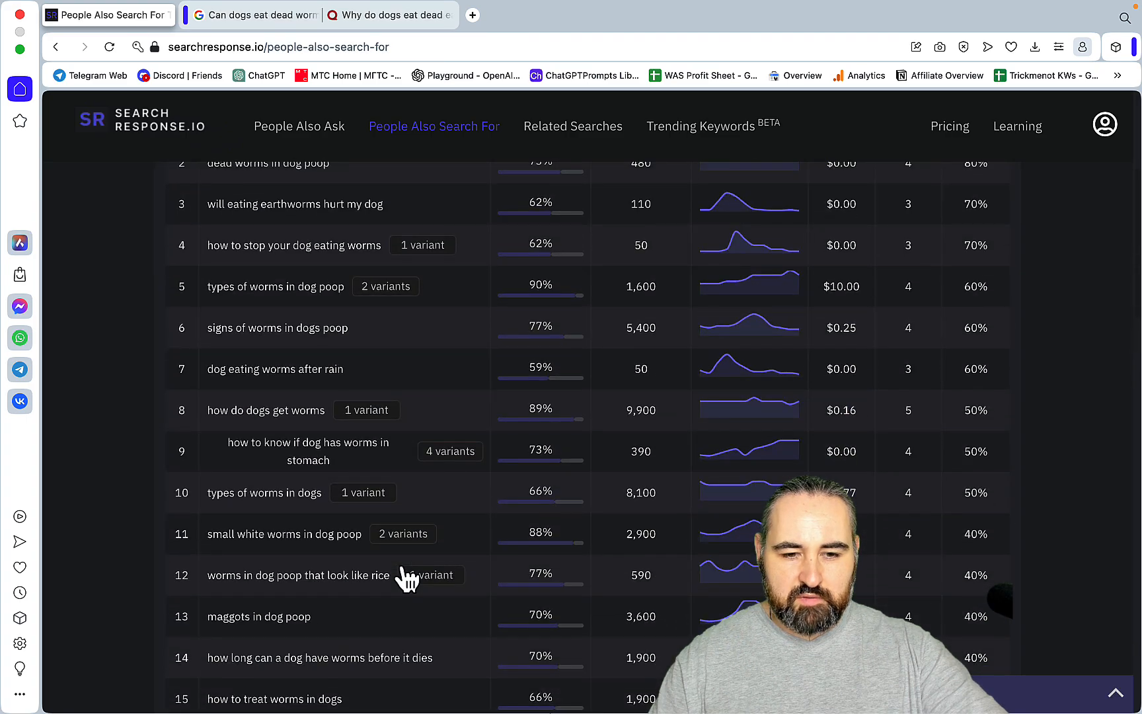
scroll("down", 3)
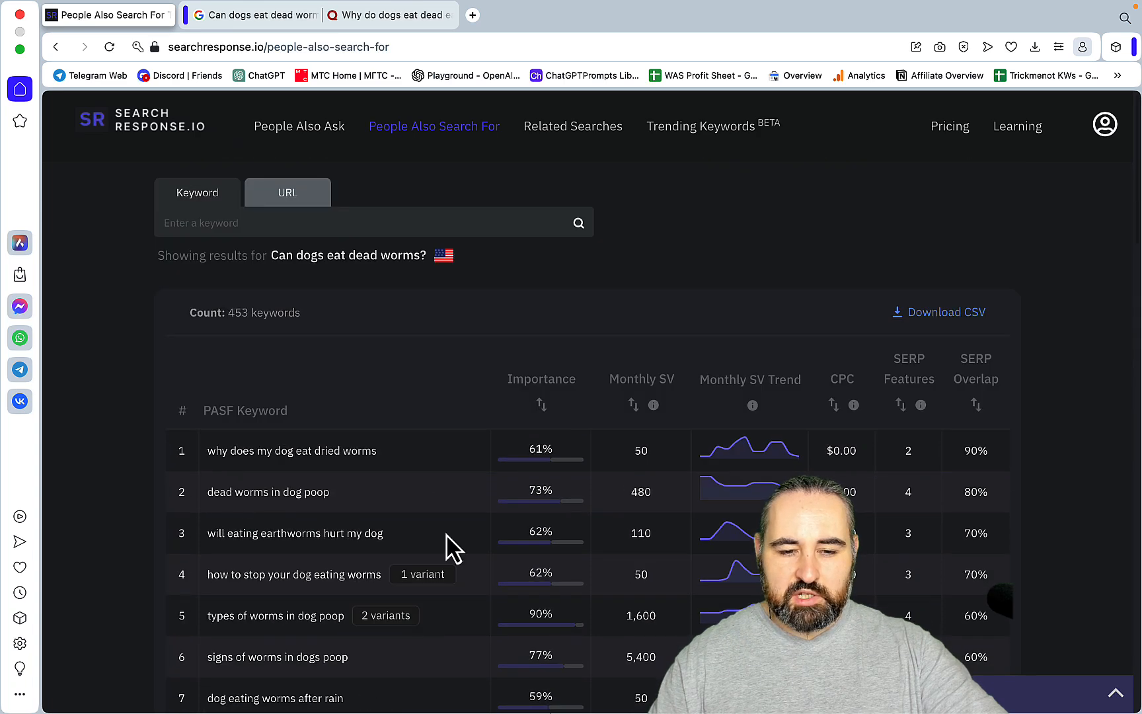
mouse_move(277, 275)
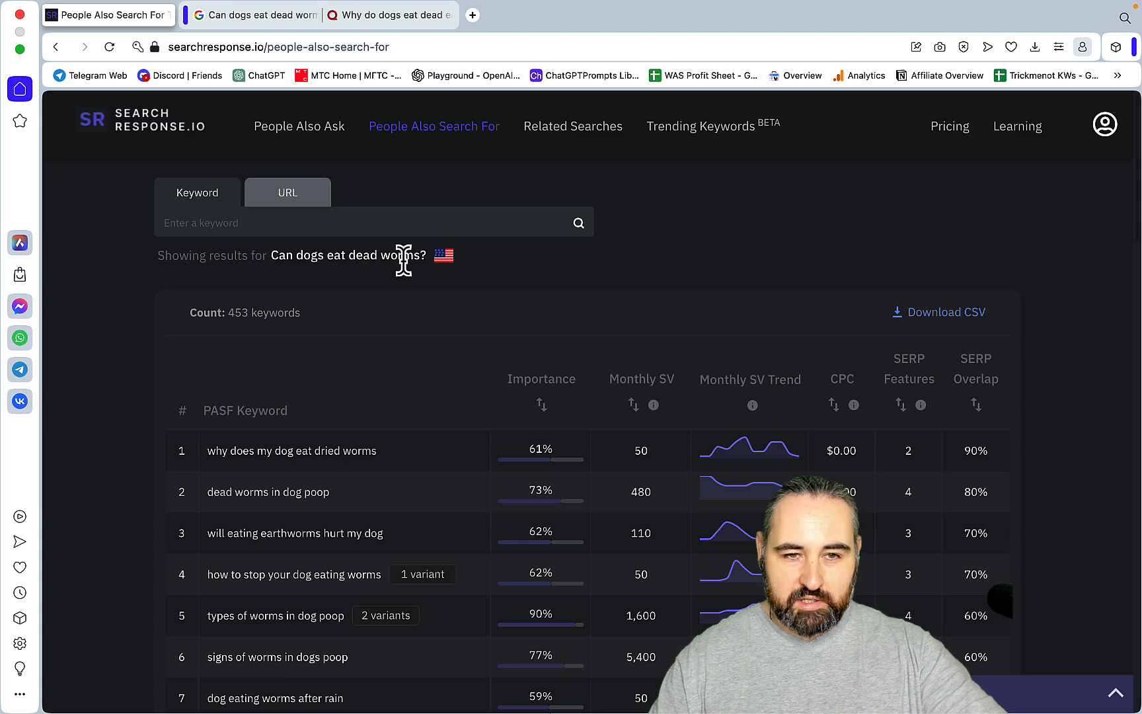
Check Related Searches for the worms question (no data) and return to People Also Ask.
left_click(573, 127)
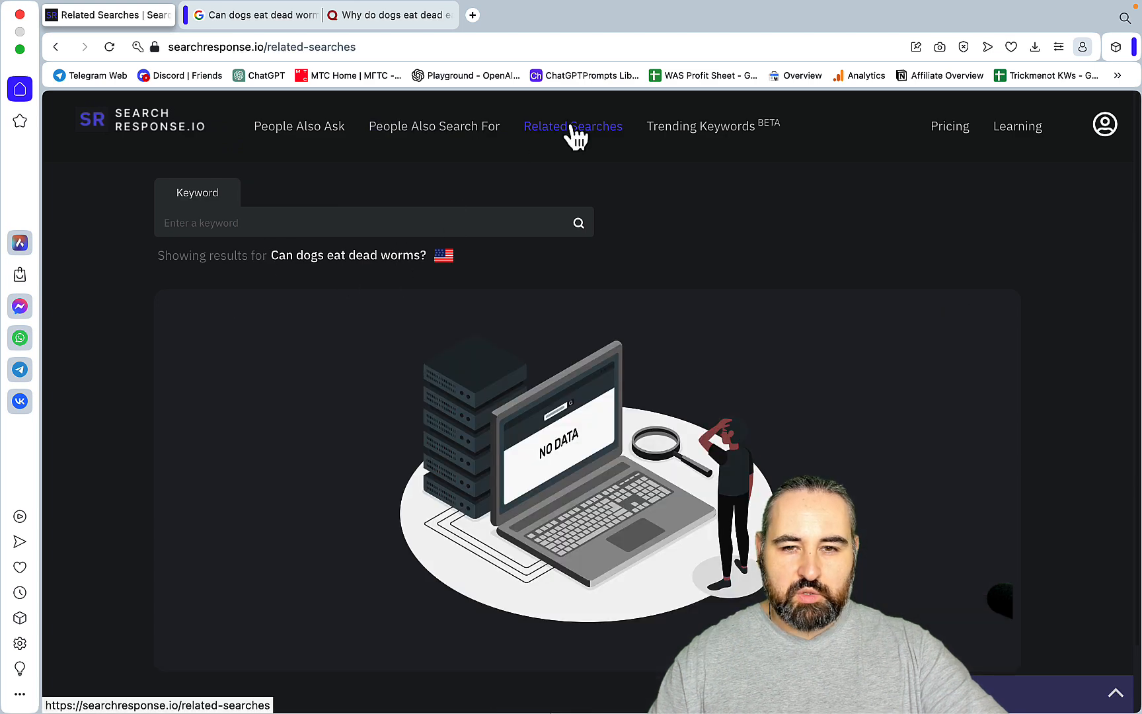
mouse_move(285, 164)
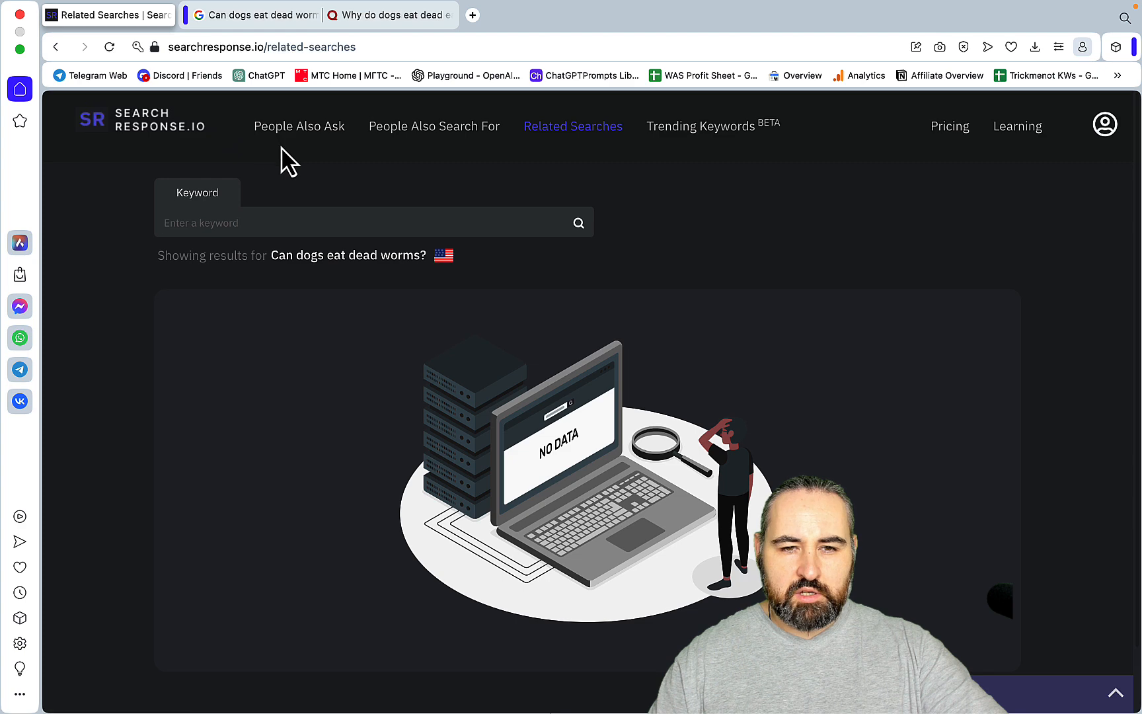
left_click(298, 127)
type("chat")
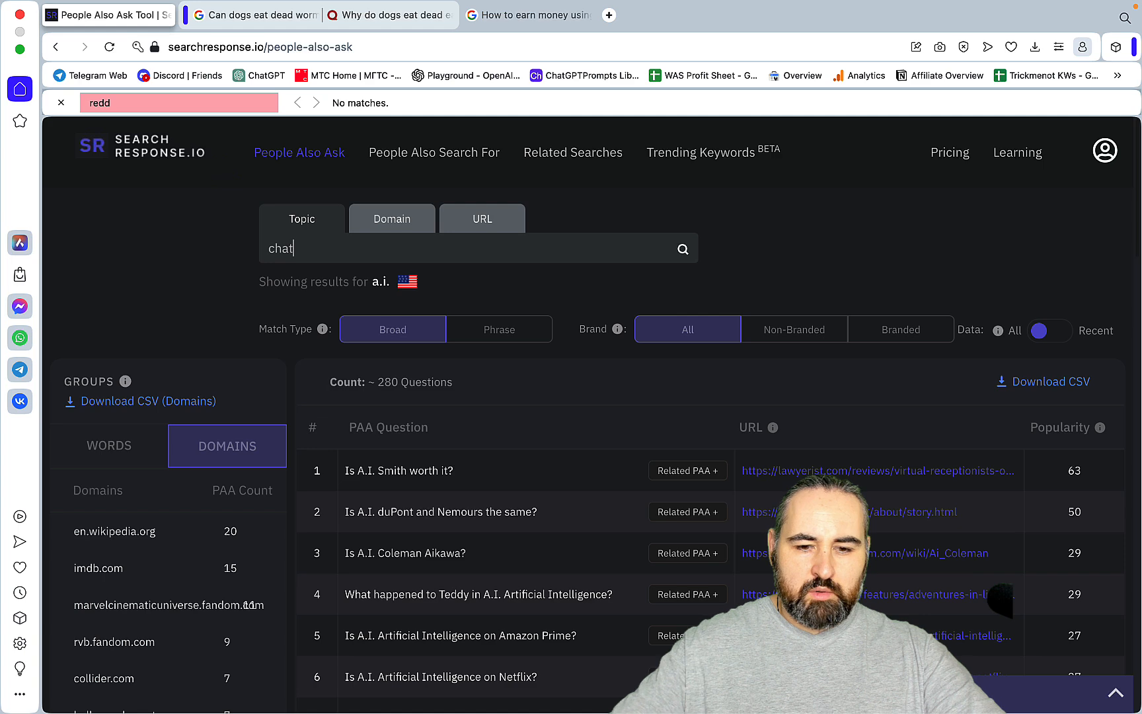
Pick out the Quora question 'Is Grammarly affected by ChatGPT?' from the PAA list.
left_click(683, 248)
type("quo")
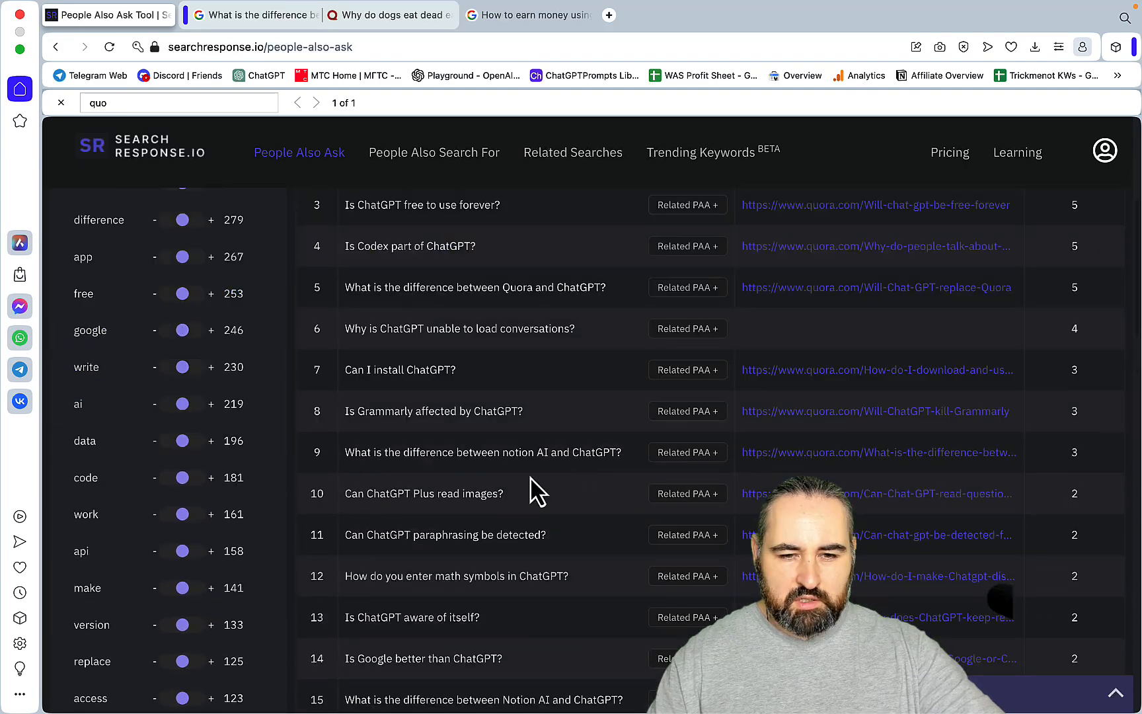
scroll("down", 3)
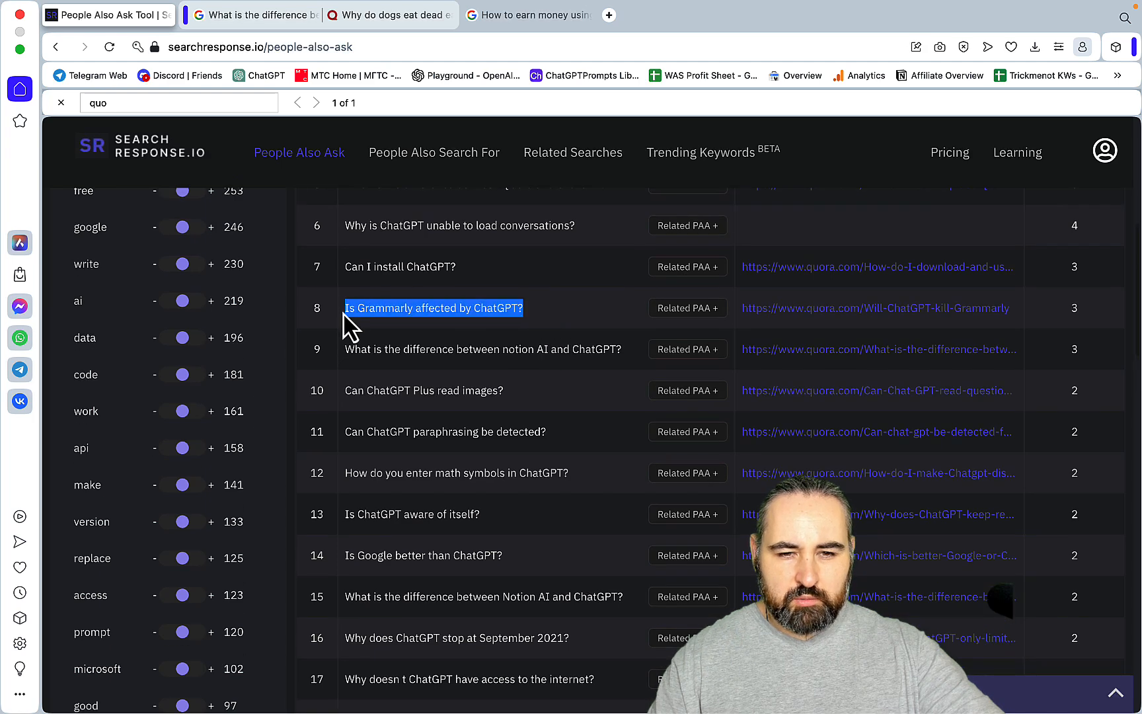
mouse_move(418, 165)
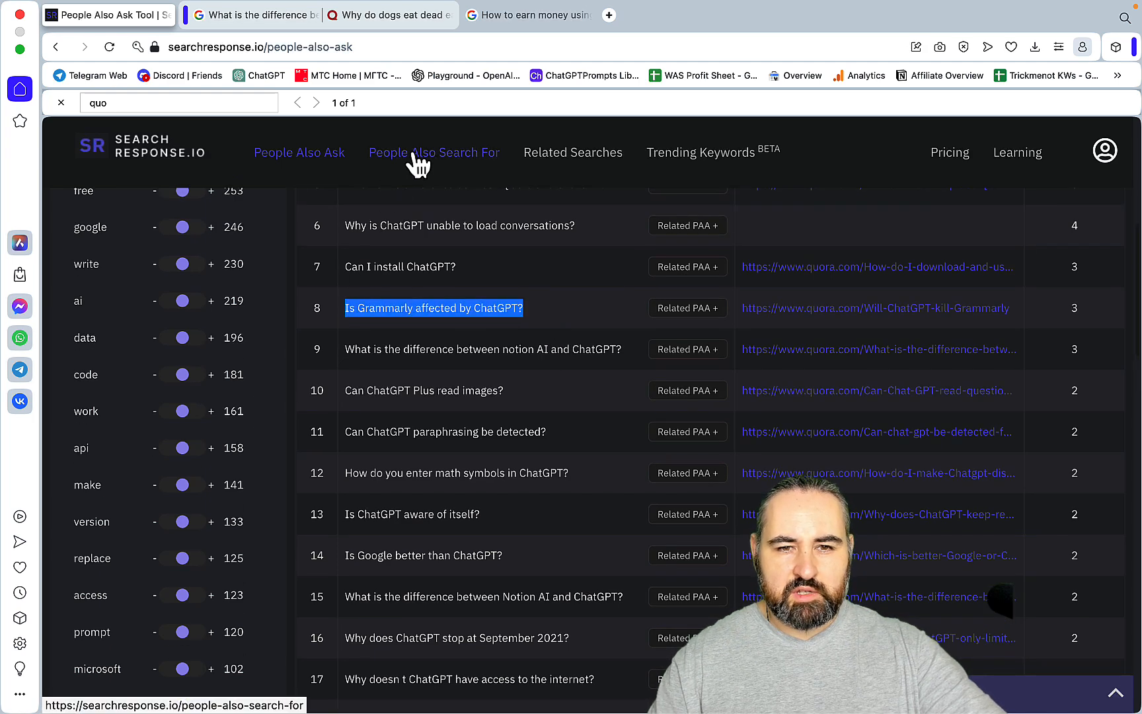
Get 101 PASF keywords for 'Is Grammarly affected by ChatGPT?' and move to Related Searches.
left_click(433, 153)
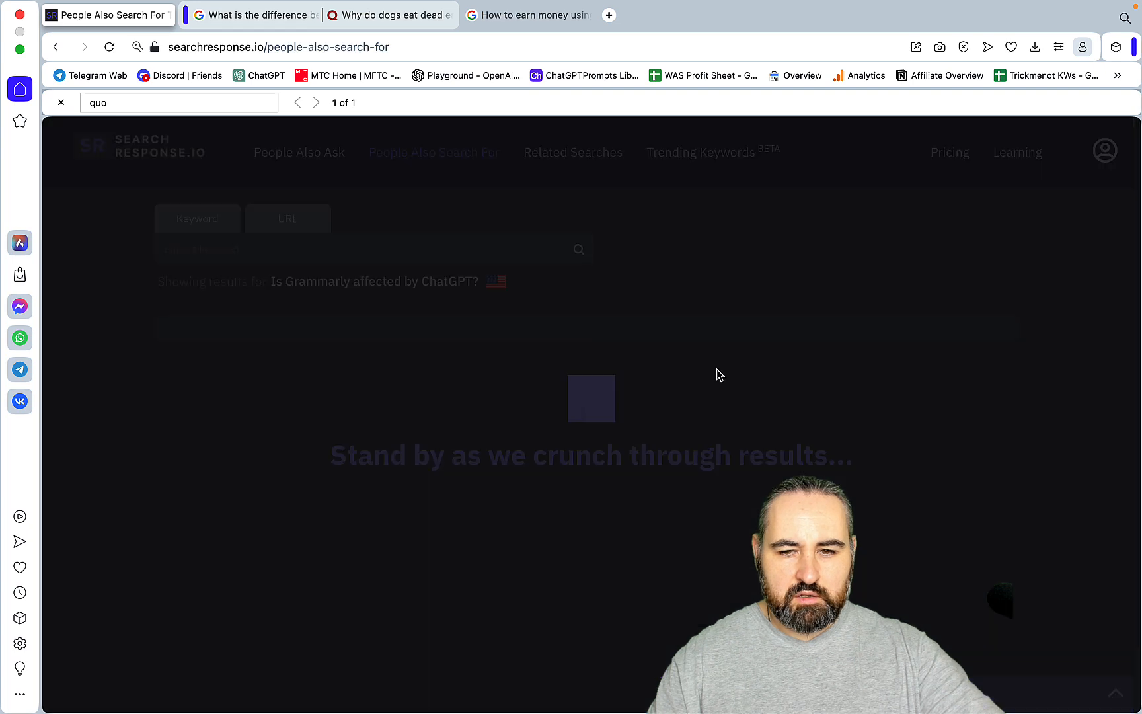
mouse_move(745, 400)
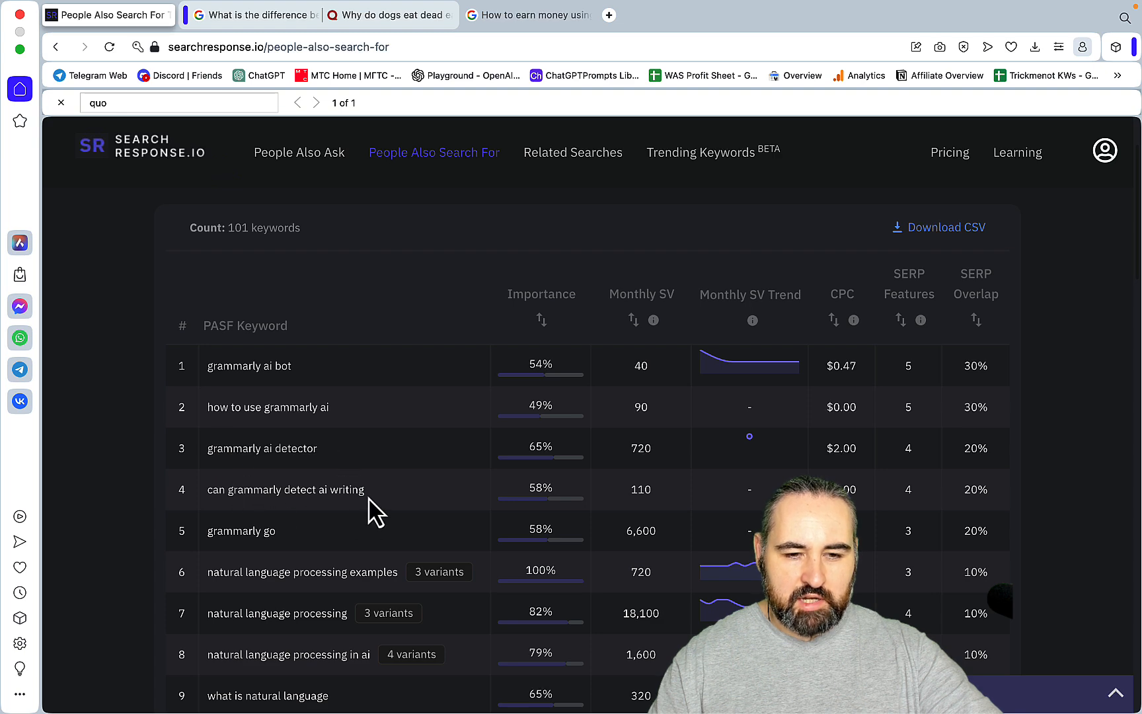
scroll("down", 3)
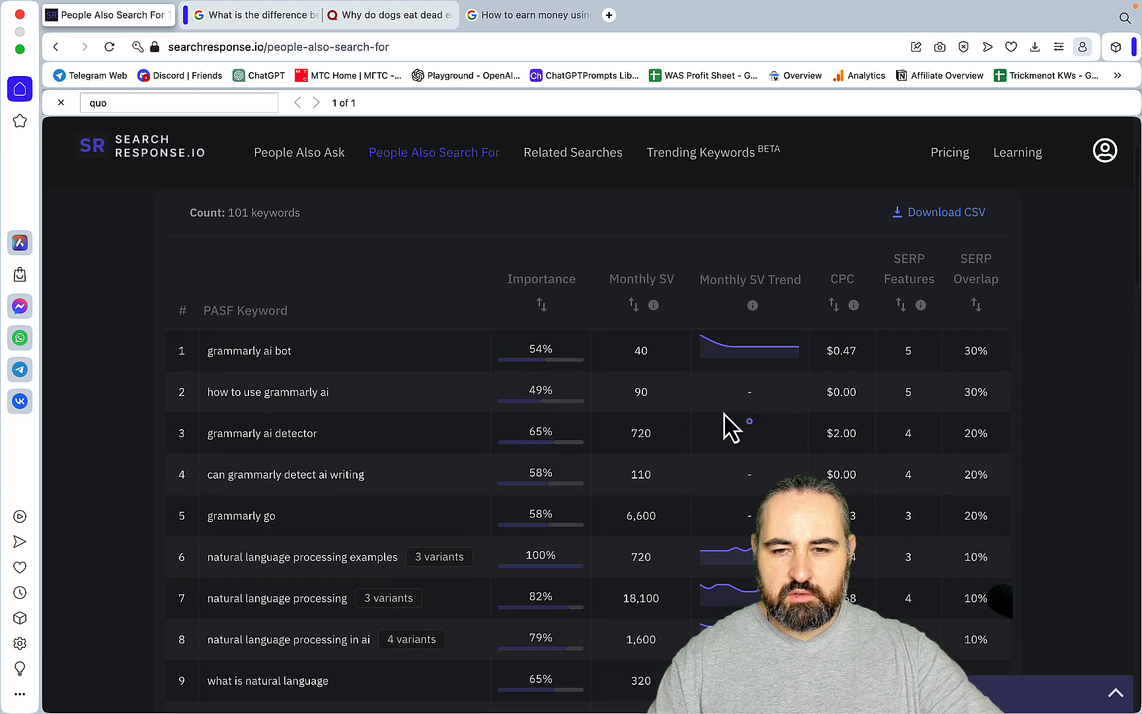
left_click(573, 152)
type("chatgpt g")
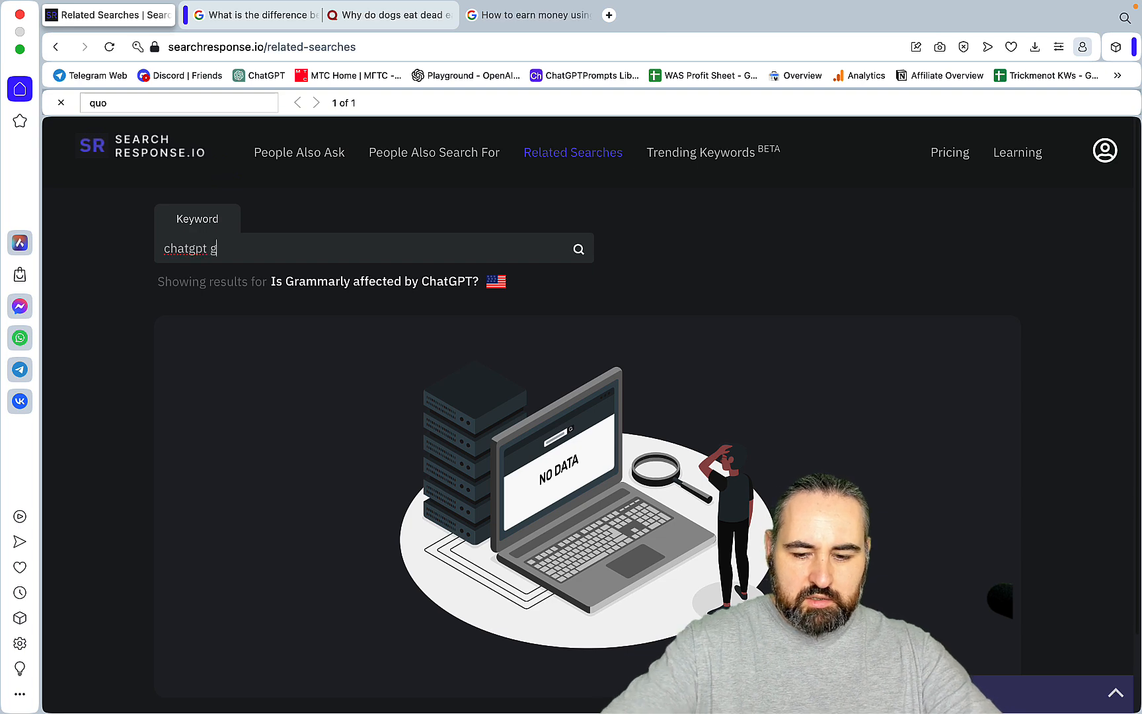
Run Related Searches for 'chatgpt grammarly' (67 keywords) and pick out 'grammarly ai writer' to copy.
left_click(579, 249)
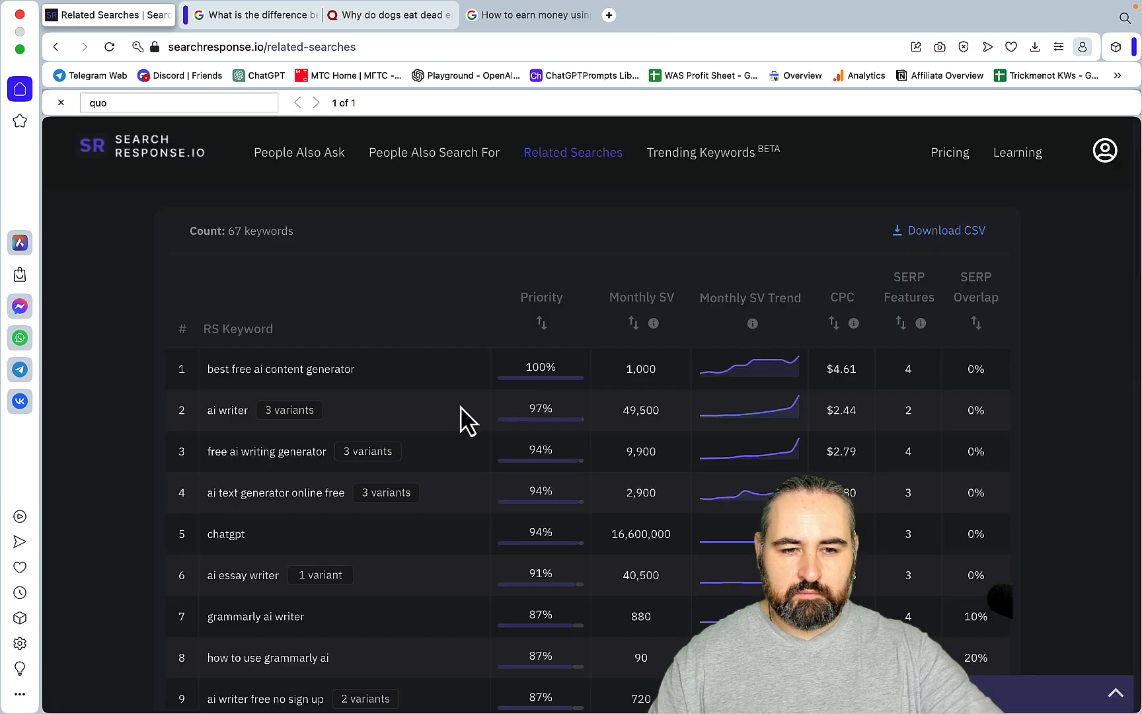
scroll("down", 3)
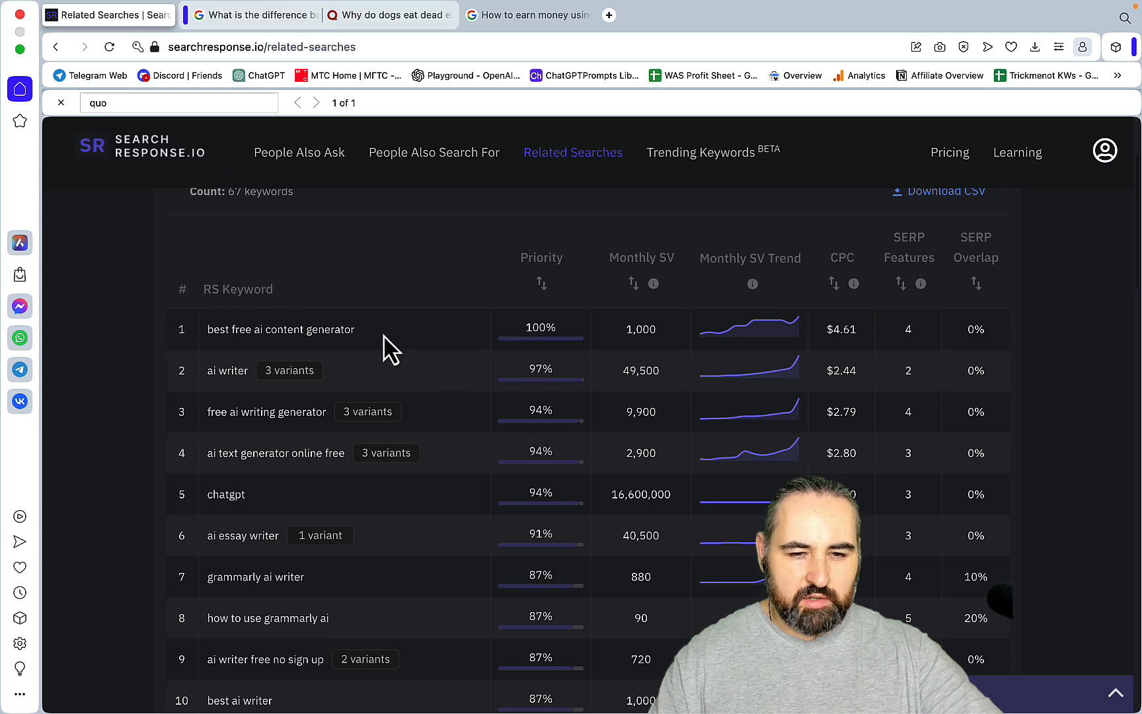
scroll("down", 3)
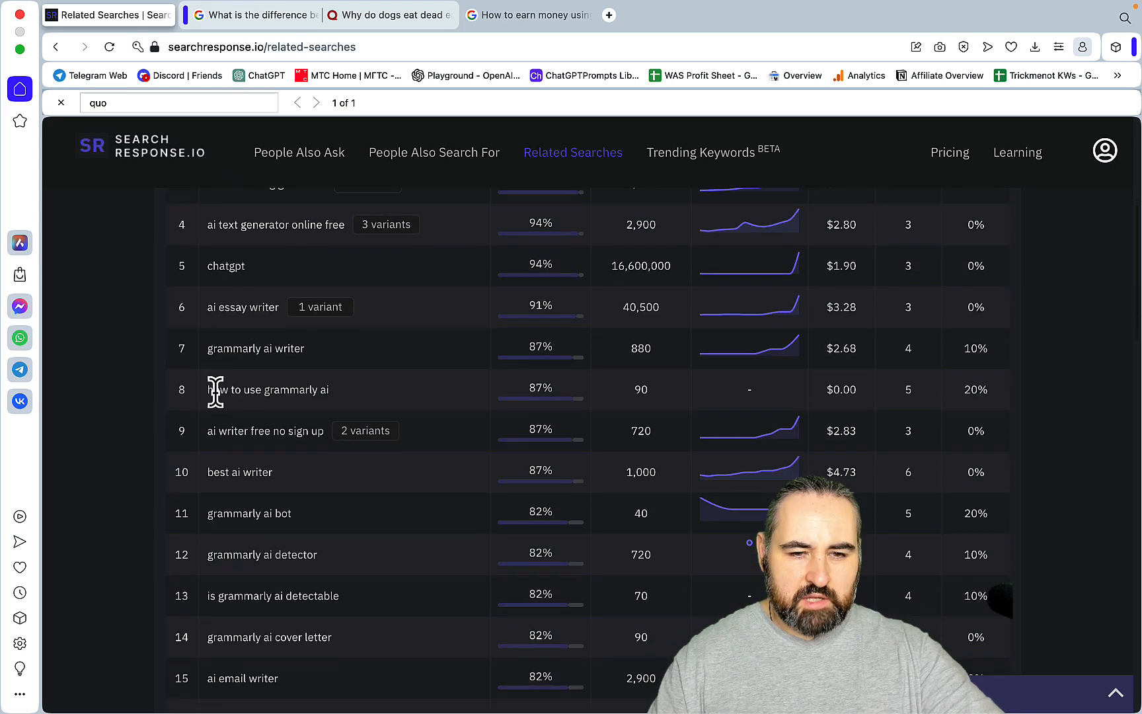
mouse_move(353, 408)
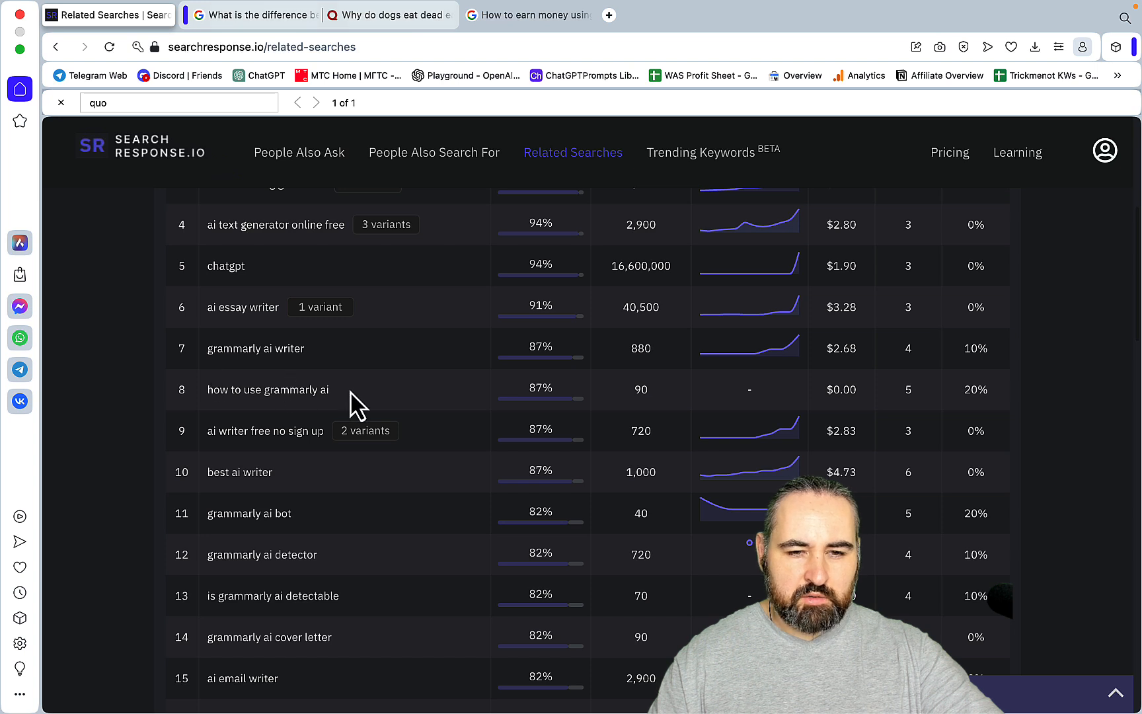
double_click(267, 390)
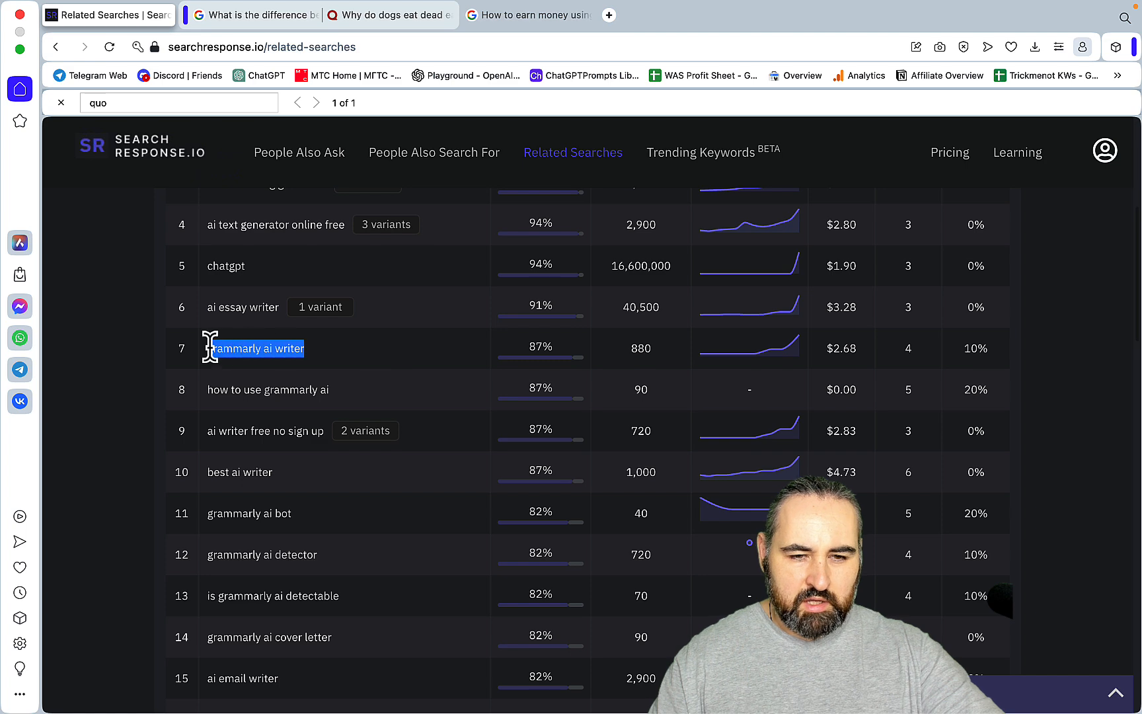
right_click(255, 349)
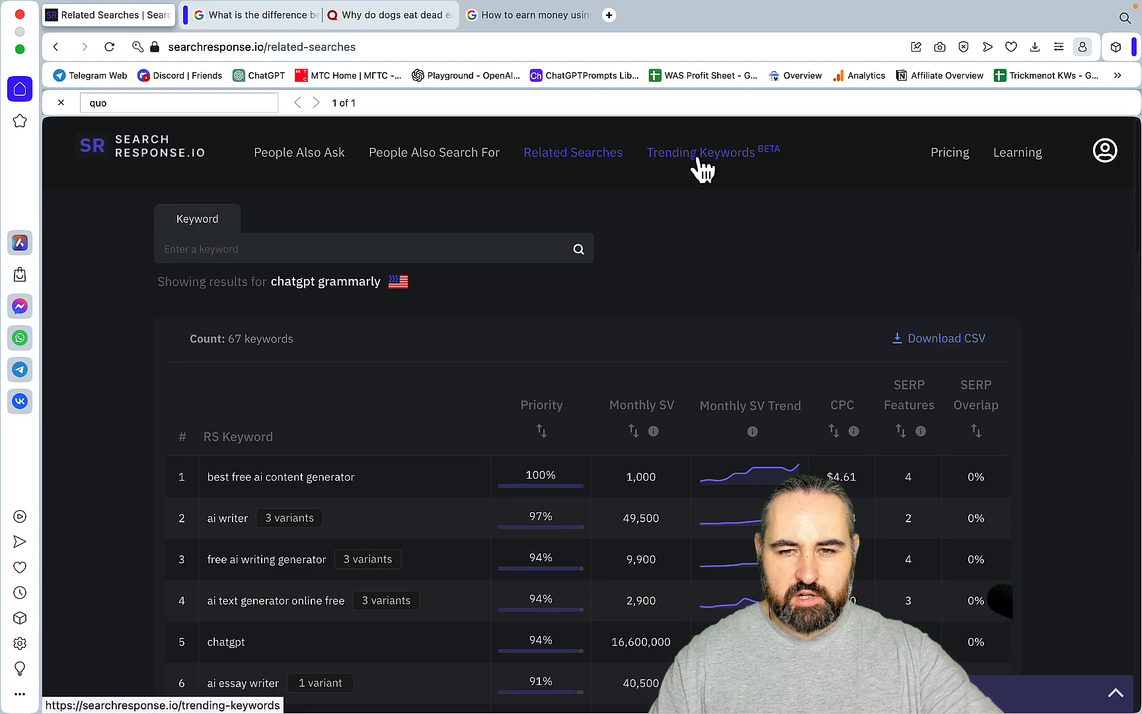
Run Trending Keywords for grammarly, listing 9 keywords led by 'grammarly ai writer' at 5,331%.
left_click(700, 153)
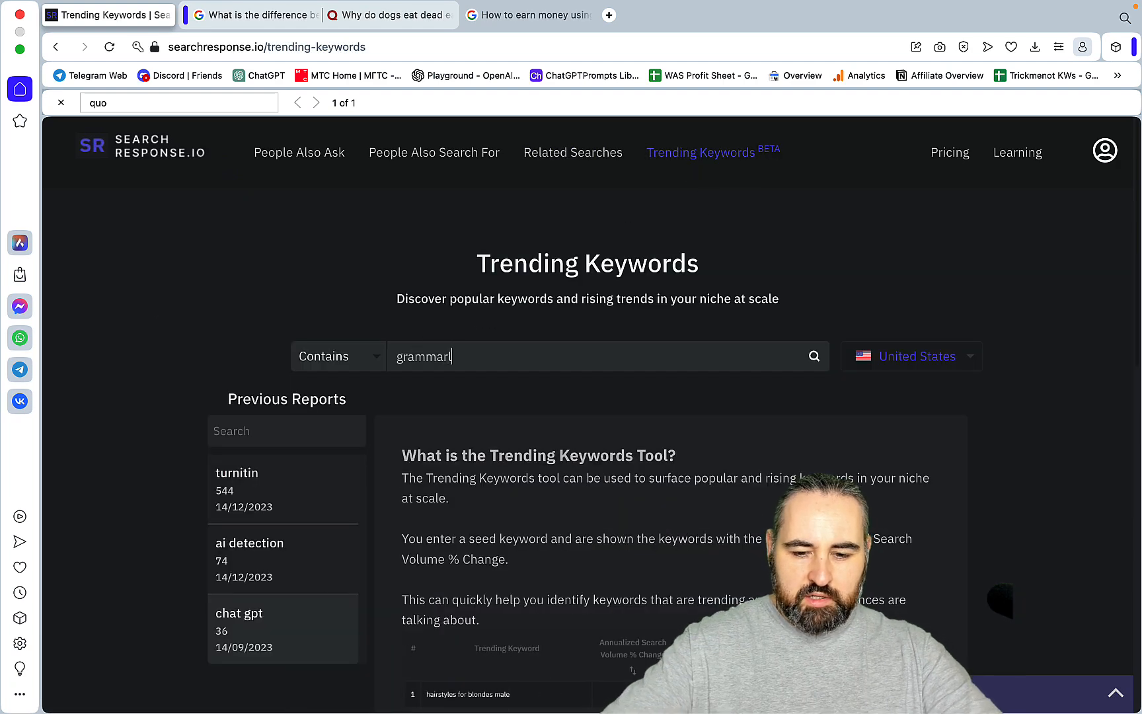
left_click(814, 355)
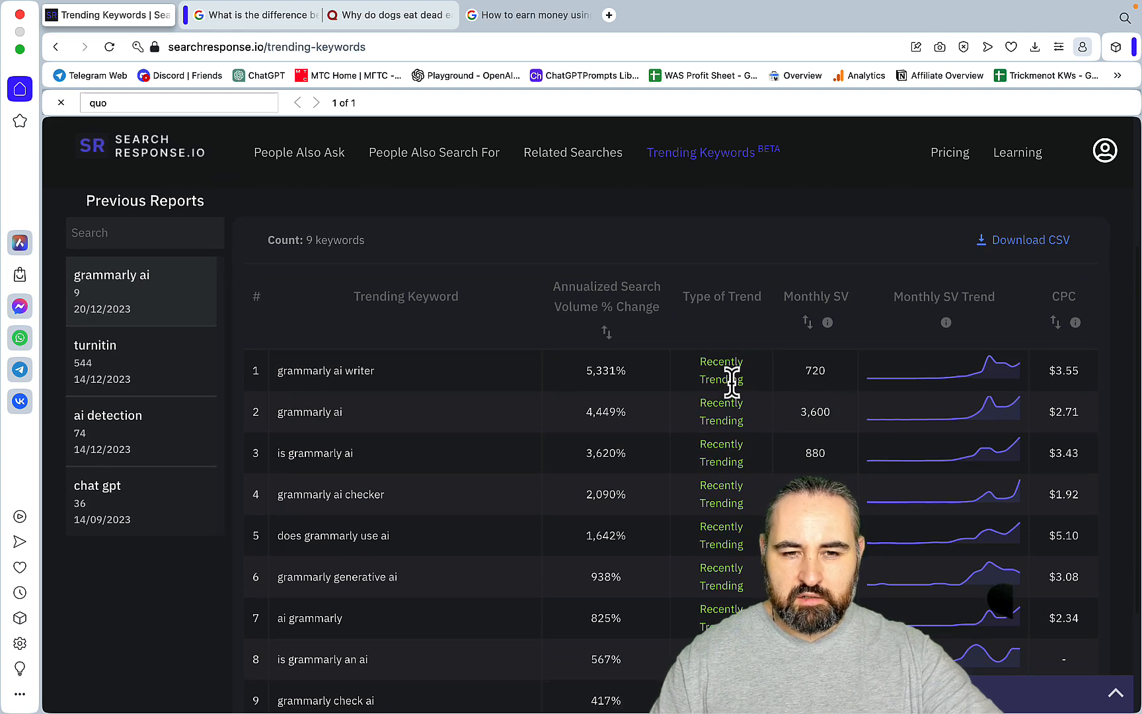
mouse_move(419, 405)
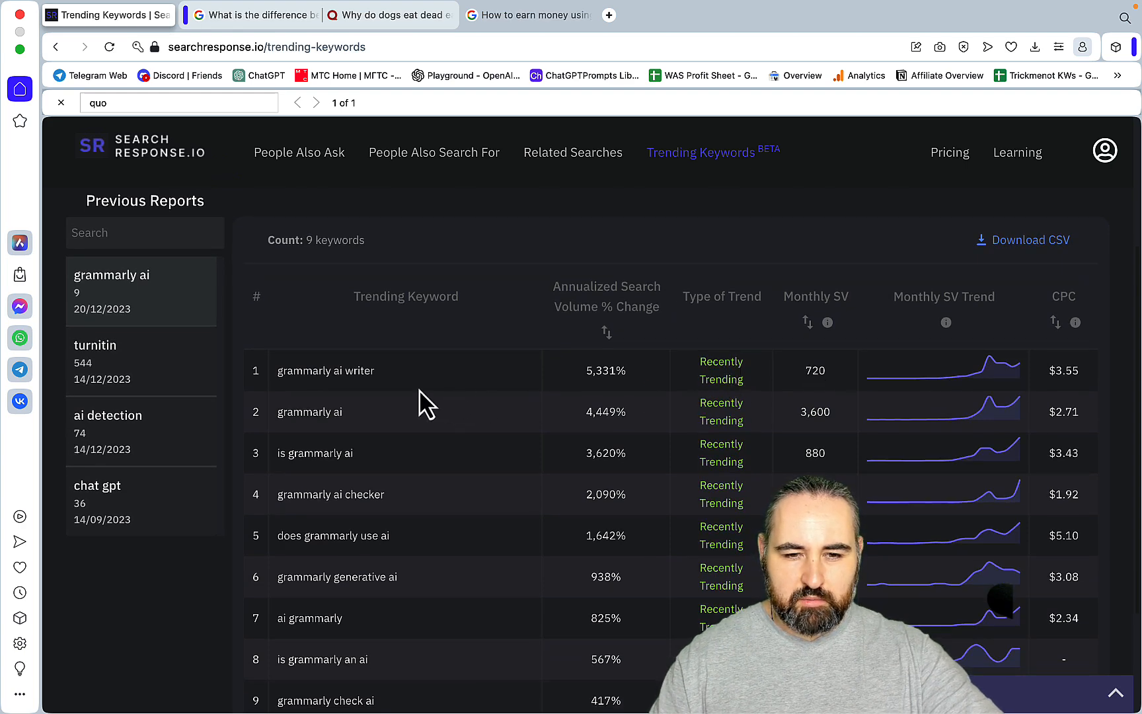
mouse_move(401, 499)
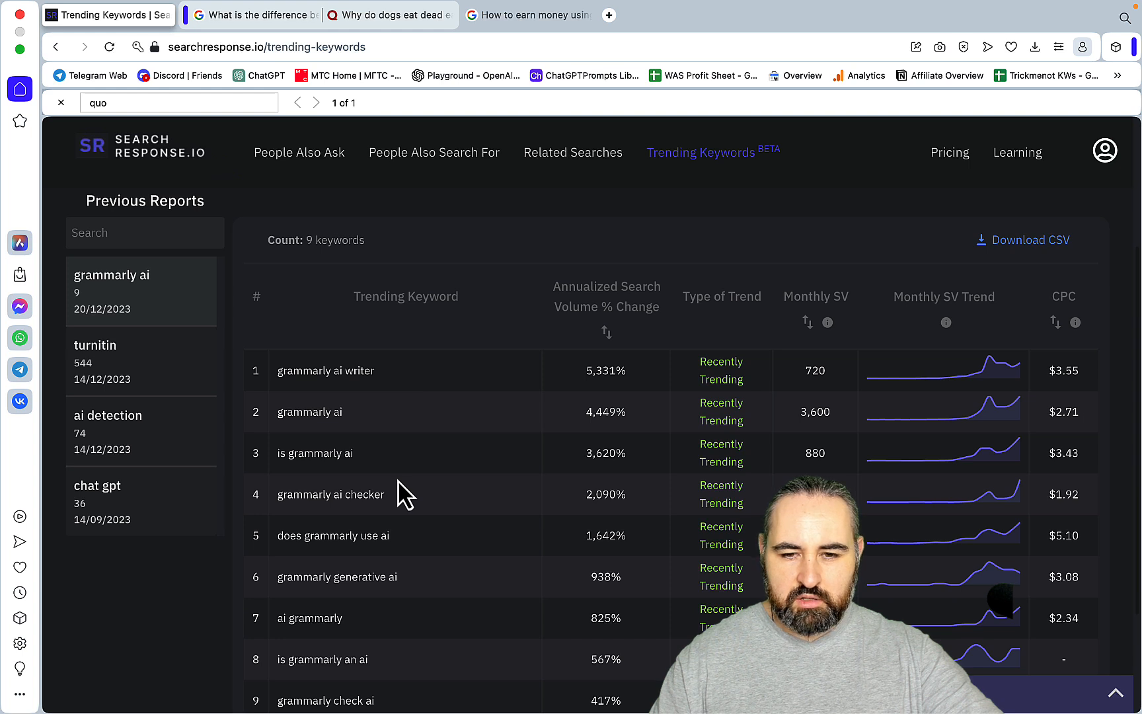
mouse_move(661, 454)
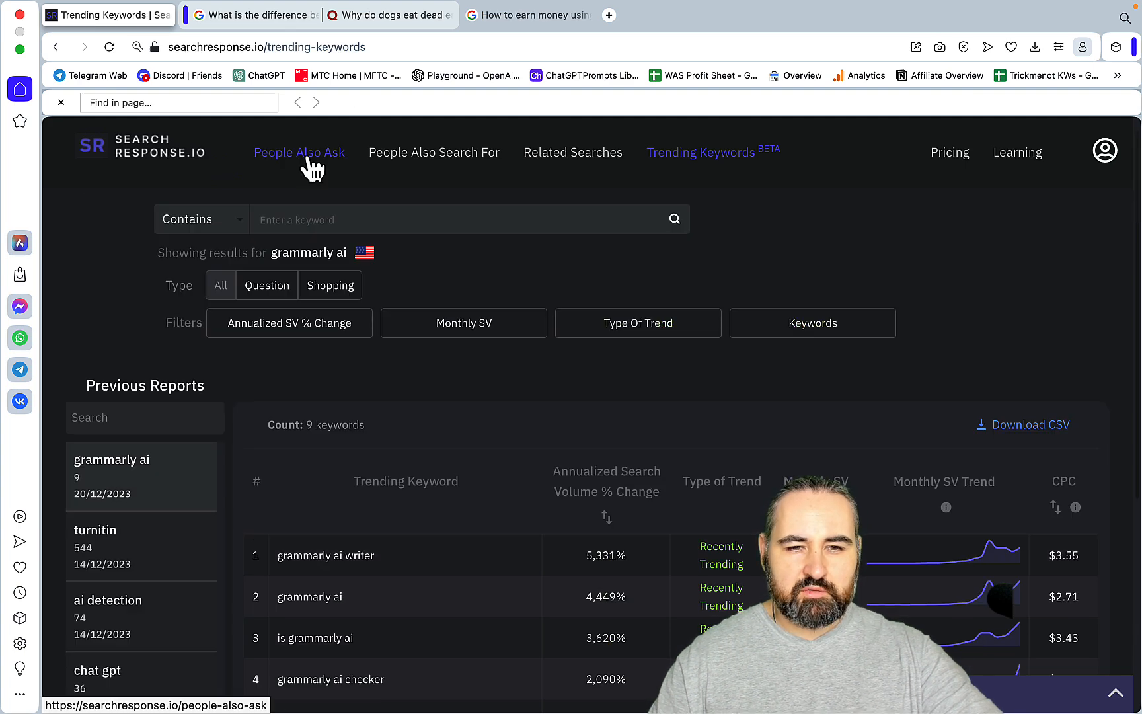
Pick 'Is Grammarly affected by ChatGPT?' from the Quora PAA list after searching 'chat'.
left_click(299, 153)
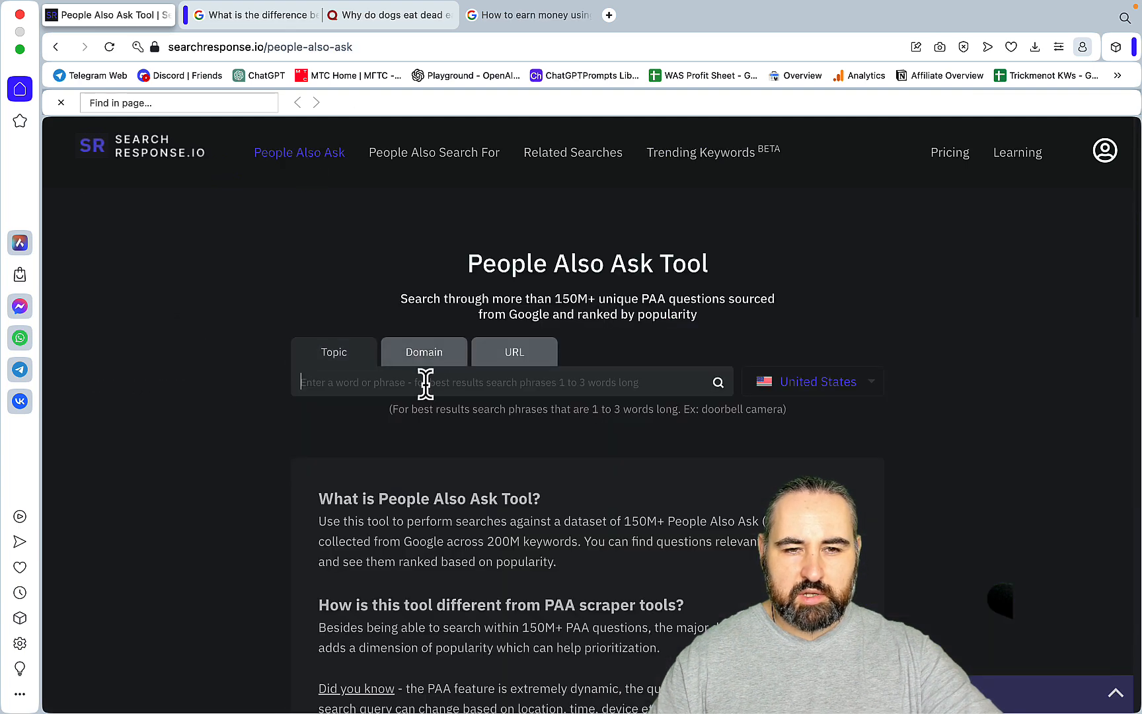
type("chat")
left_click(180, 102)
type("quo")
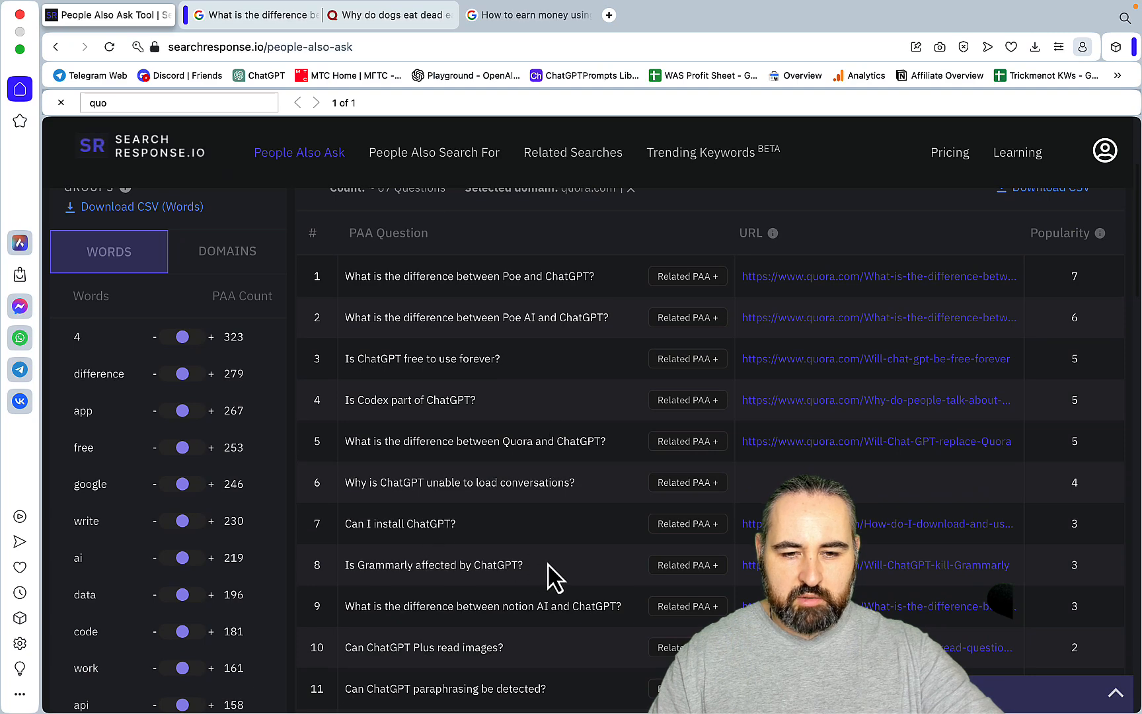
double_click(433, 566)
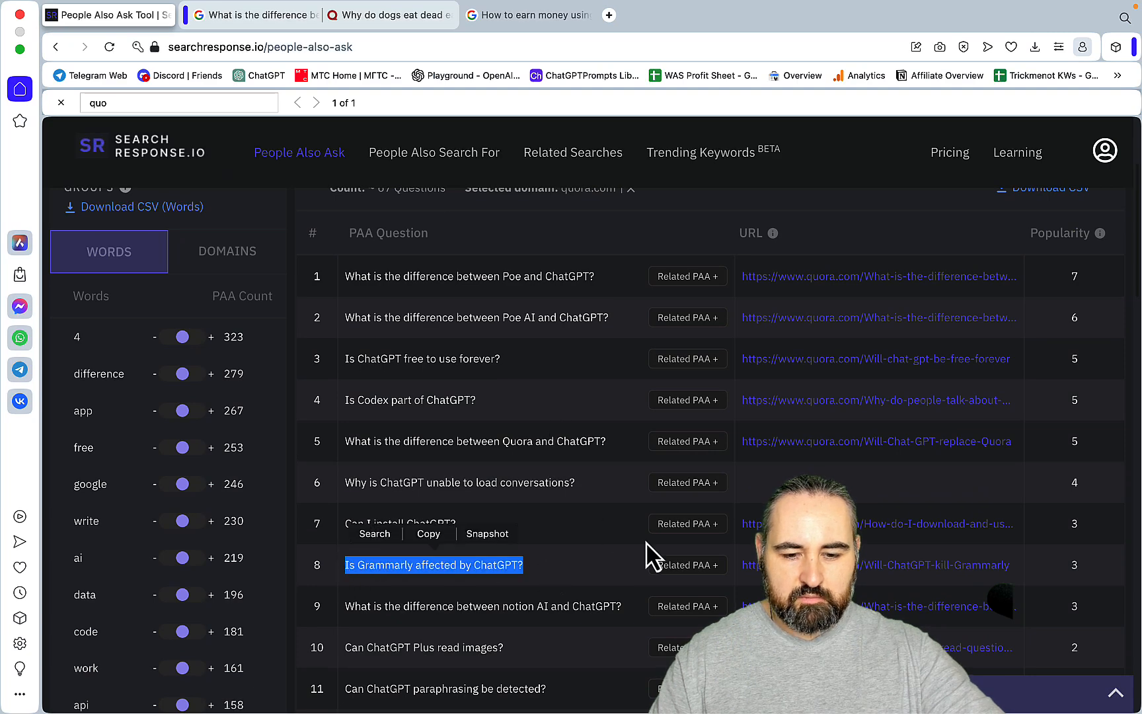
mouse_move(542, 539)
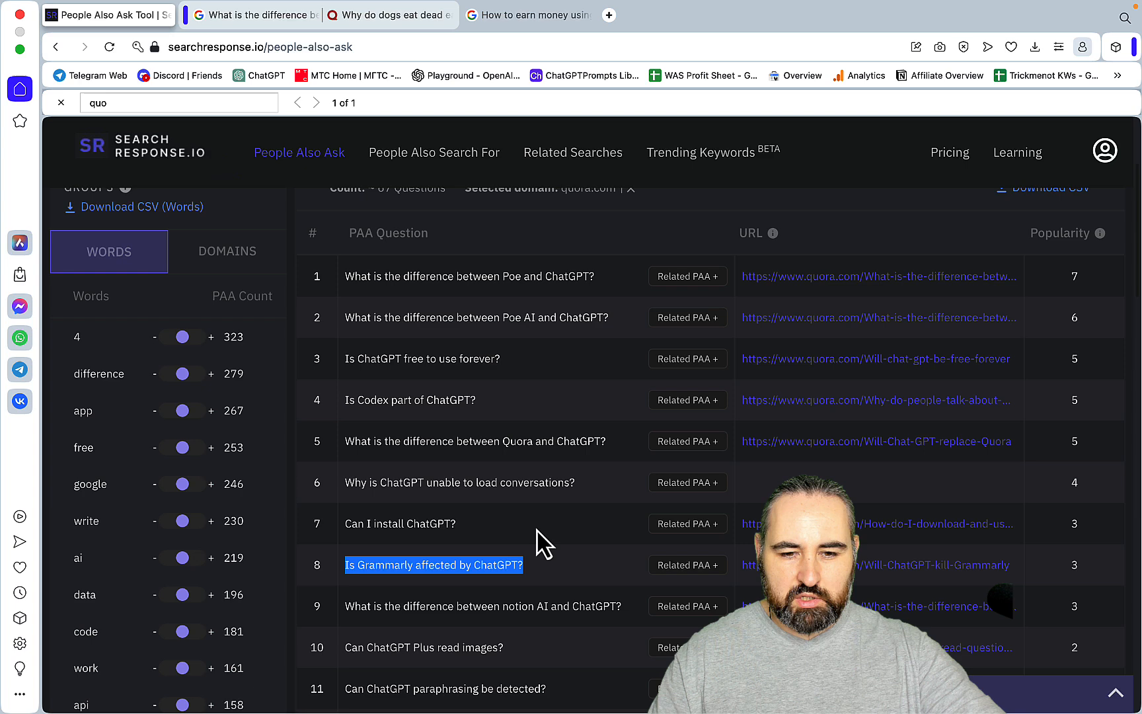
left_click(434, 152)
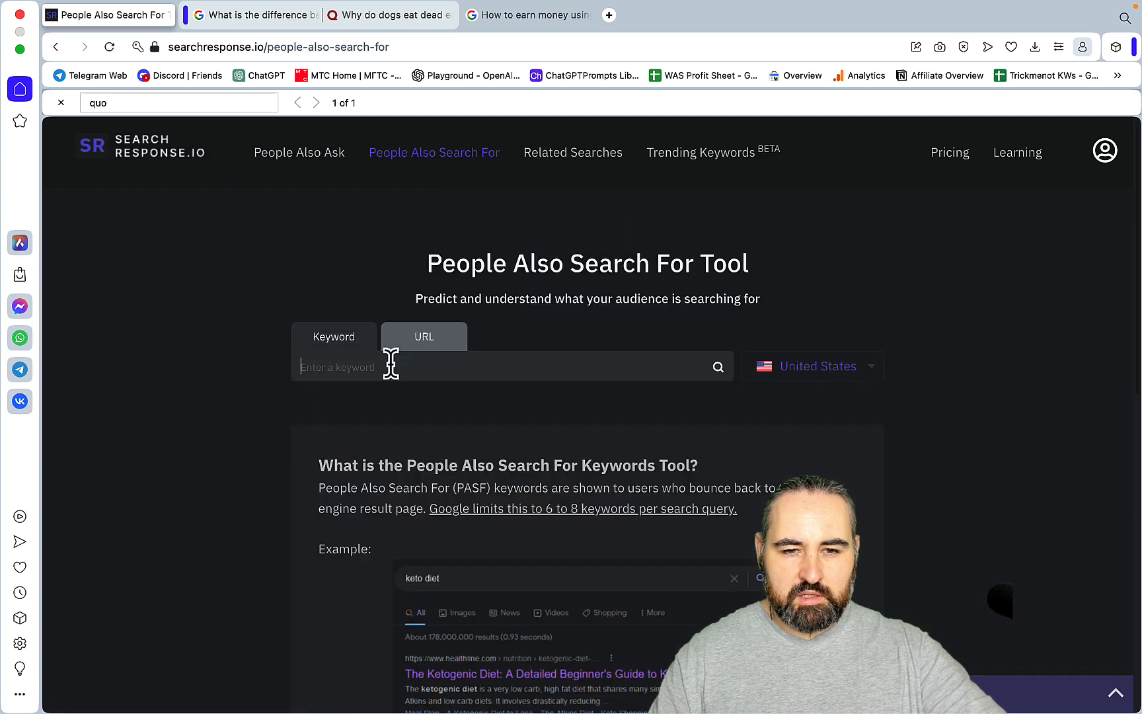
Run People Also Search For on 'Is Grammarly affected by ChatGPT?' and return to the grammarly ai trending report.
type("Is Grammarly affected by ChatGPT?")
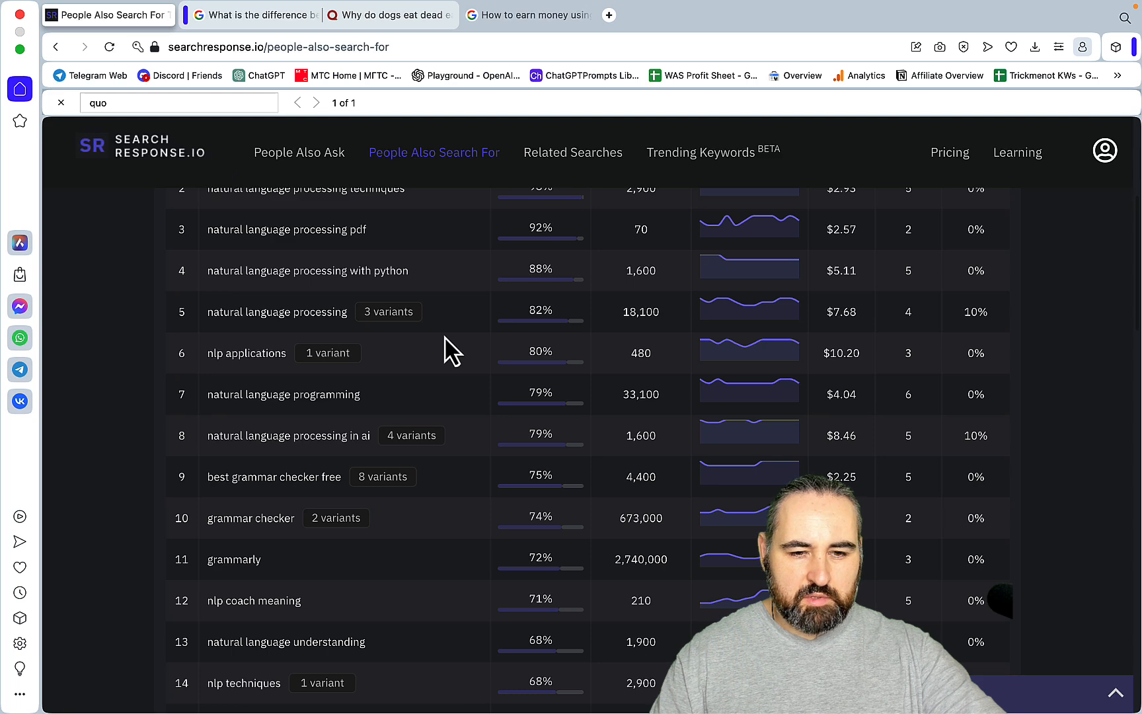
mouse_move(425, 552)
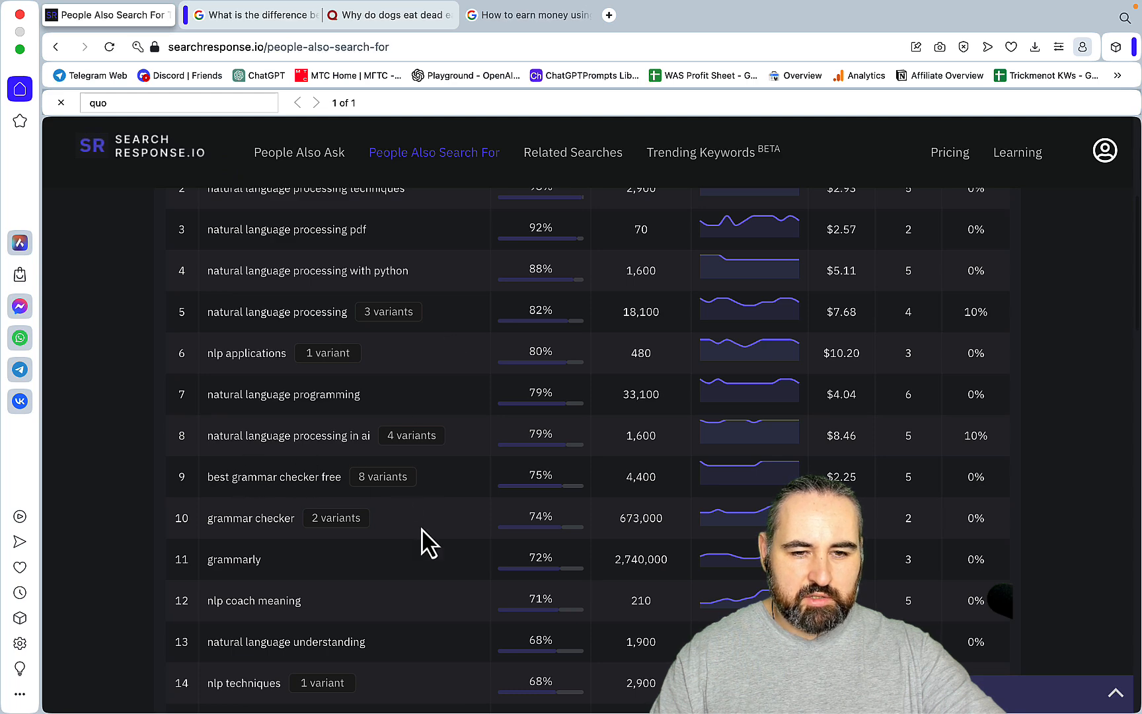
scroll("down", 3)
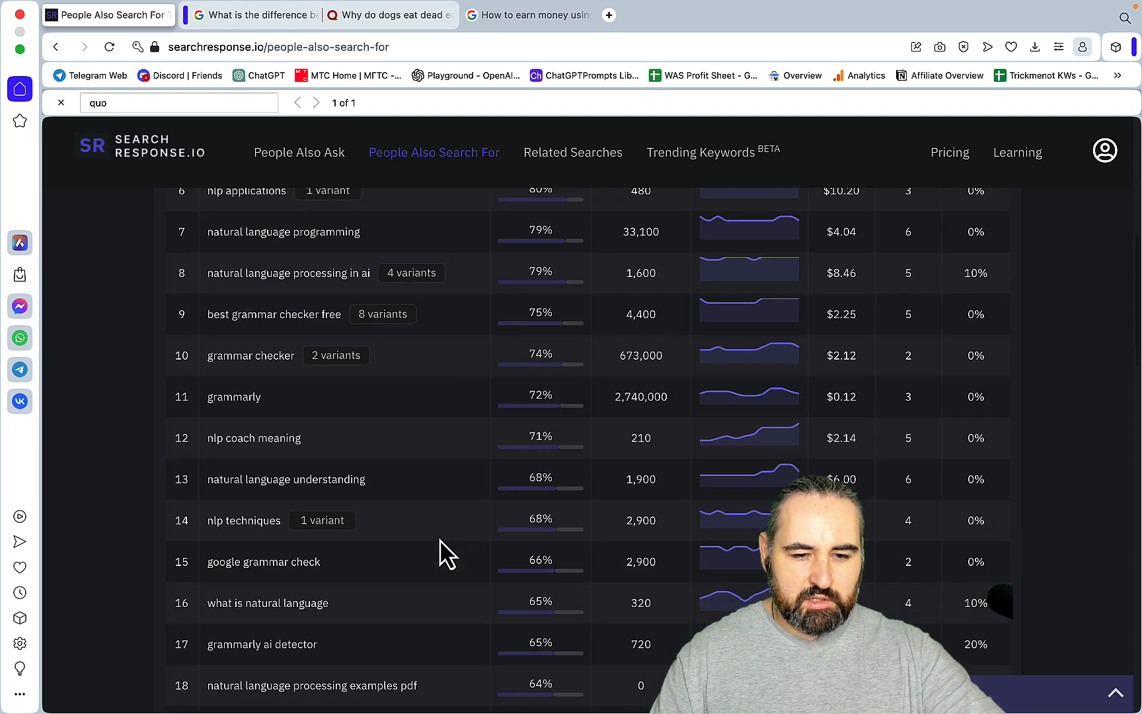
scroll("down", 3)
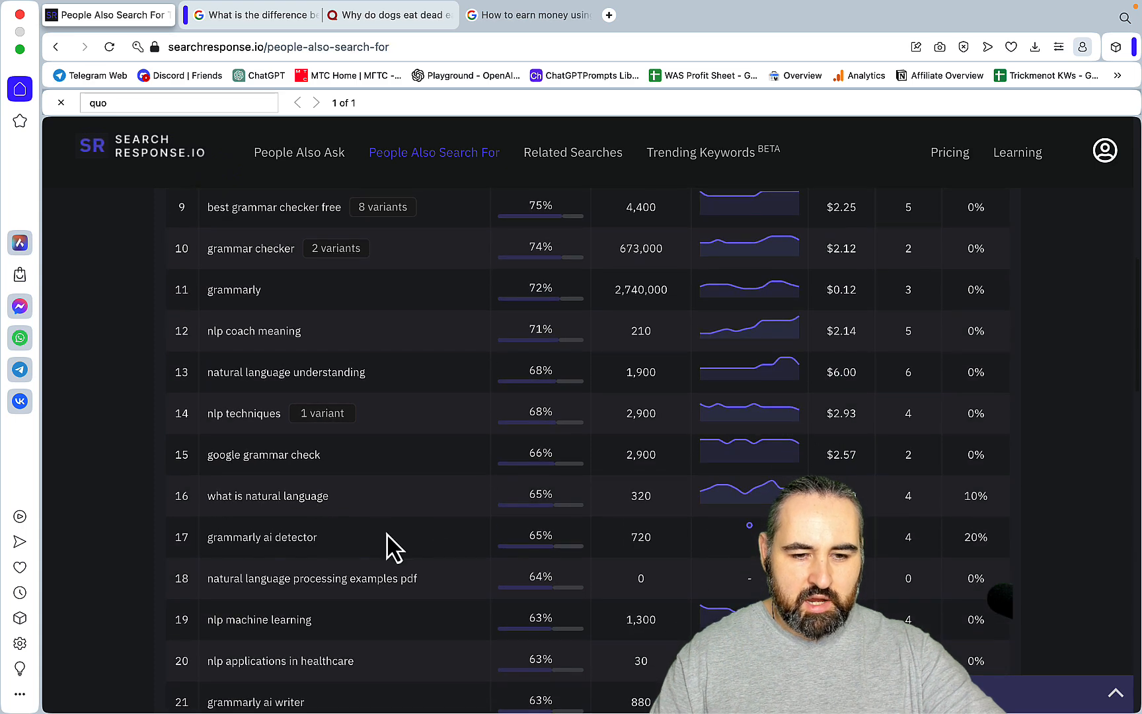
scroll("down", 3)
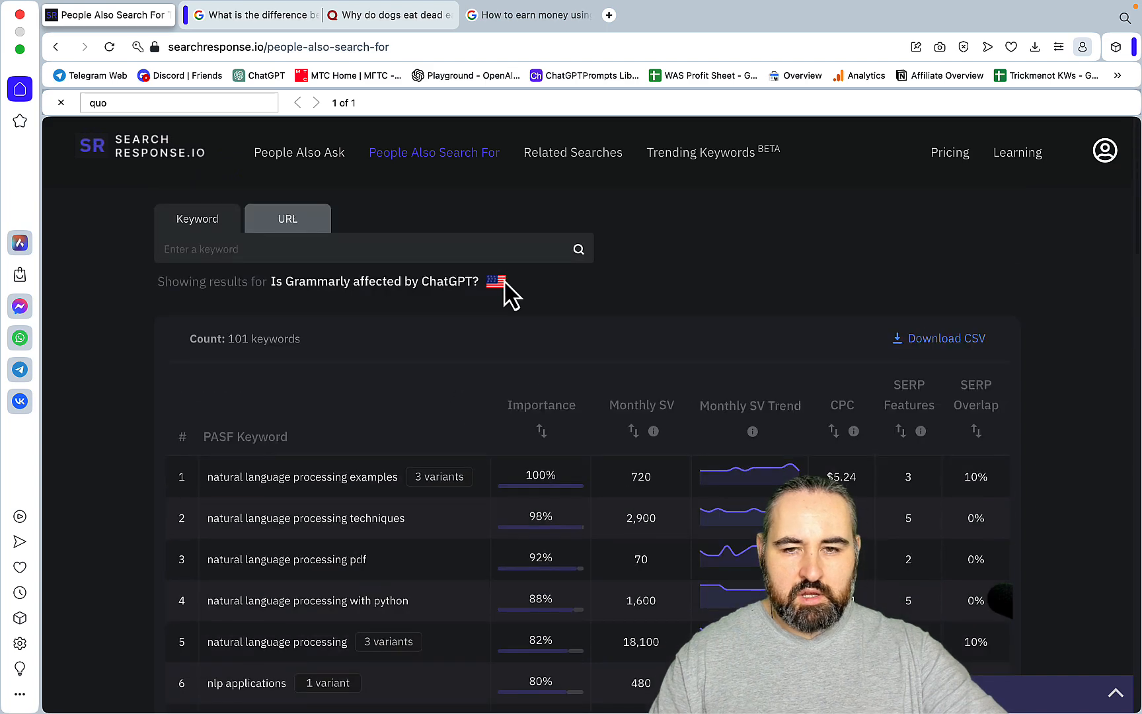
left_click(701, 152)
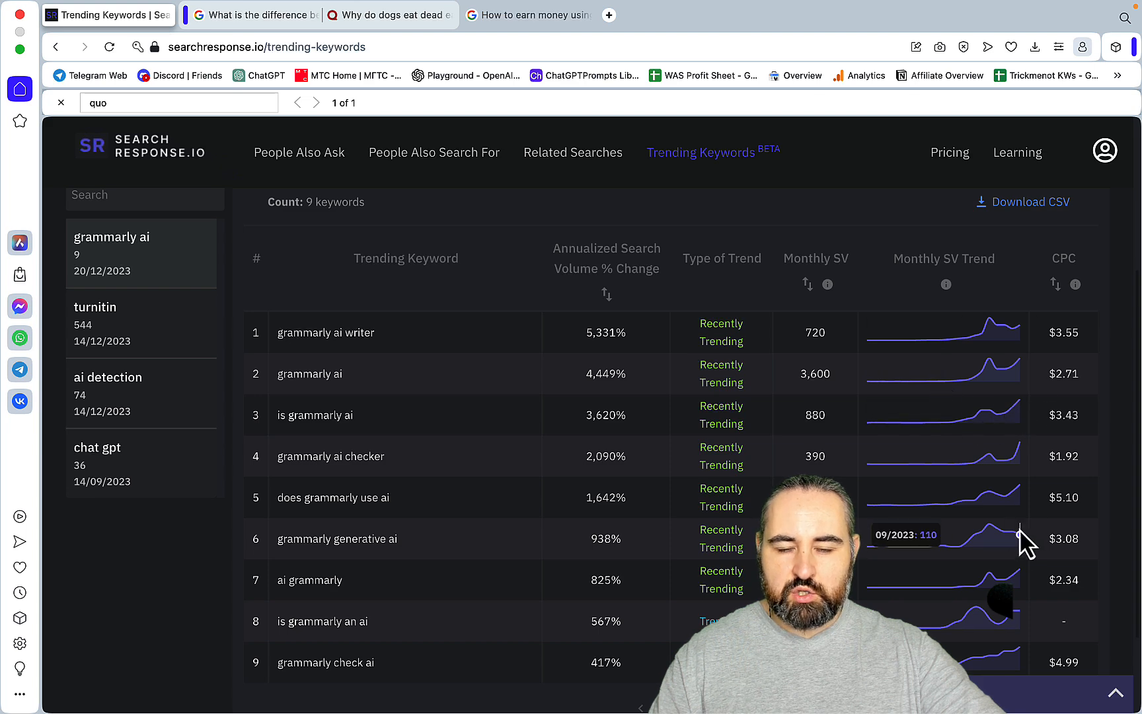
Return to the overlap-sorted People Also Search For results and select 'grammarly ai detector' for copying.
left_click(299, 154)
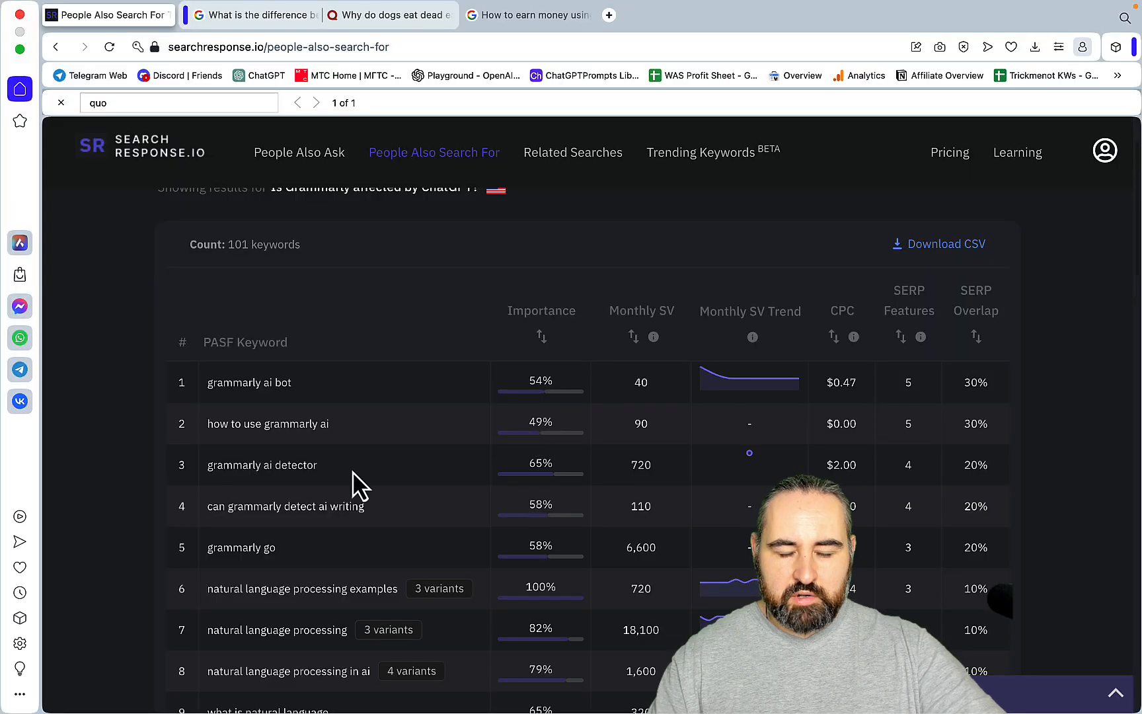
double_click(262, 466)
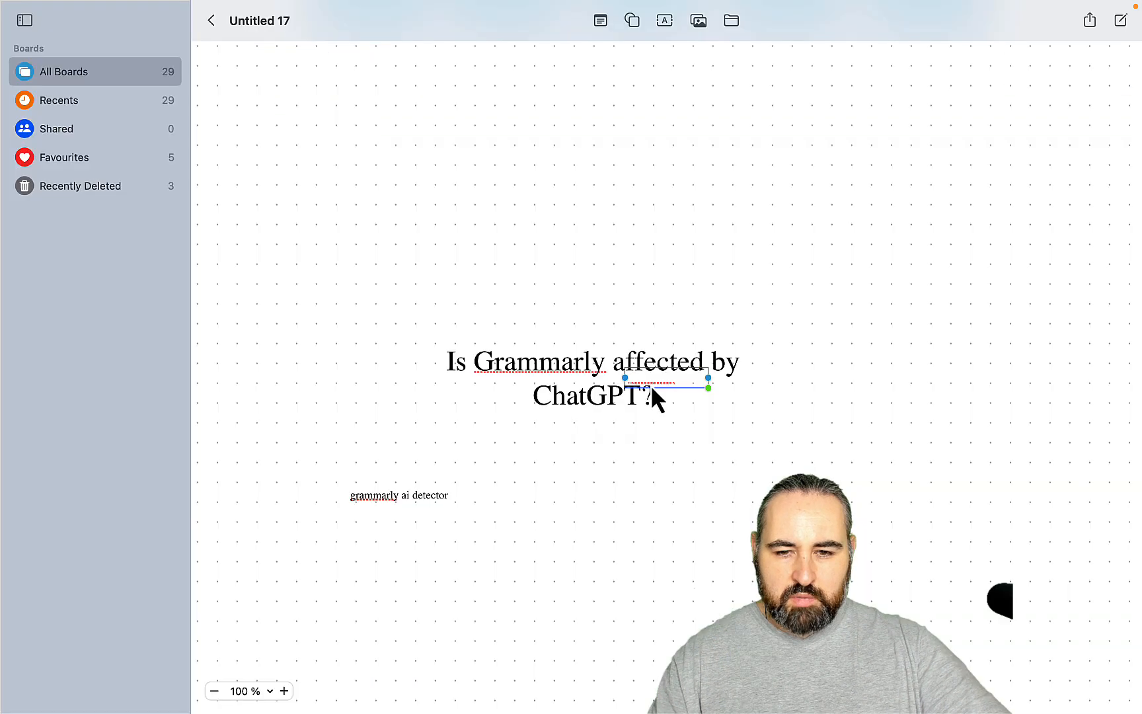
Make the pasted 'grammarly ai bot' keyword black beside 'grammarly ai detector' on the board.
left_click_drag(667, 383, 634, 497)
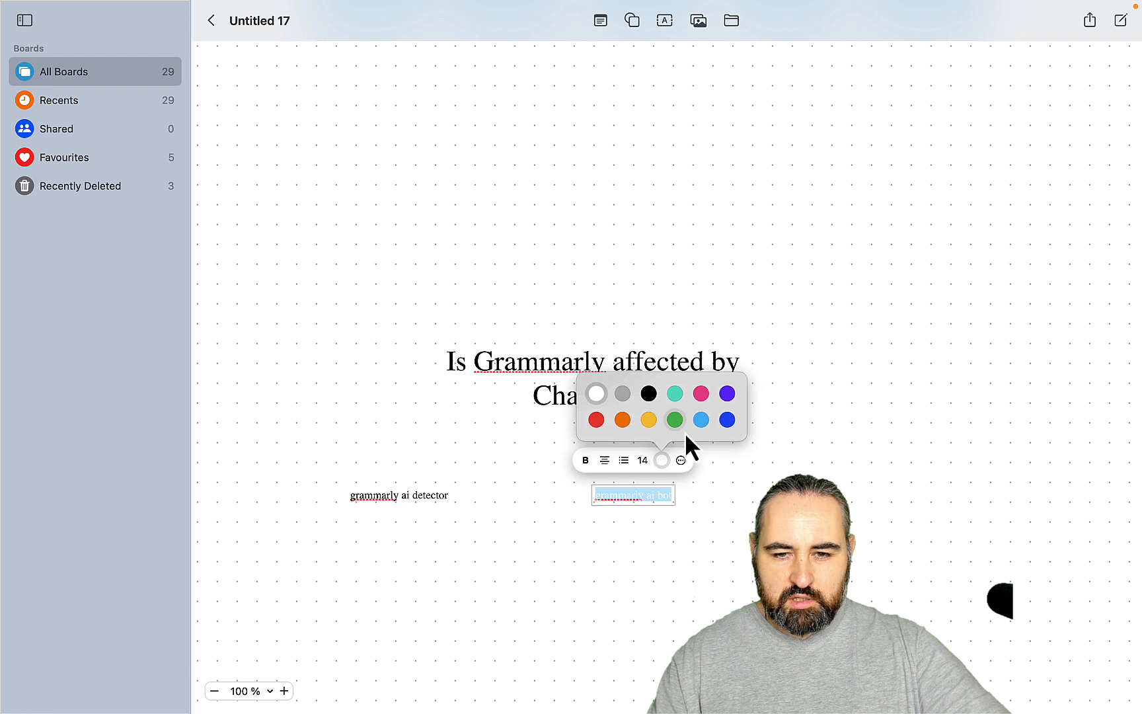
left_click(649, 394)
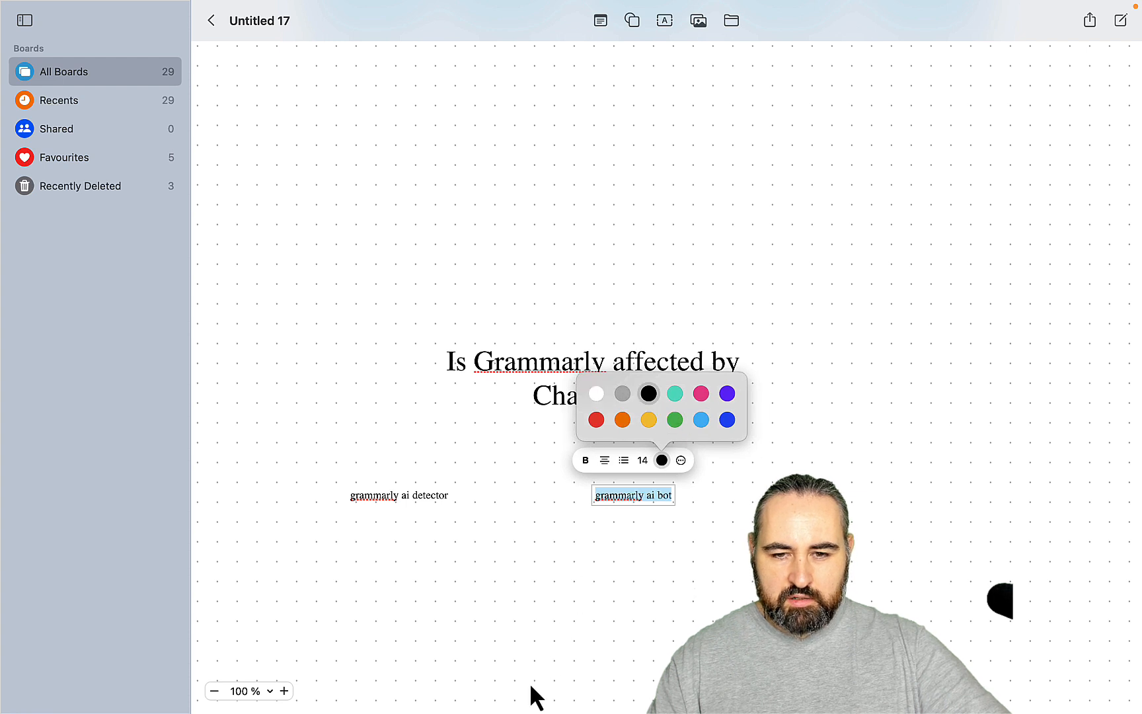
right_click(354, 683)
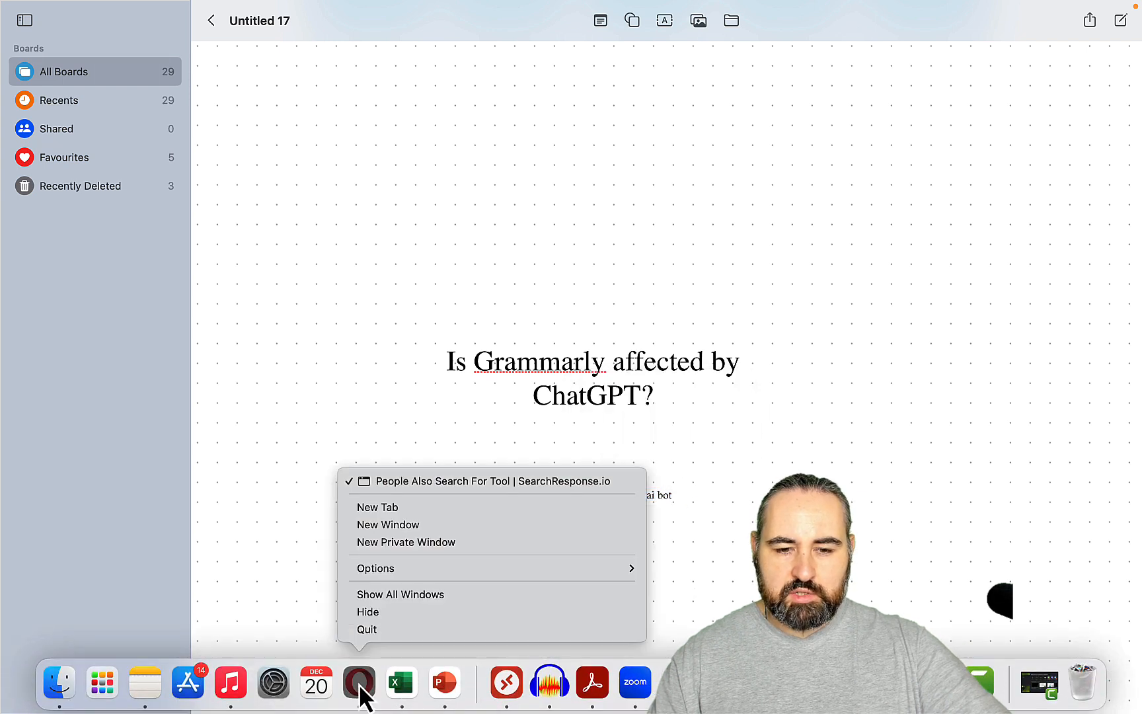
Reopen the grammarly ai trending report to snapshot its top two rows for the board.
left_click(481, 481)
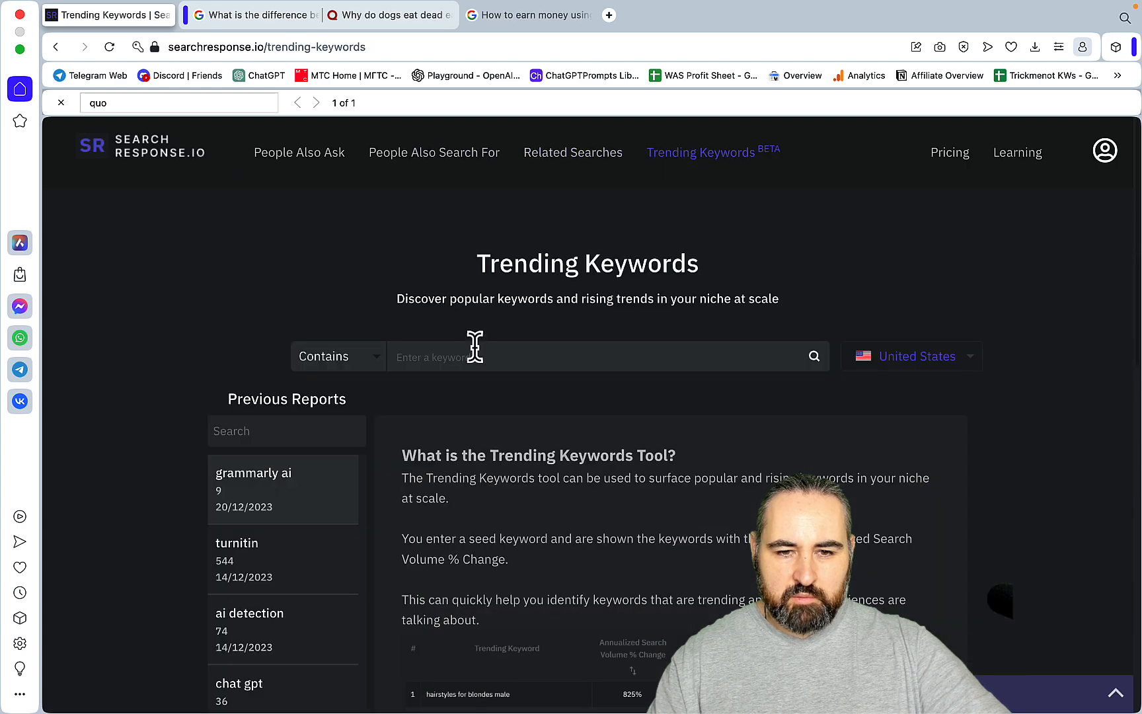
left_click(254, 489)
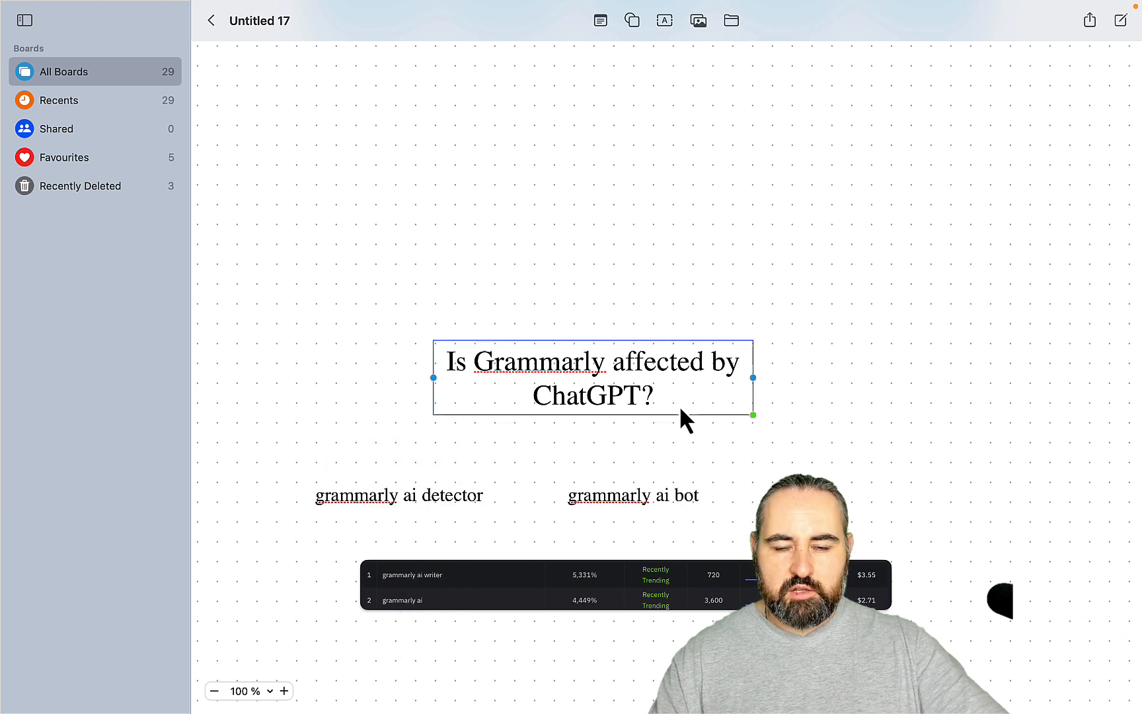
Select the question and the 'grammarly ai detector' note to check their sizing.
left_click(593, 382)
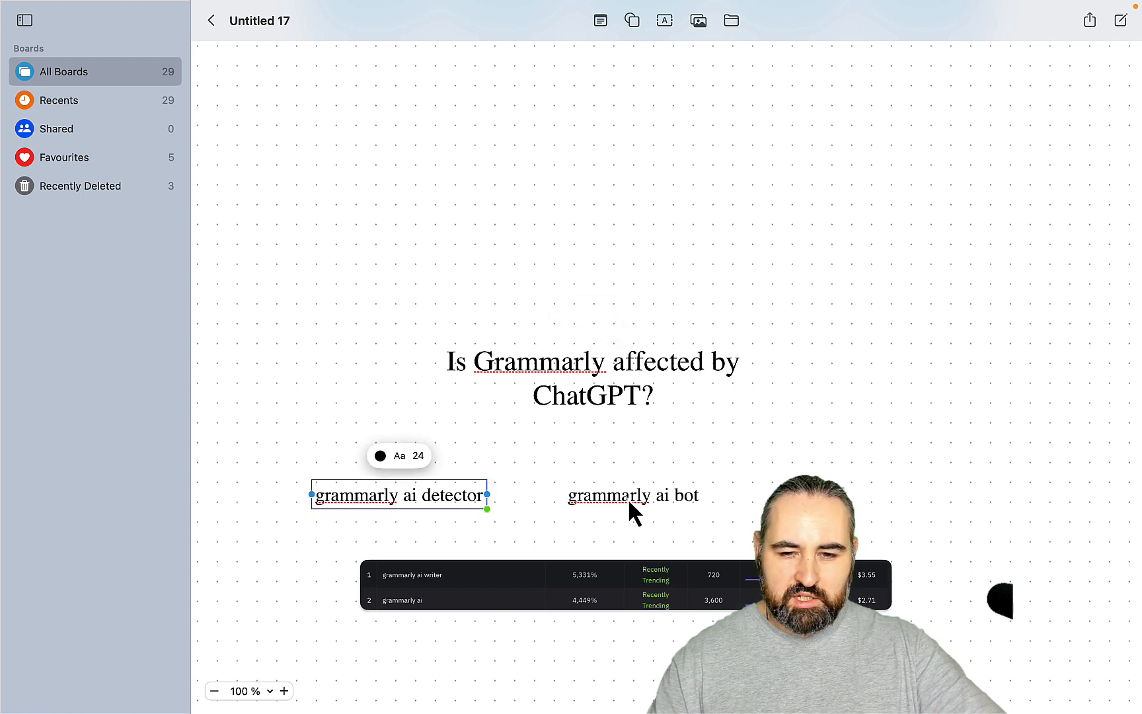
left_click(632, 496)
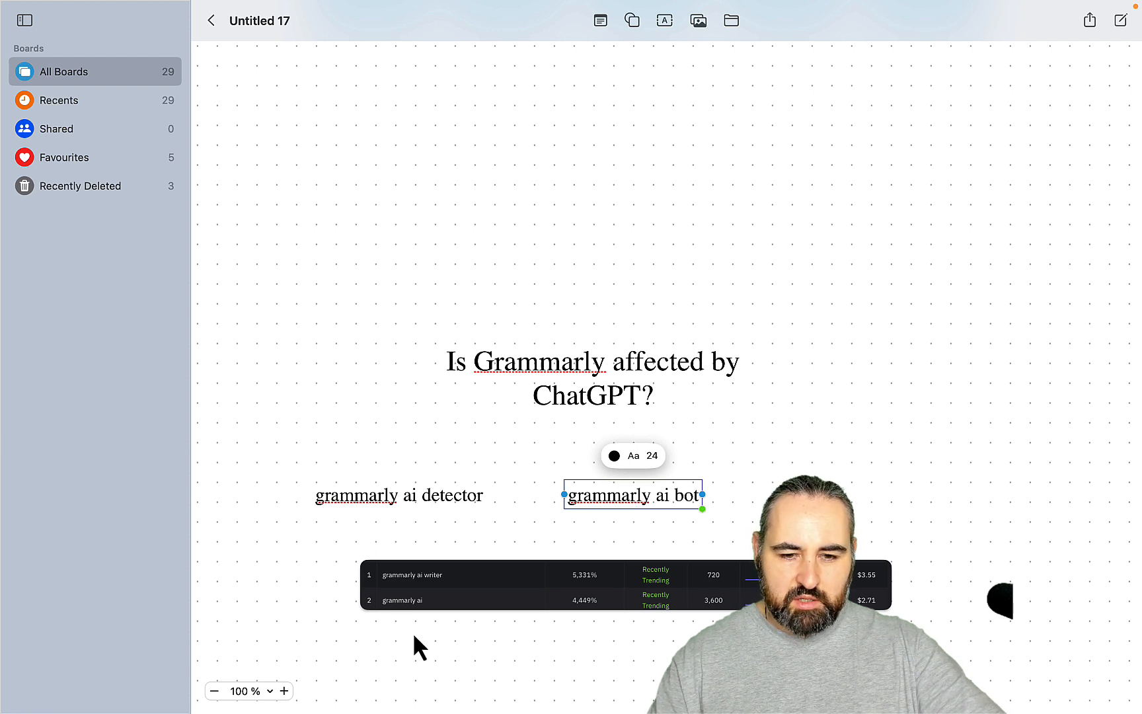
mouse_move(378, 547)
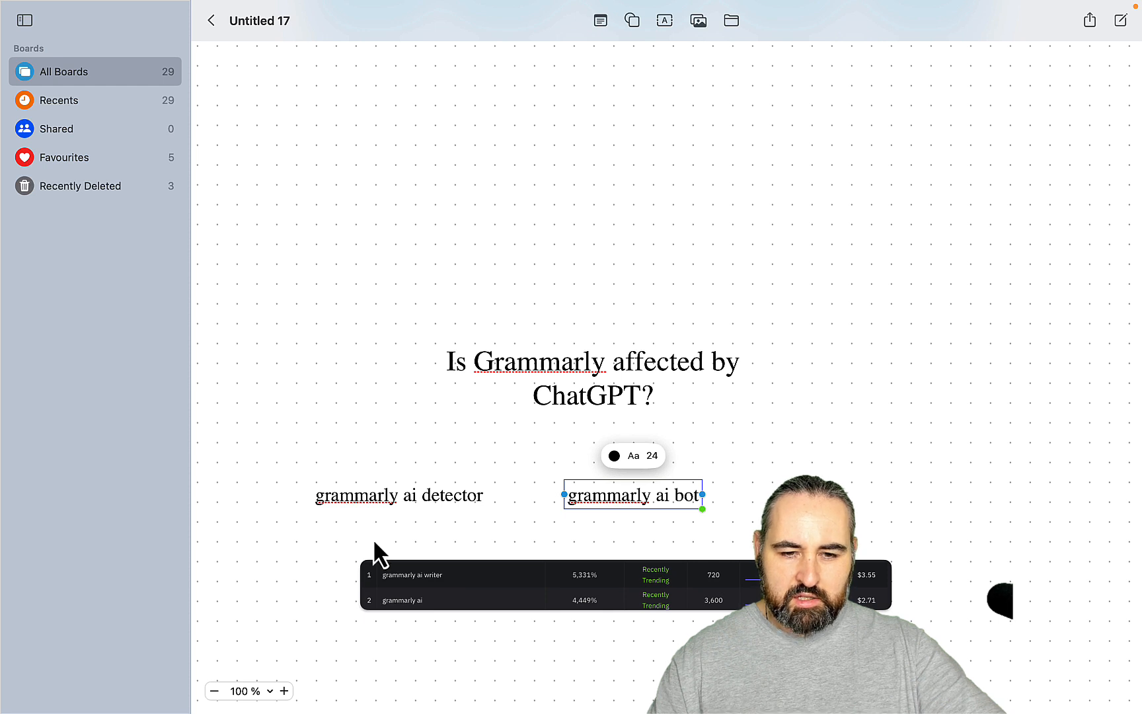
mouse_move(390, 625)
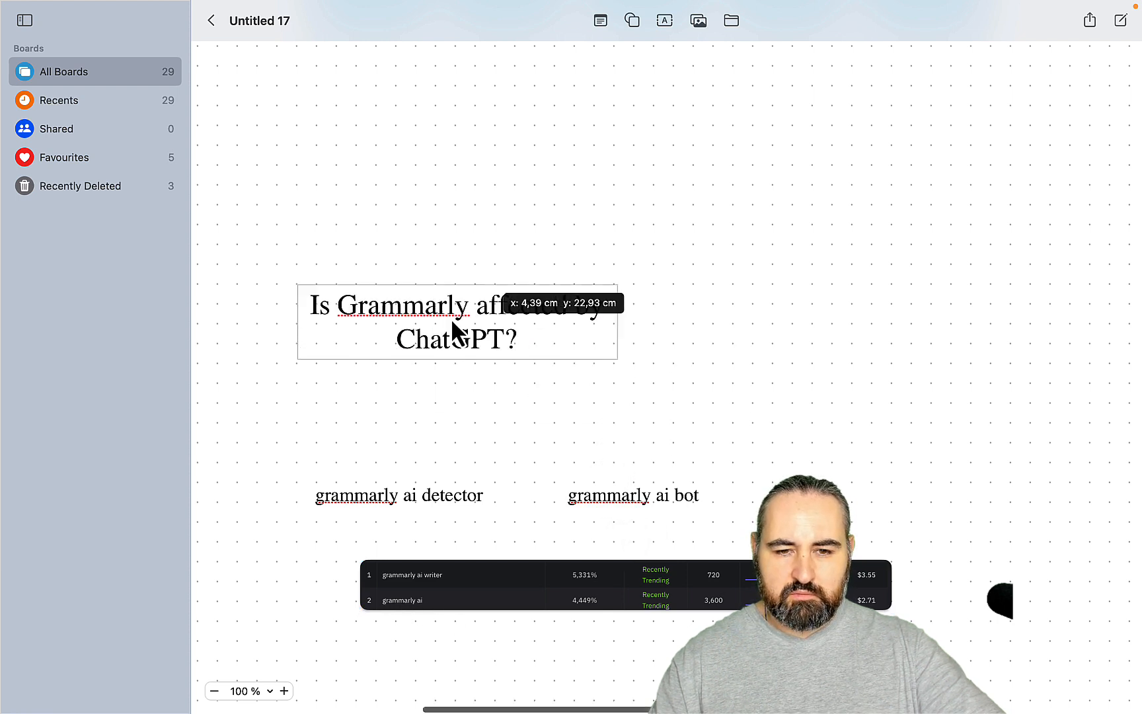
Stack 'grammarly ai detector' and 'grammarly ai bot' directly beneath the question, left-aligned.
left_click_drag(399, 496, 354, 382)
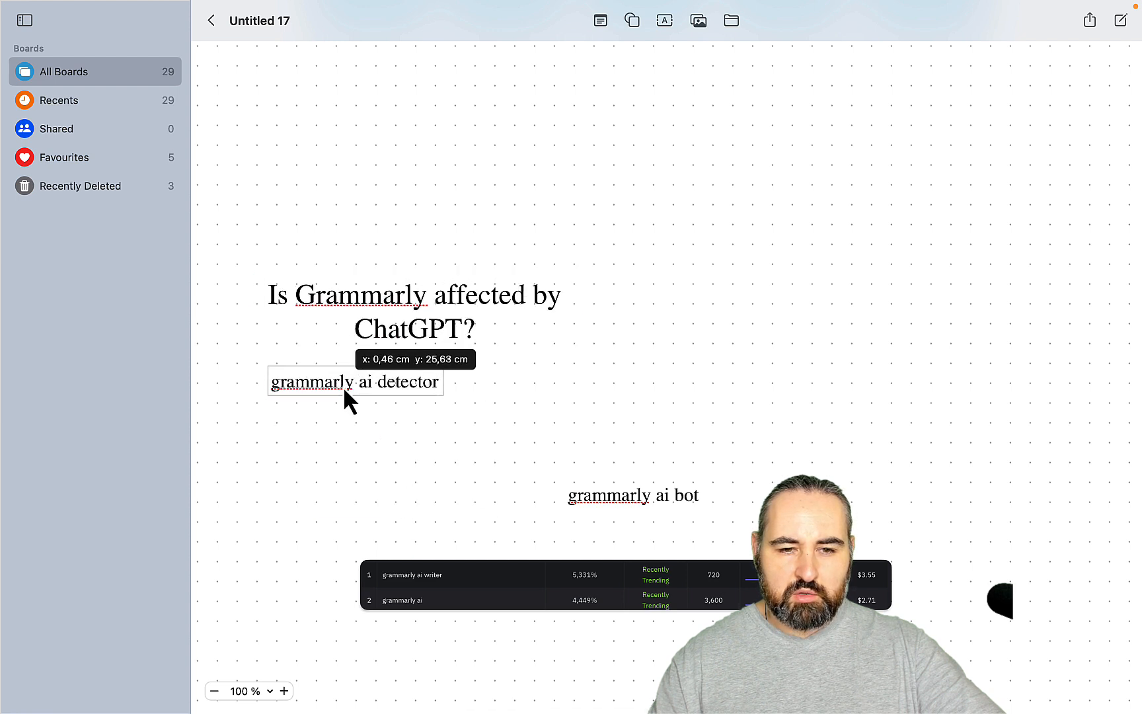
left_click_drag(631, 495, 333, 429)
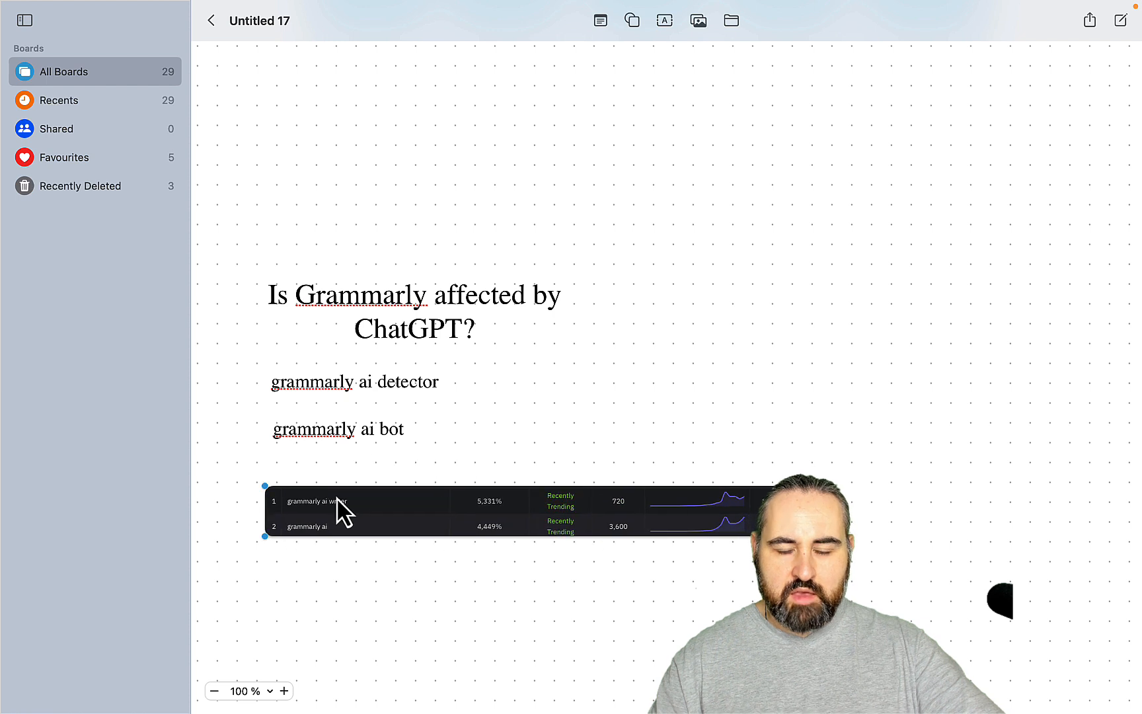
mouse_move(871, 528)
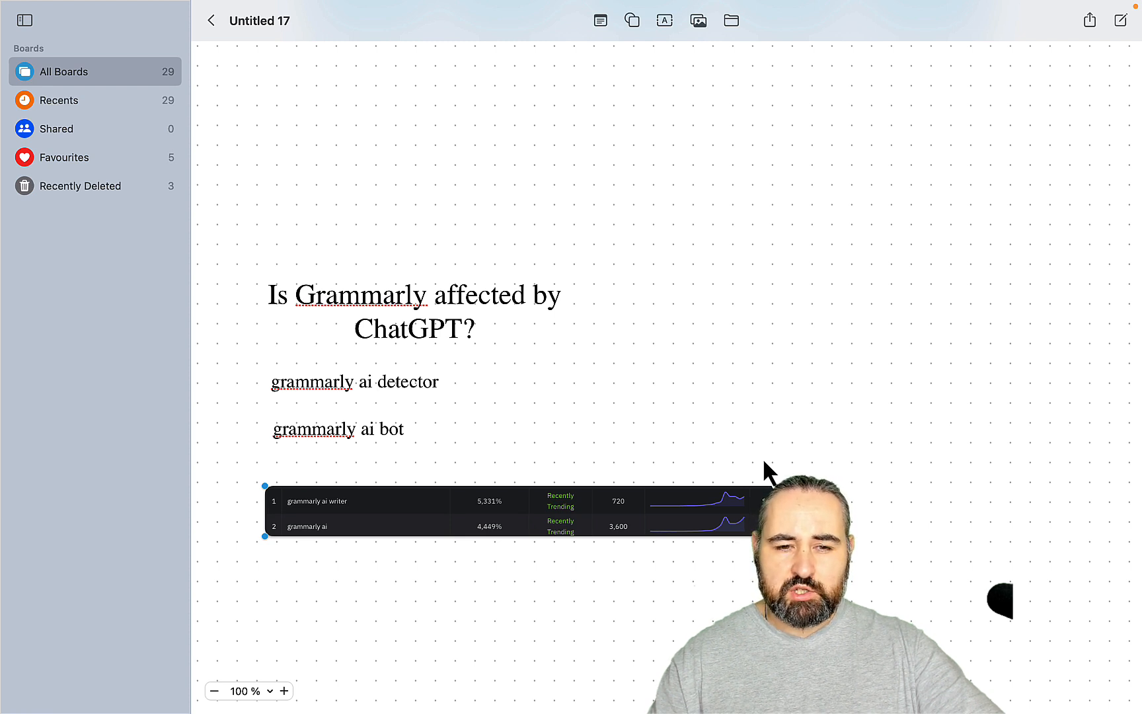
mouse_move(501, 394)
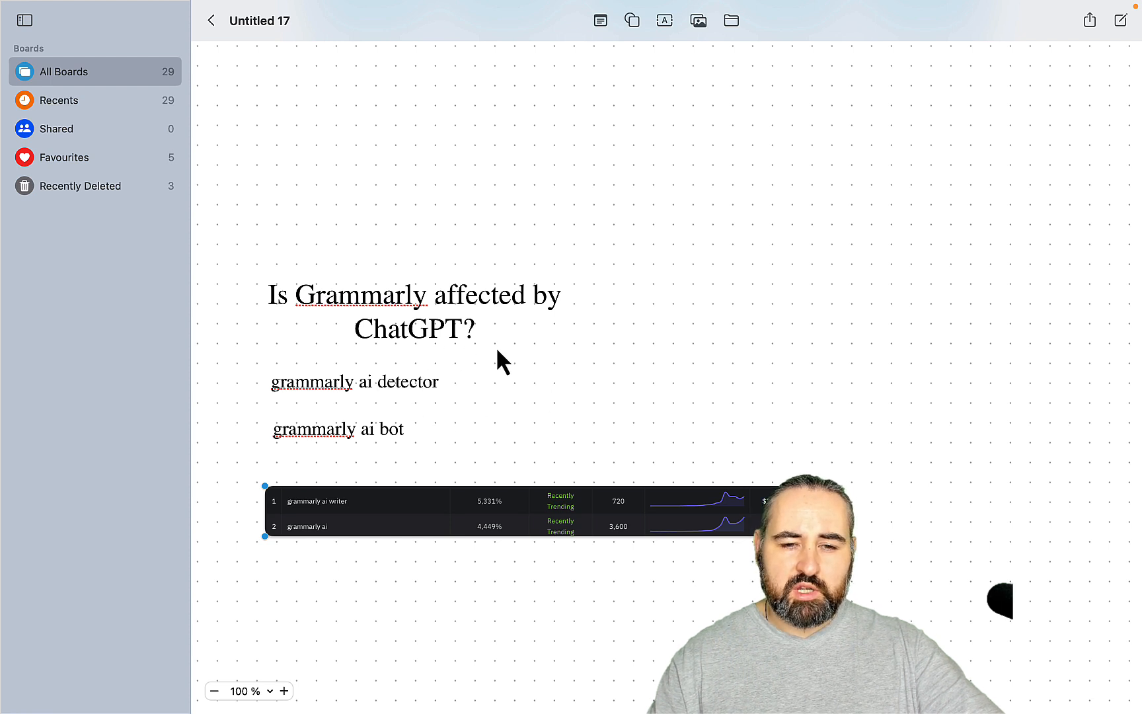
mouse_move(477, 341)
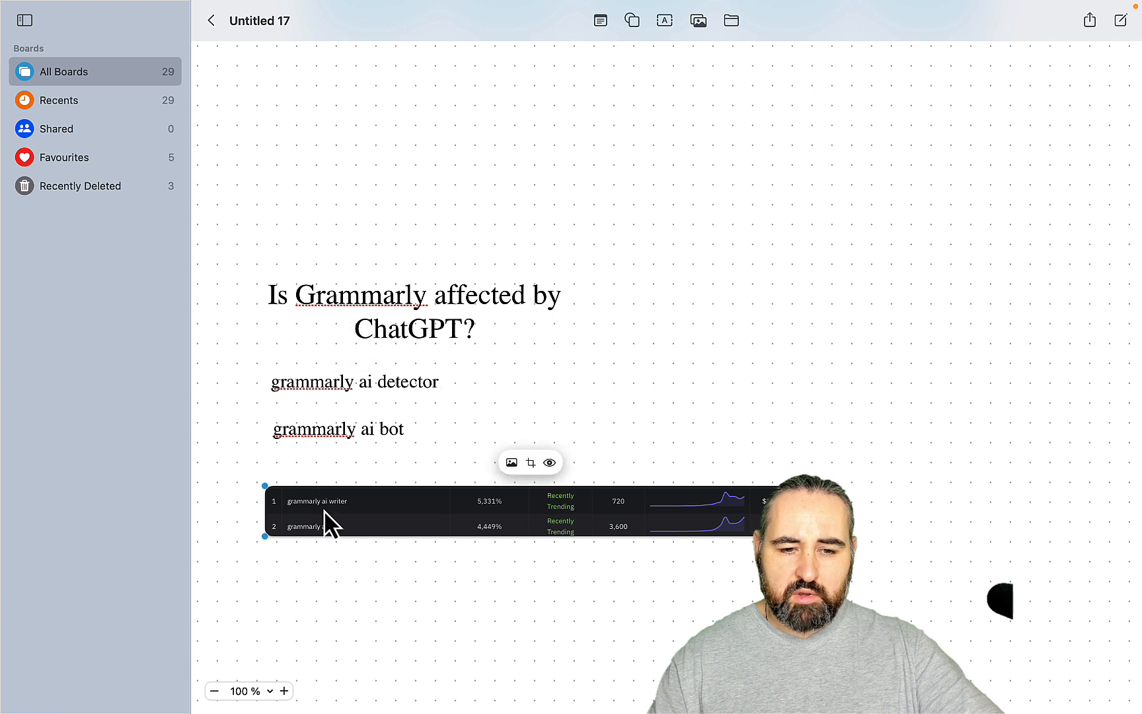
mouse_move(723, 603)
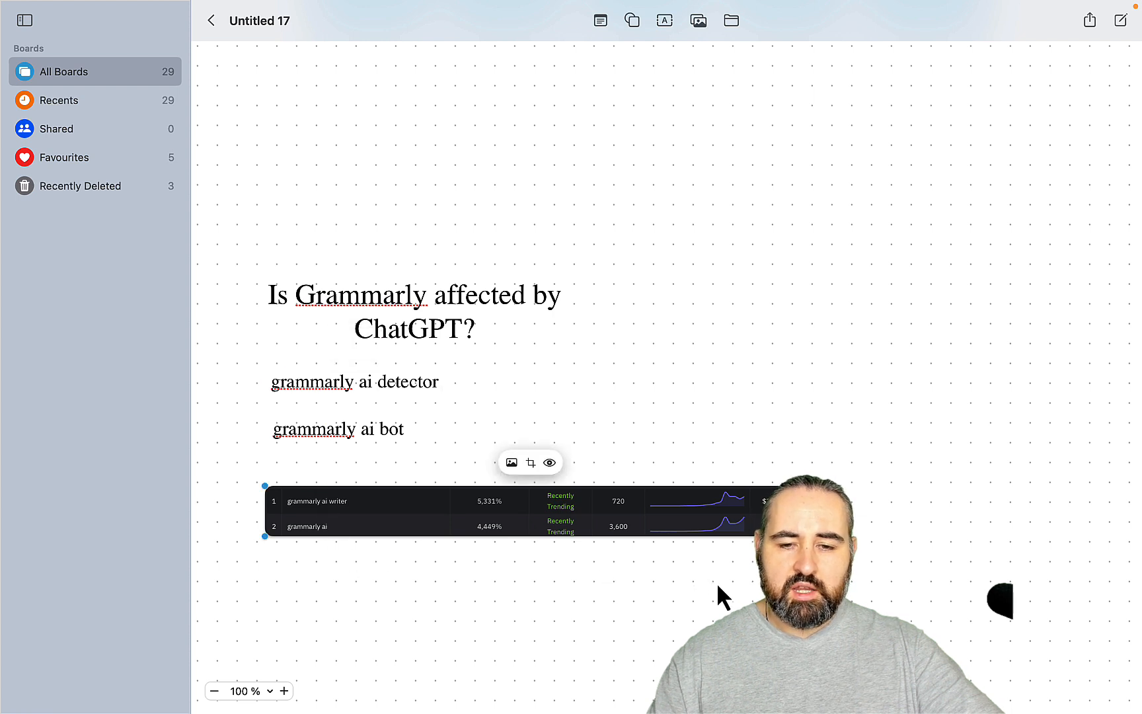
mouse_move(711, 503)
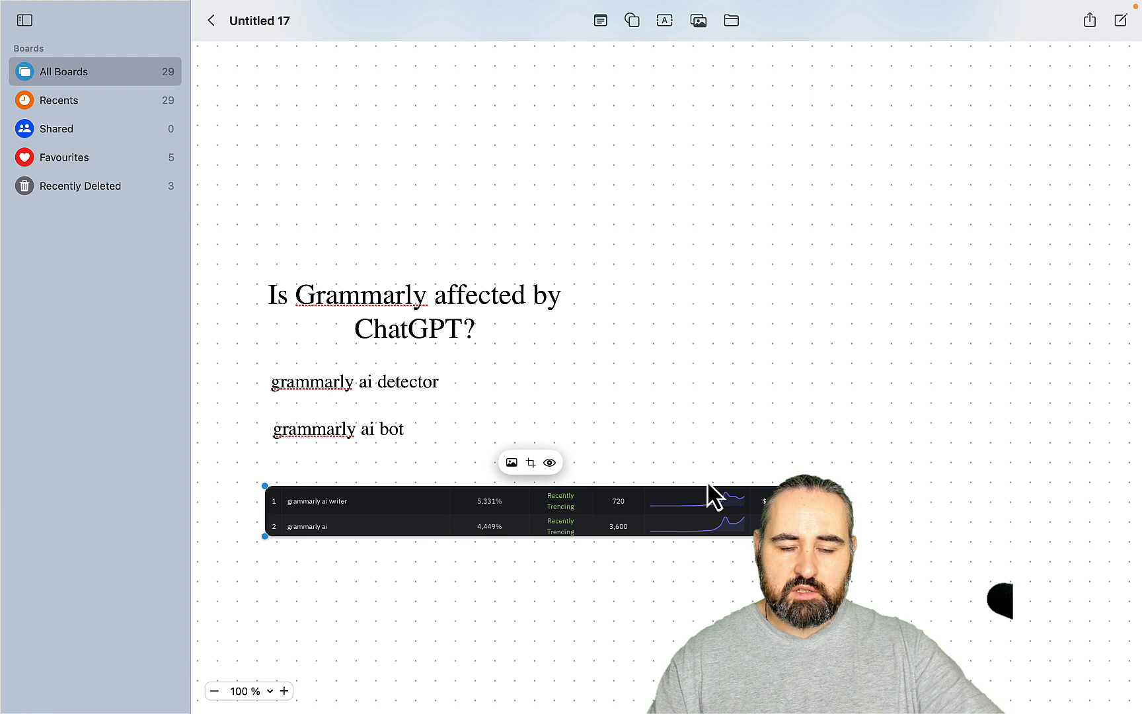